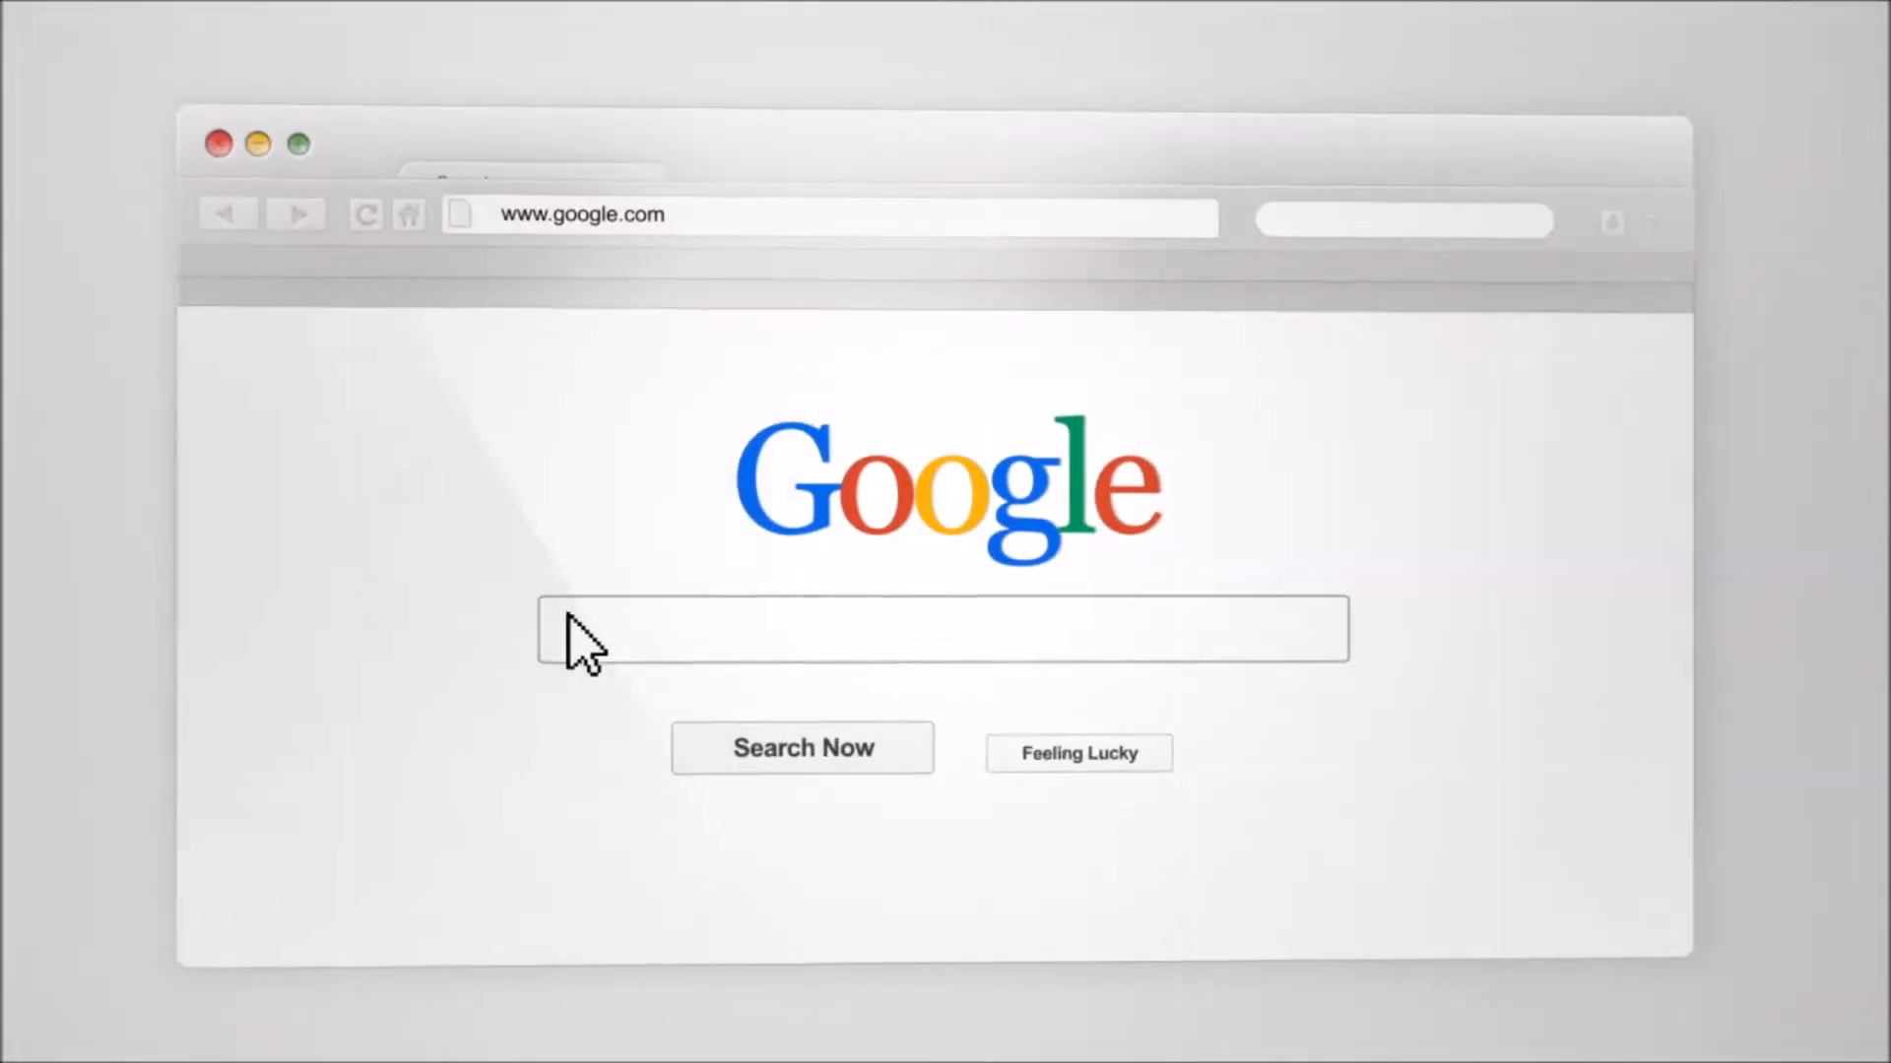
Search 'RecruitingTools.com "Top Reviews" (Tools OR Technology) "Industry Leading" Tutorials' to reach AmazingHiring's AI sourcing page.
{"action": "type", "text": "RecruitingTools.com \"Top Reviews\" (Tools OR Technology) \"Industry Leading\" Tutorials"}
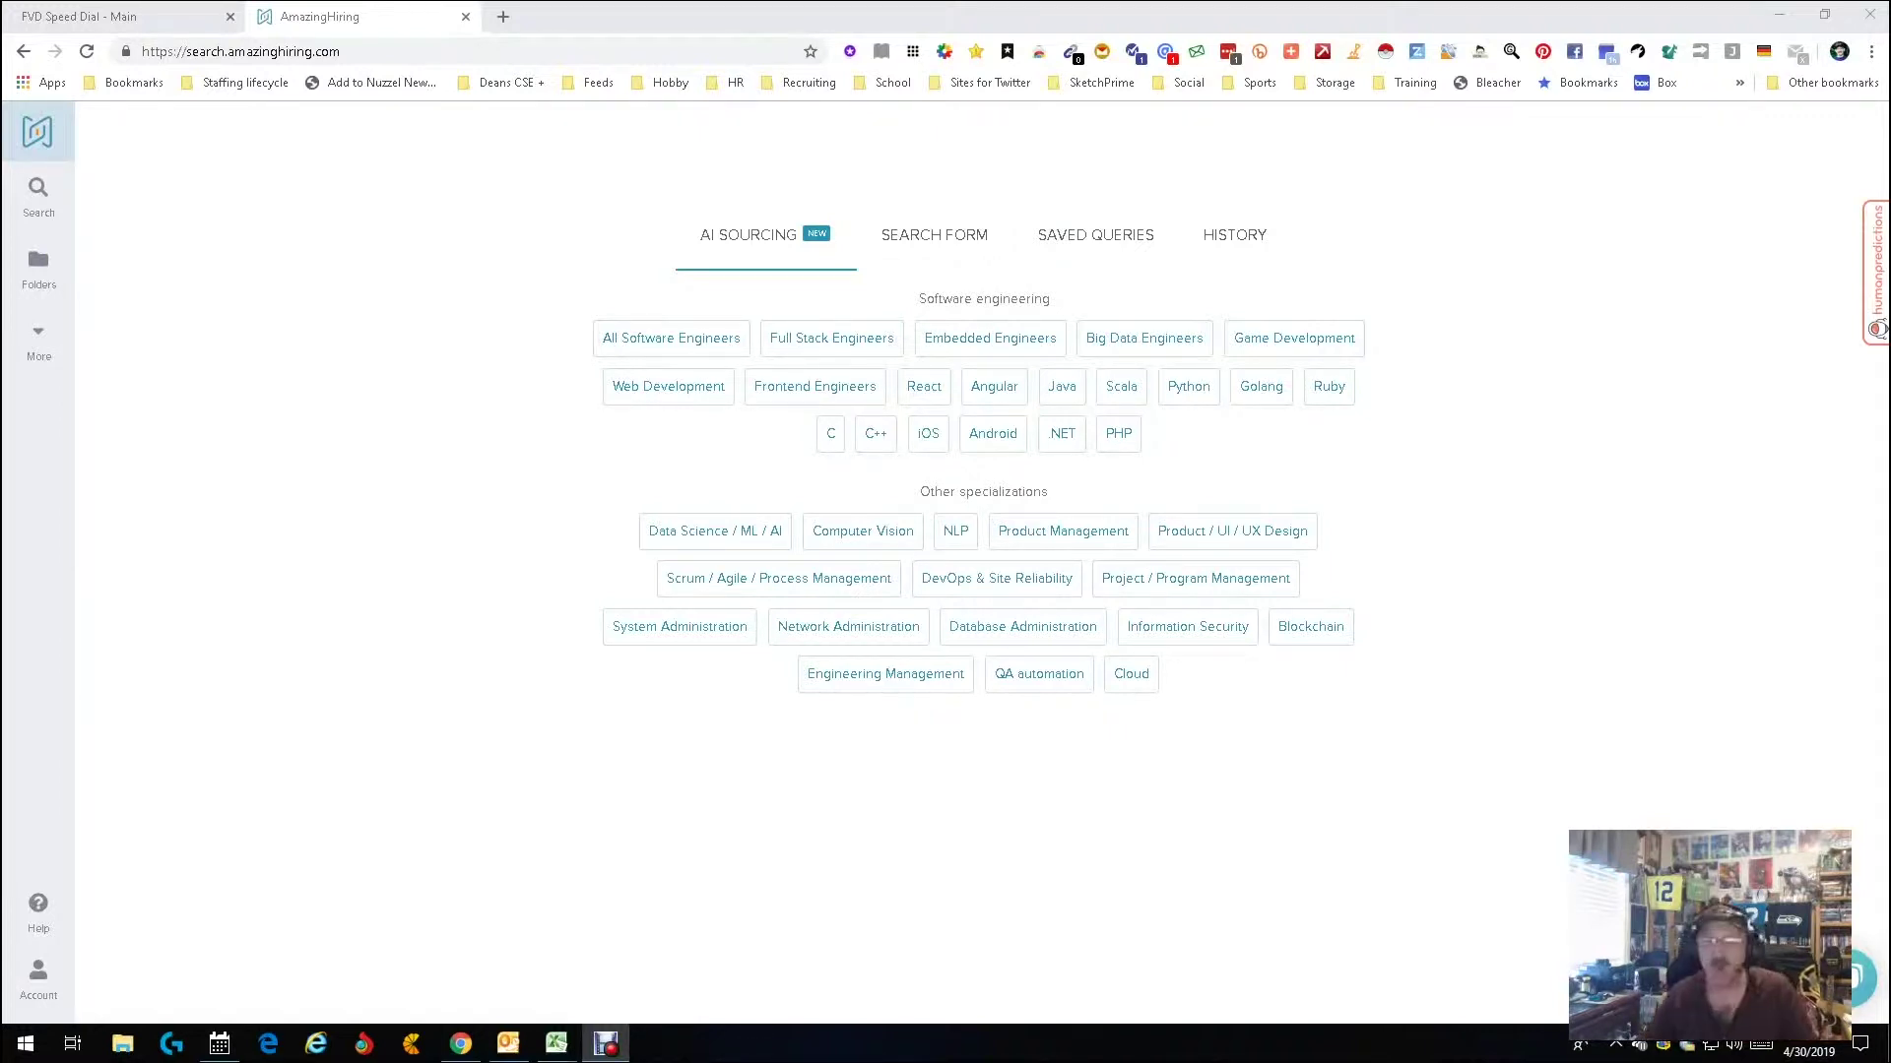
Browse the Search Form's Add condition options, then view the empty Saved Queries list.
{"action": "left_click", "coordinate": [933, 234]}
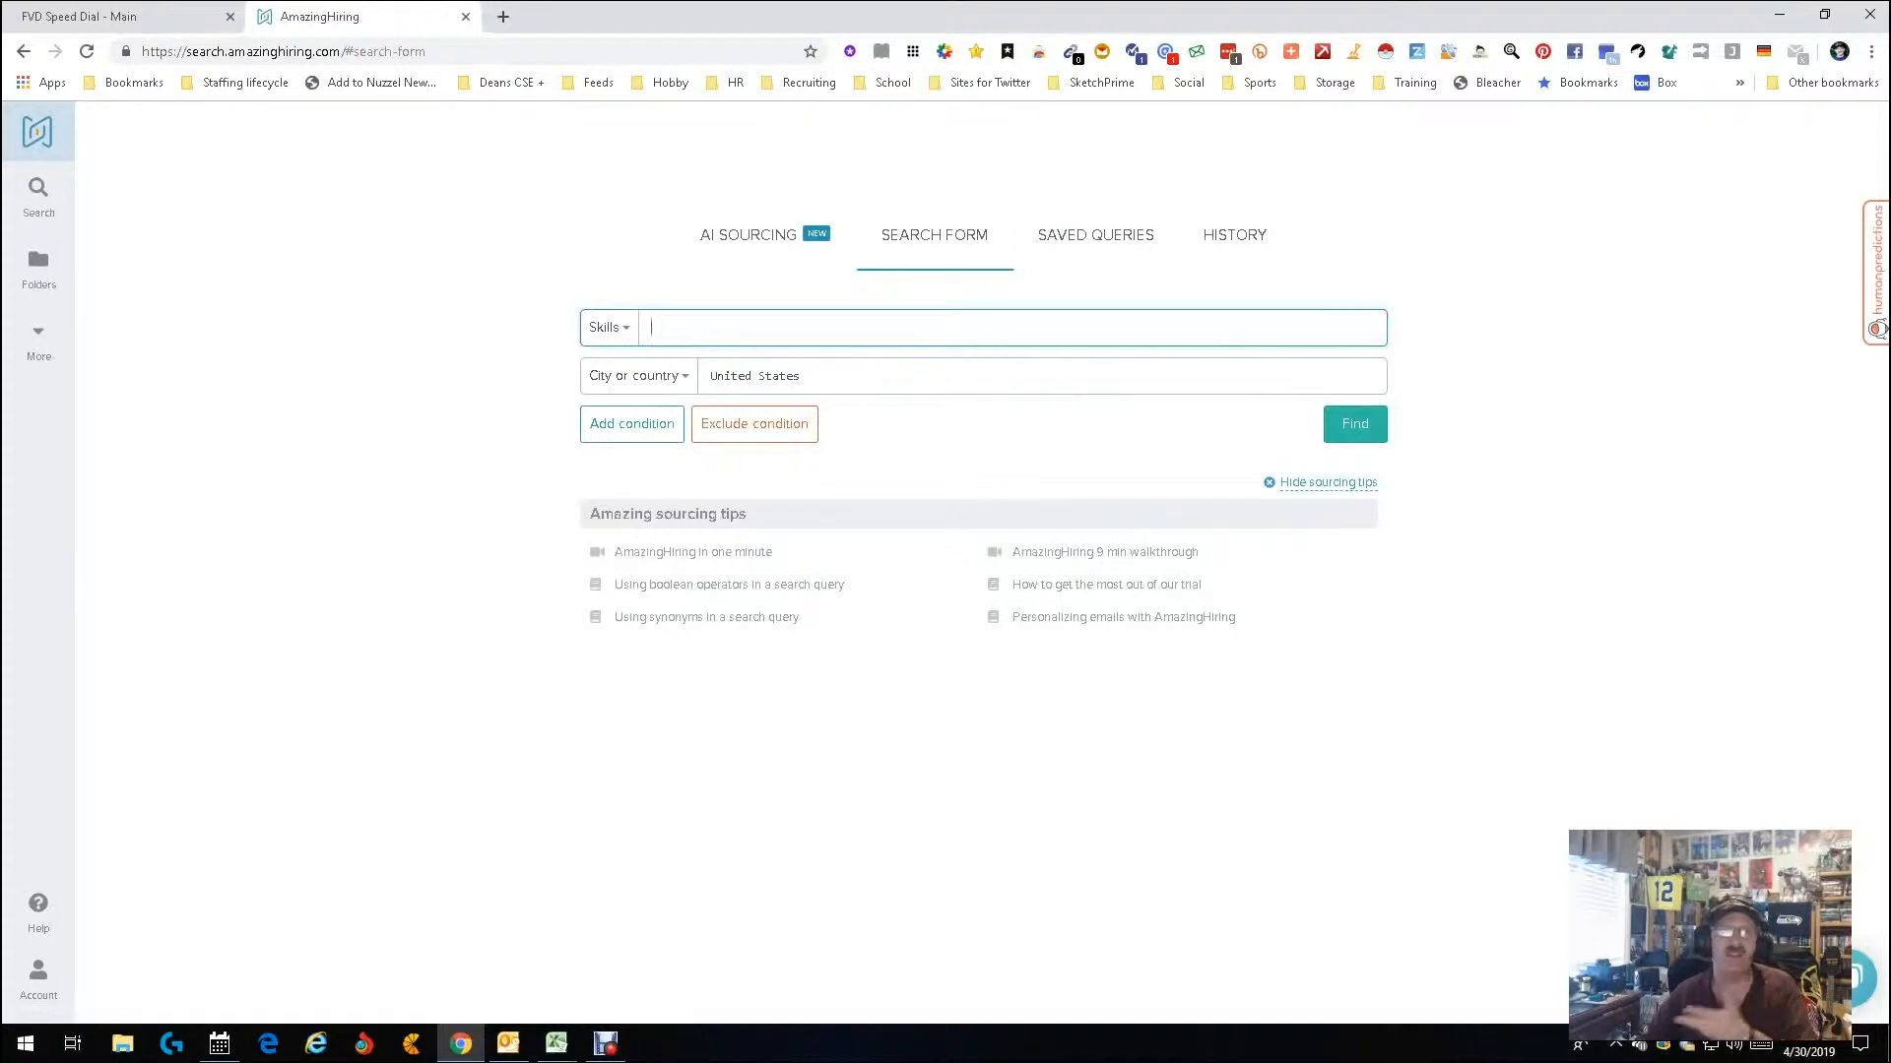
{"action": "left_click", "coordinate": [632, 423]}
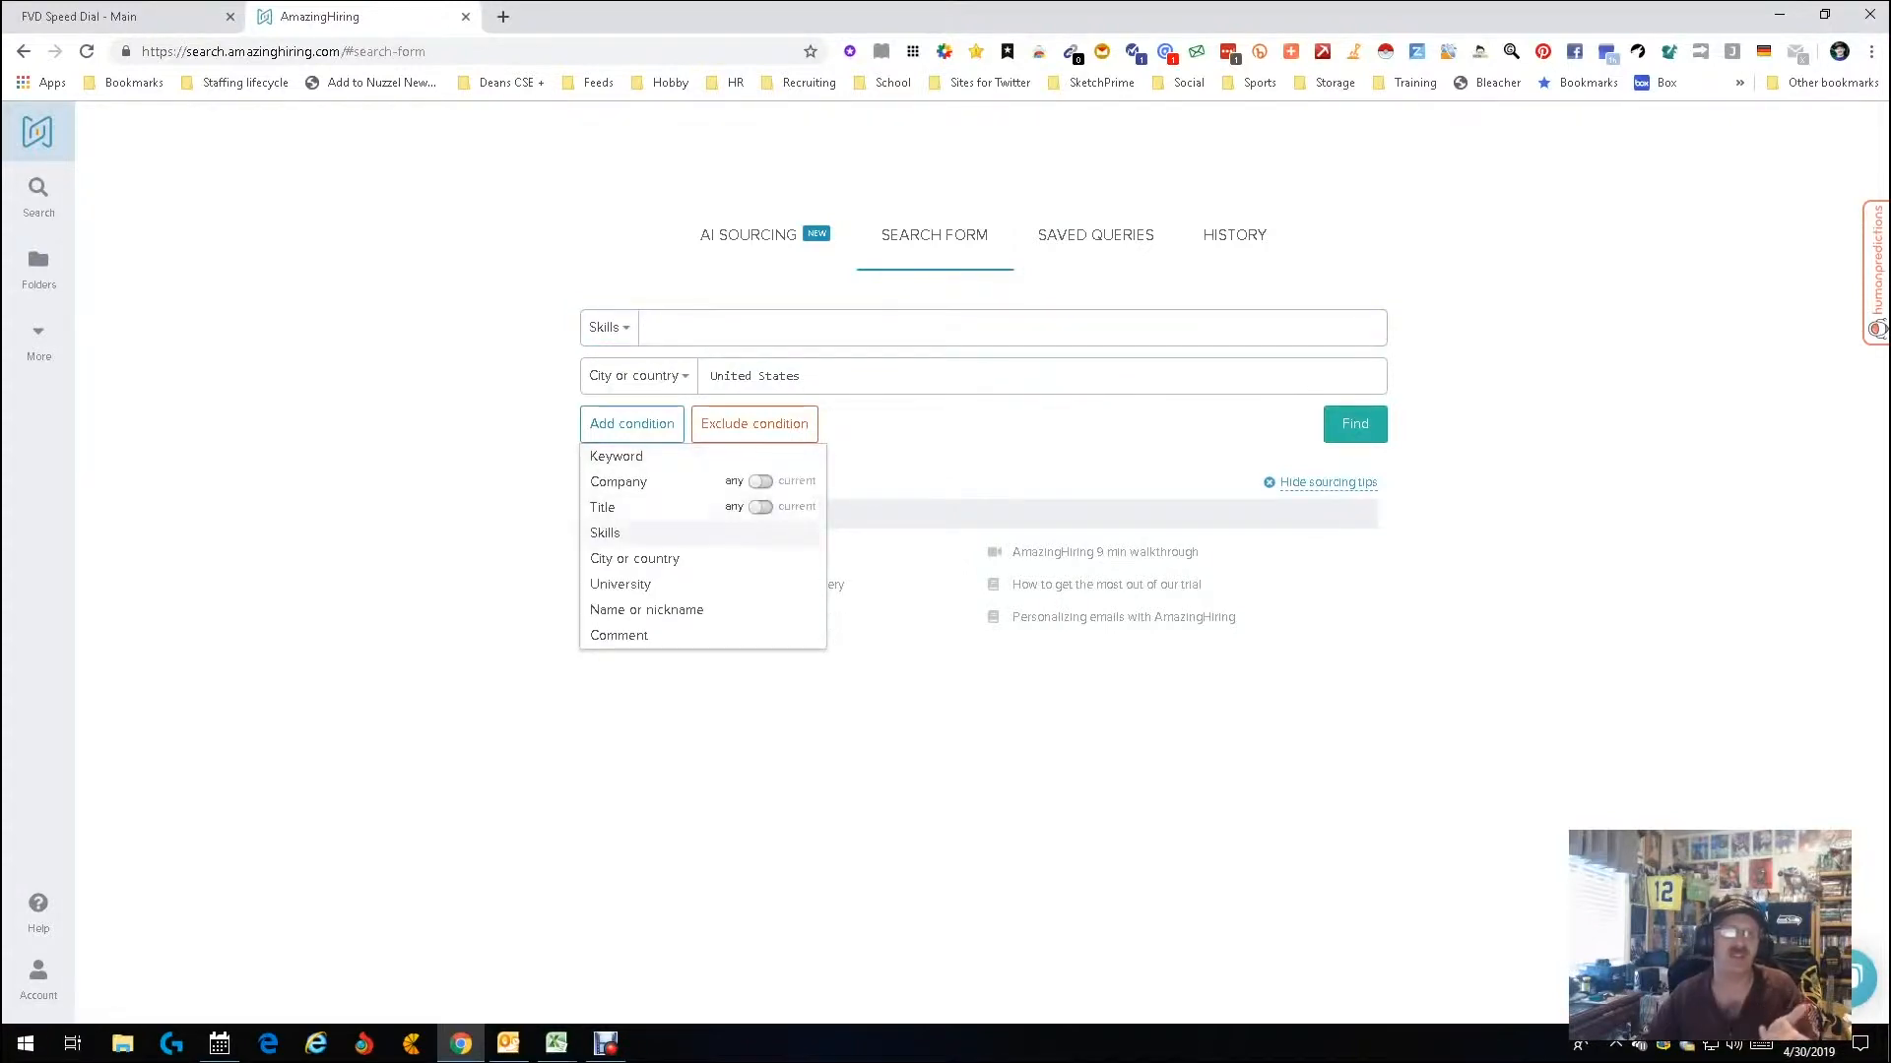
{"action": "left_click", "coordinate": [754, 424]}
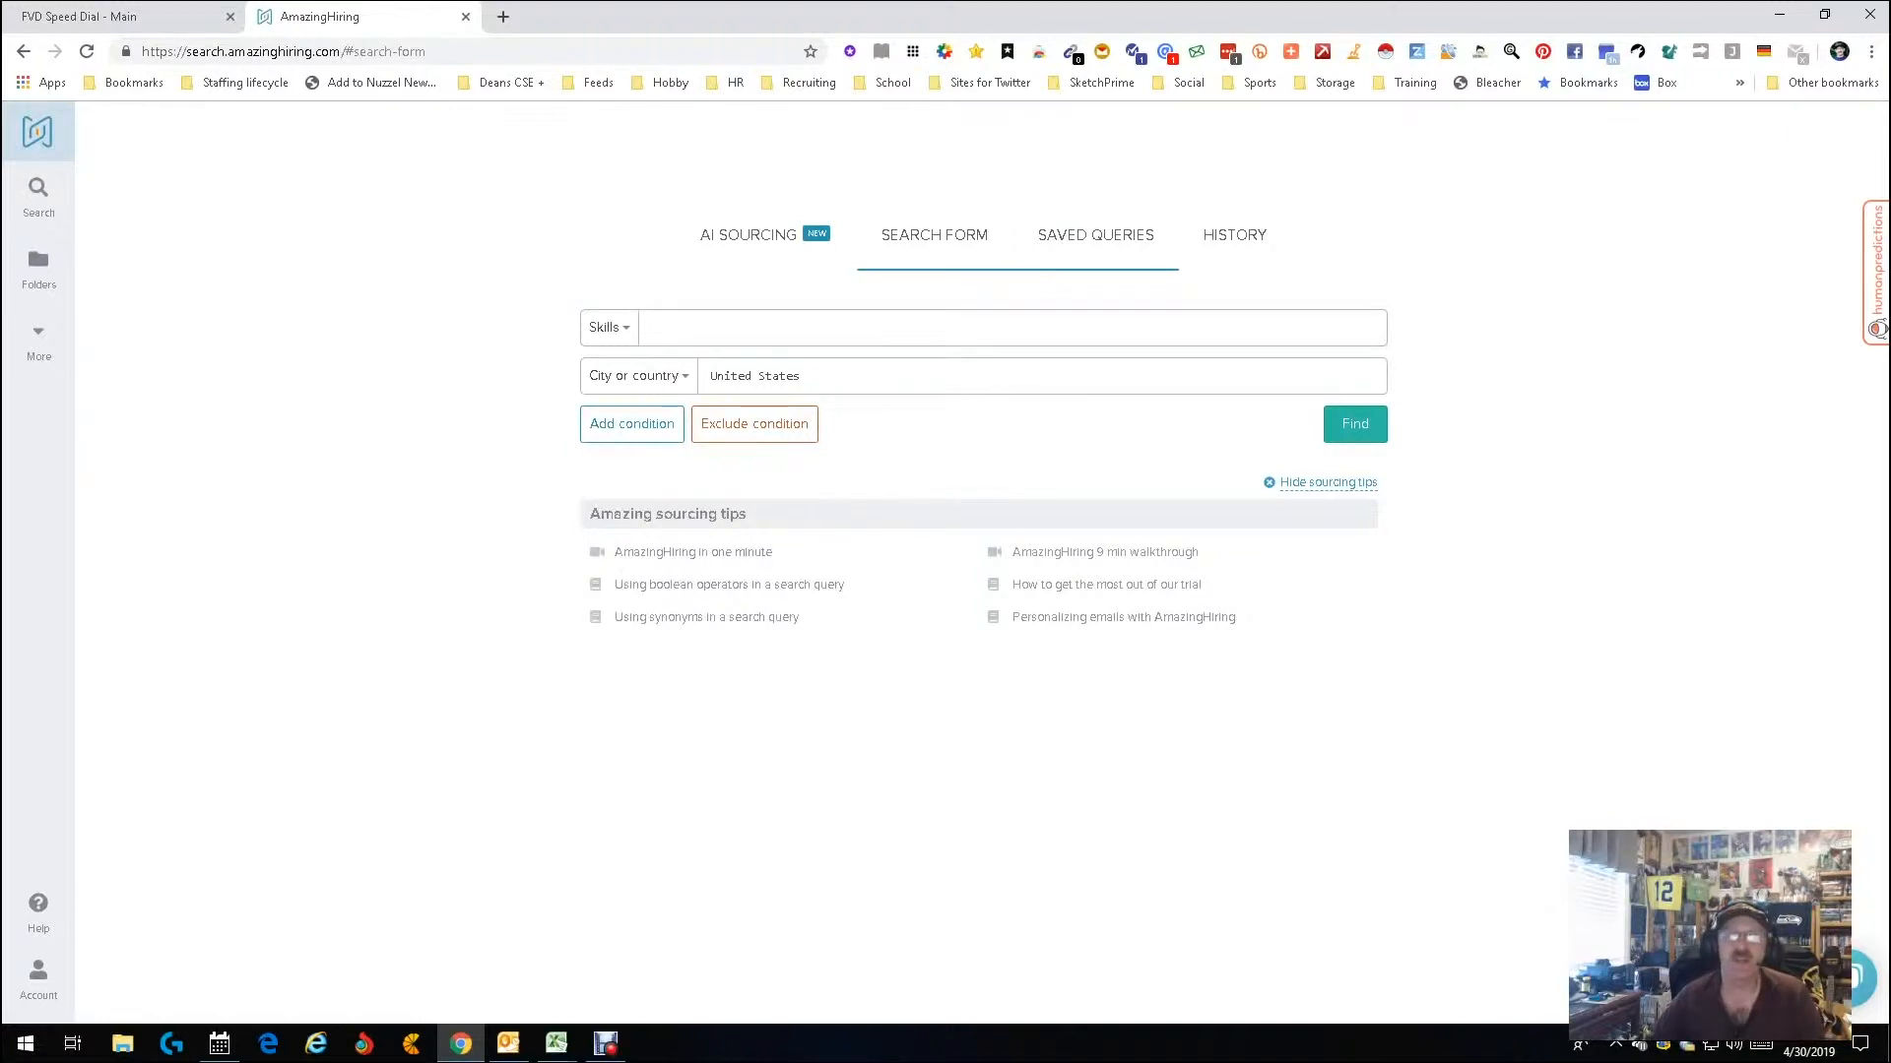
{"action": "left_click", "coordinate": [1095, 236]}
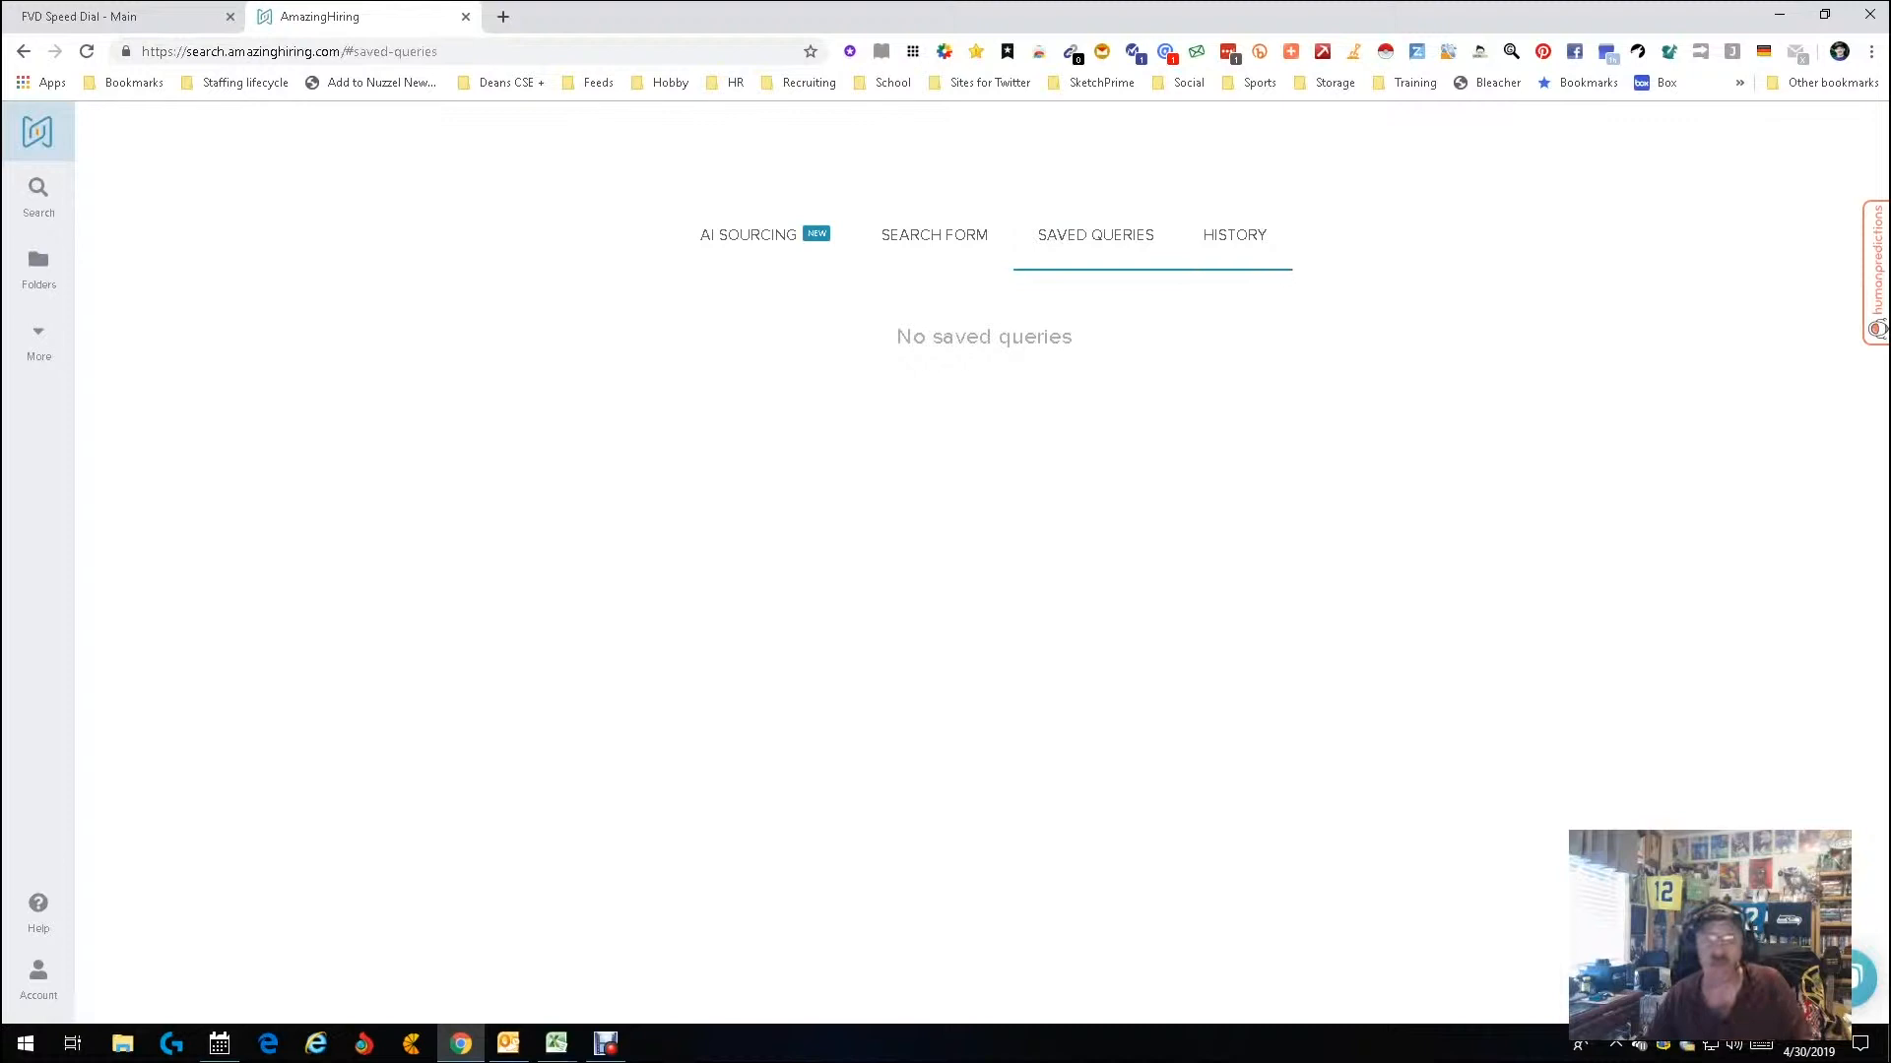
Review the search History, then return to the AI Sourcing specializations.
{"action": "left_click", "coordinate": [1234, 234]}
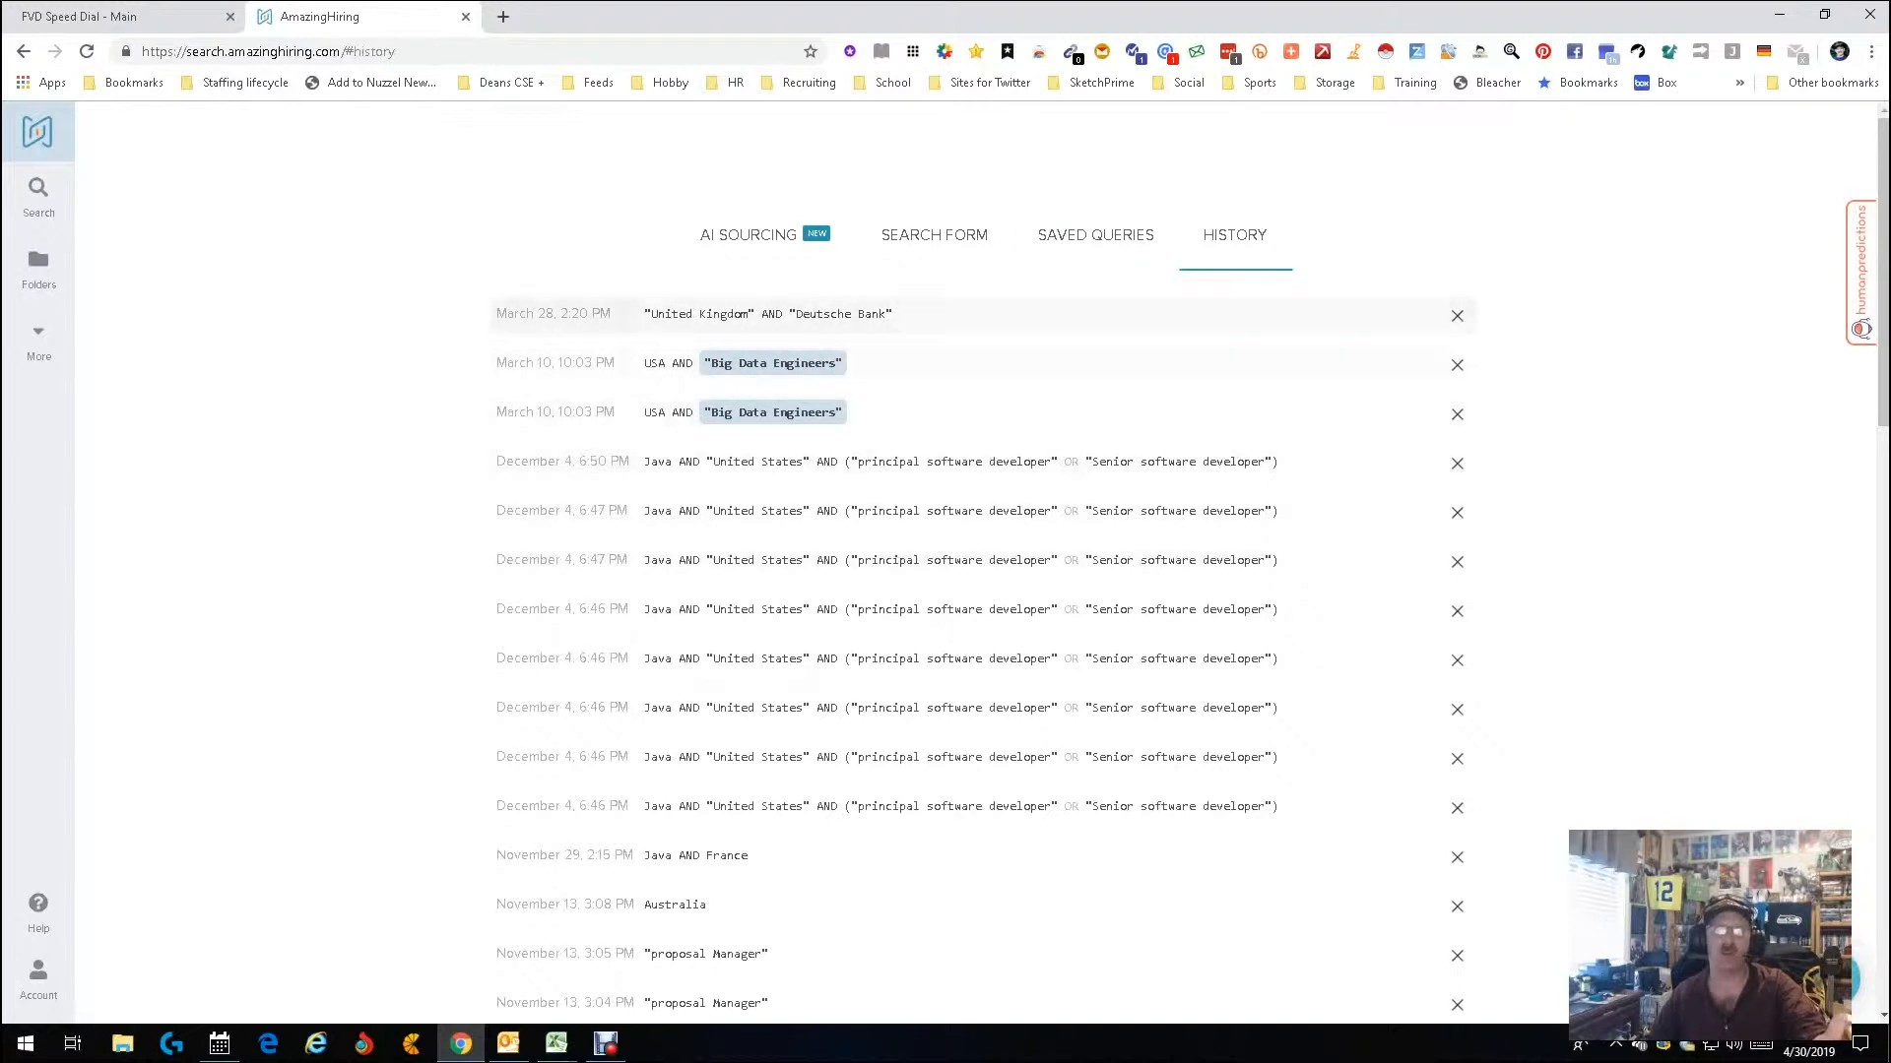
{"action": "left_click", "coordinate": [747, 235]}
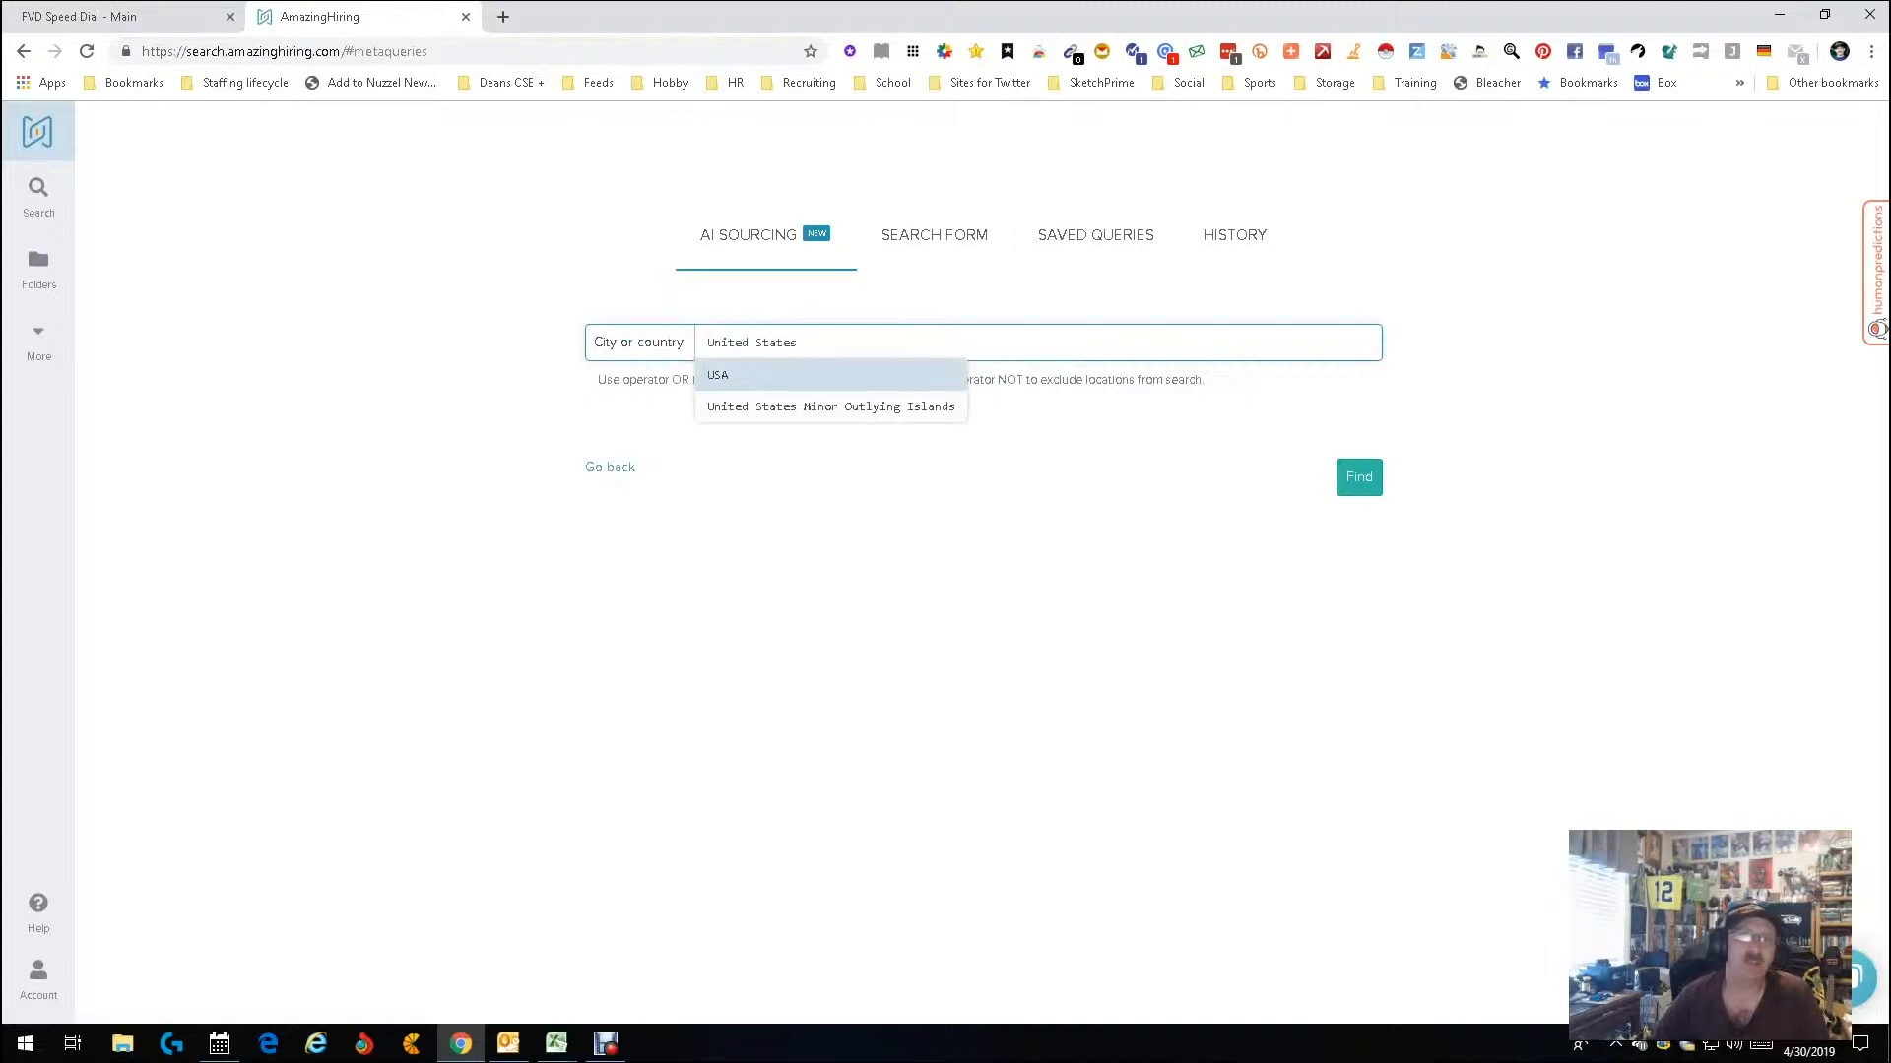
Pick USA as location and run the Full Stack Engineers search, yielding 91.5K profiles.
{"action": "left_click", "coordinate": [717, 374]}
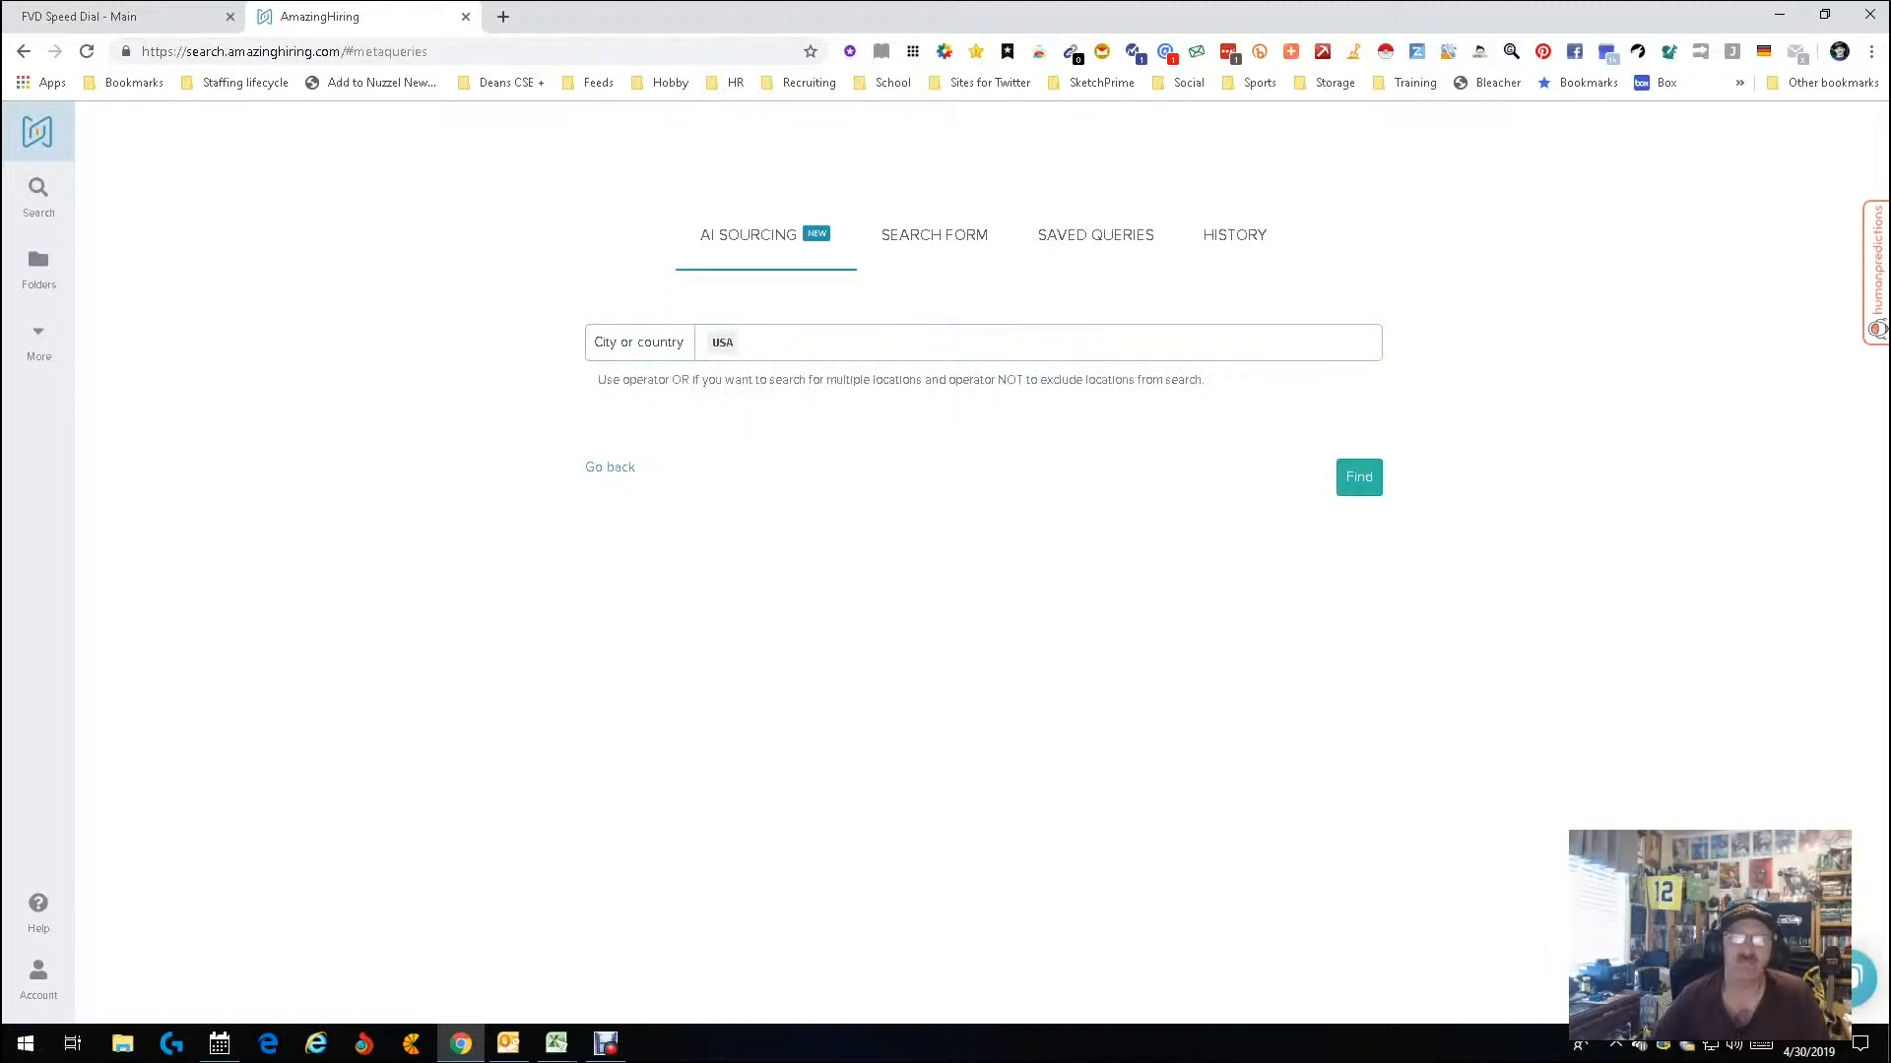
{"action": "left_click", "coordinate": [1359, 477]}
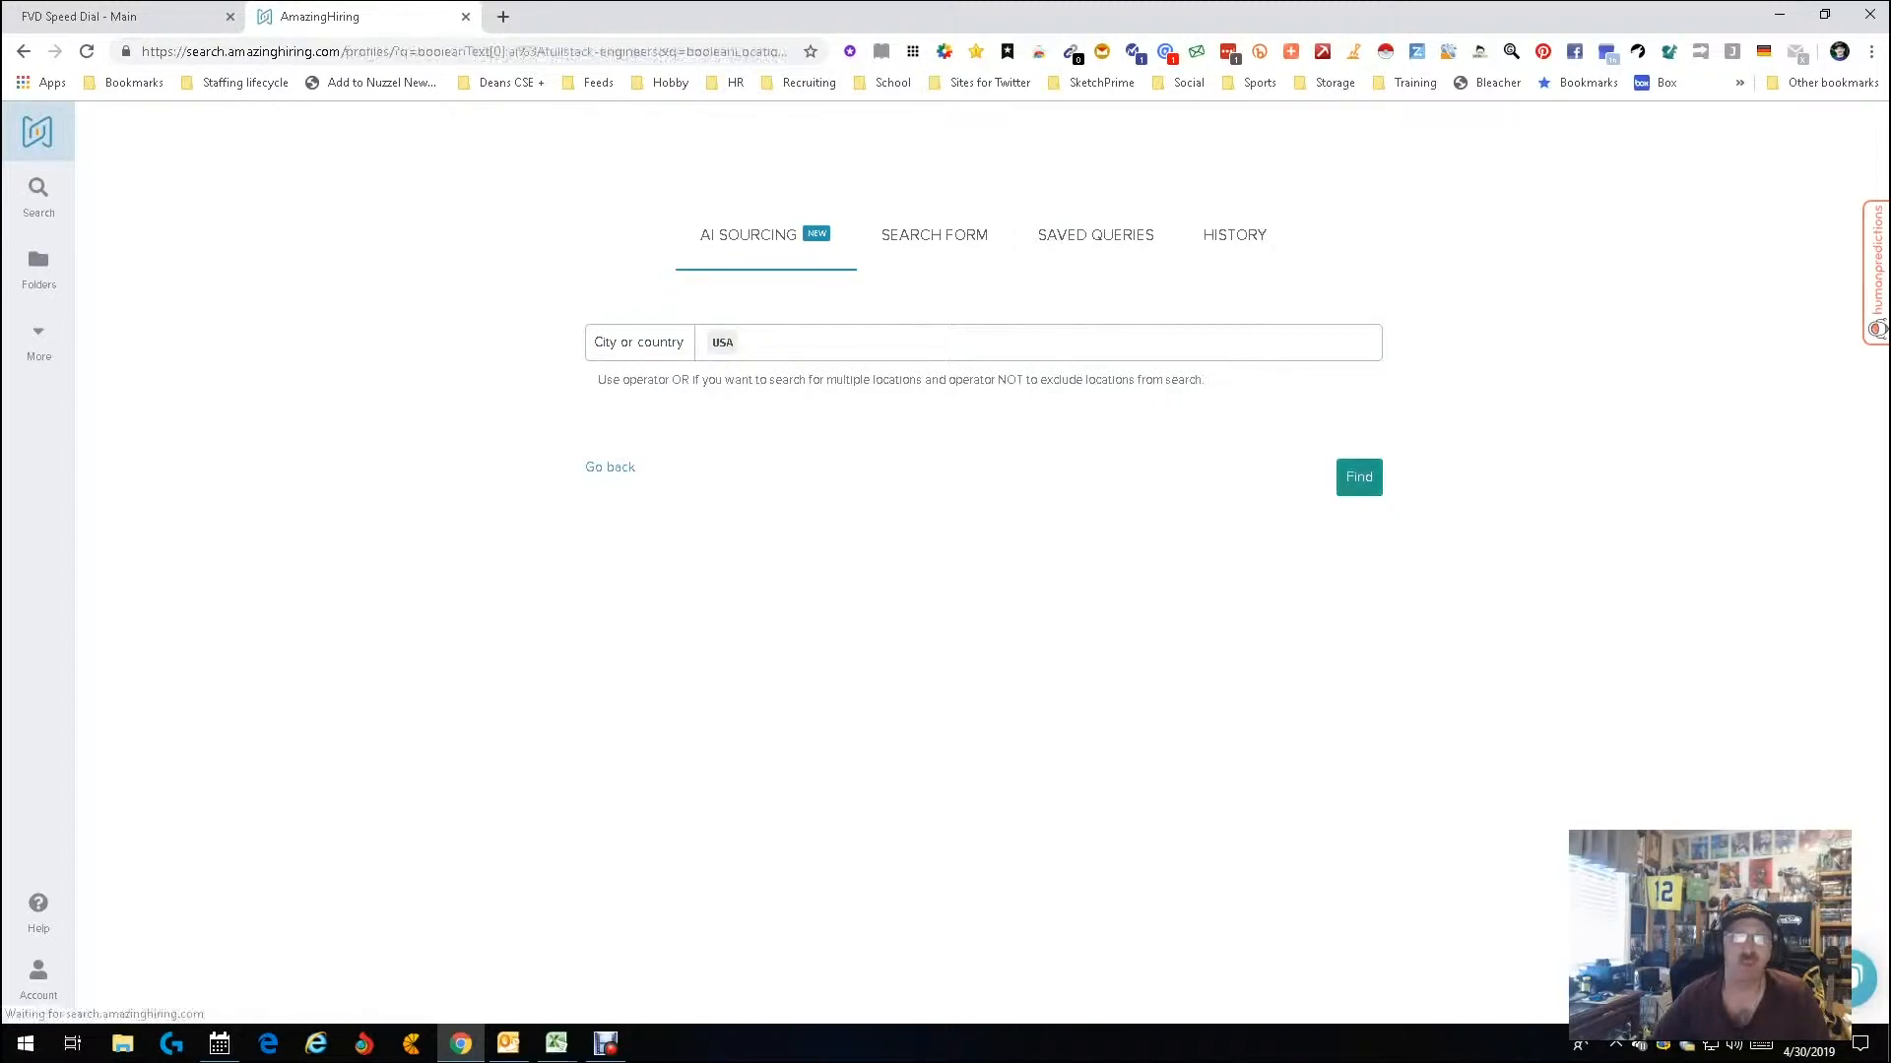
{"action": "left_click", "coordinate": [1359, 476]}
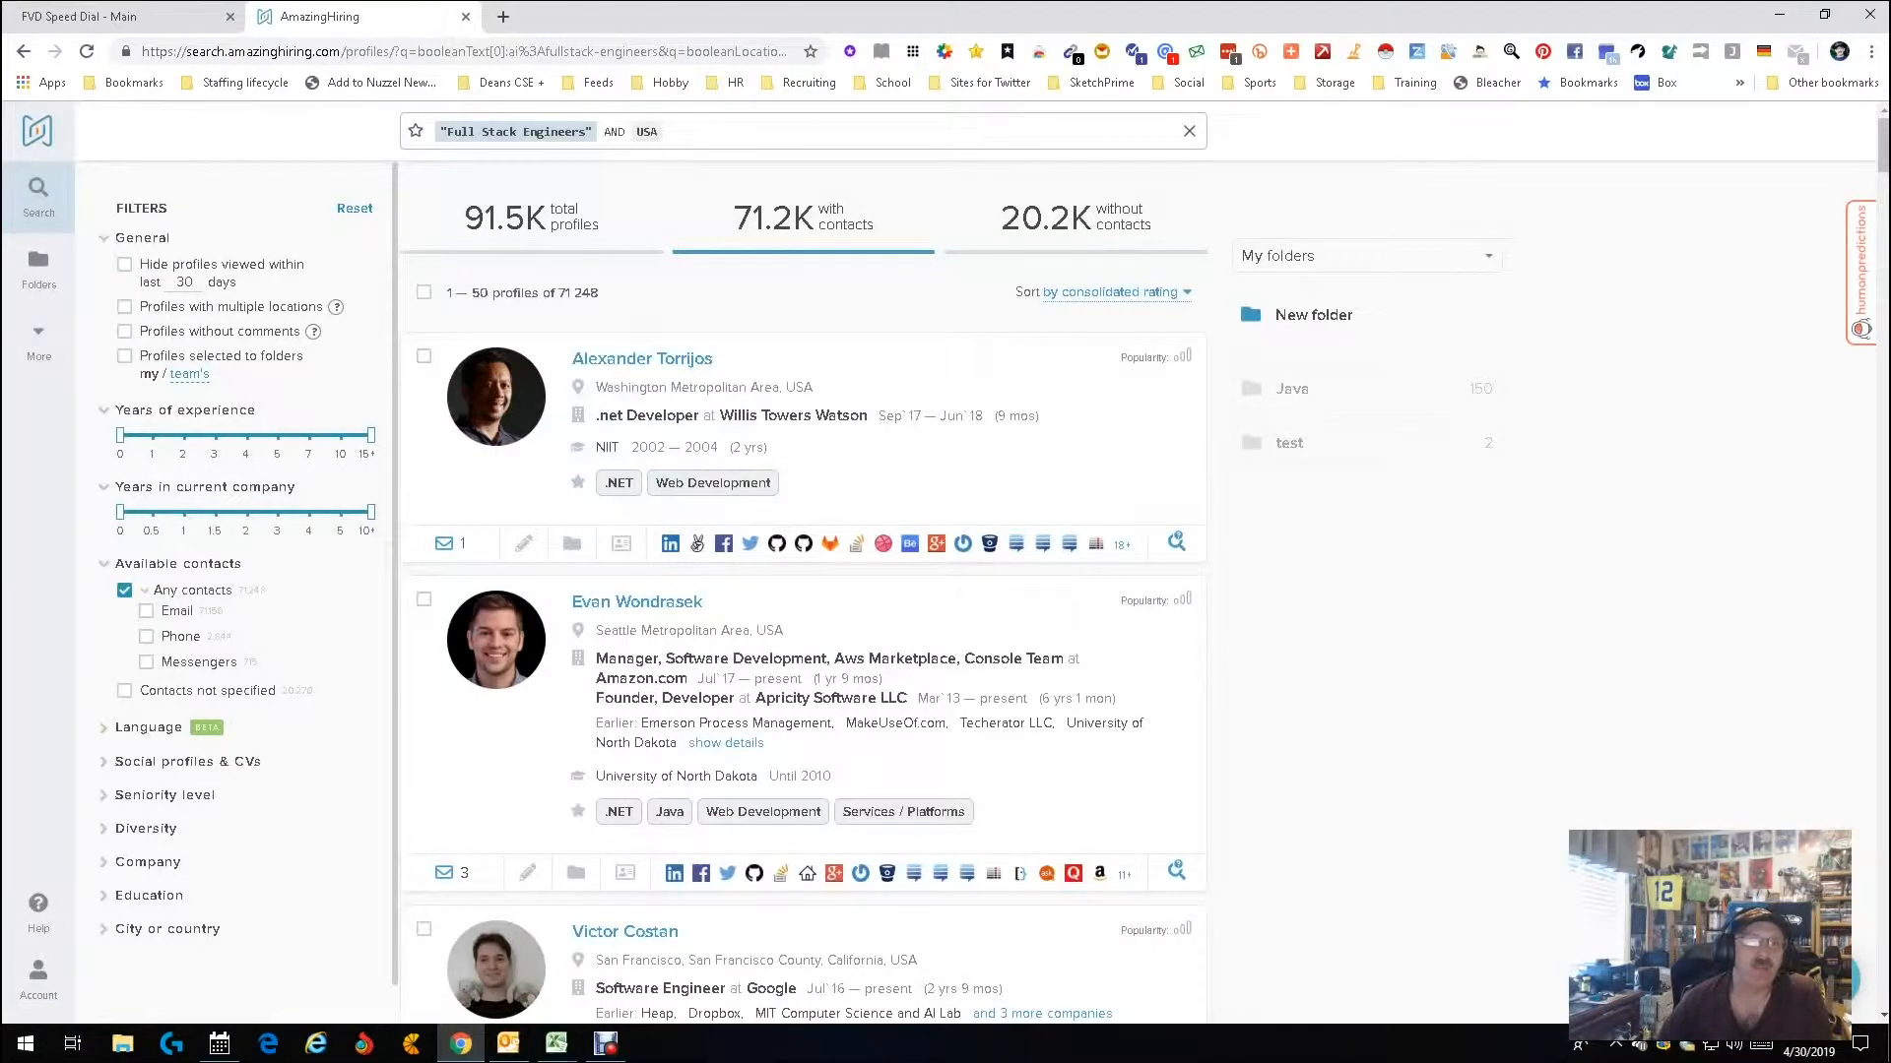
{"action": "mouse_move", "coordinate": [440, 542]}
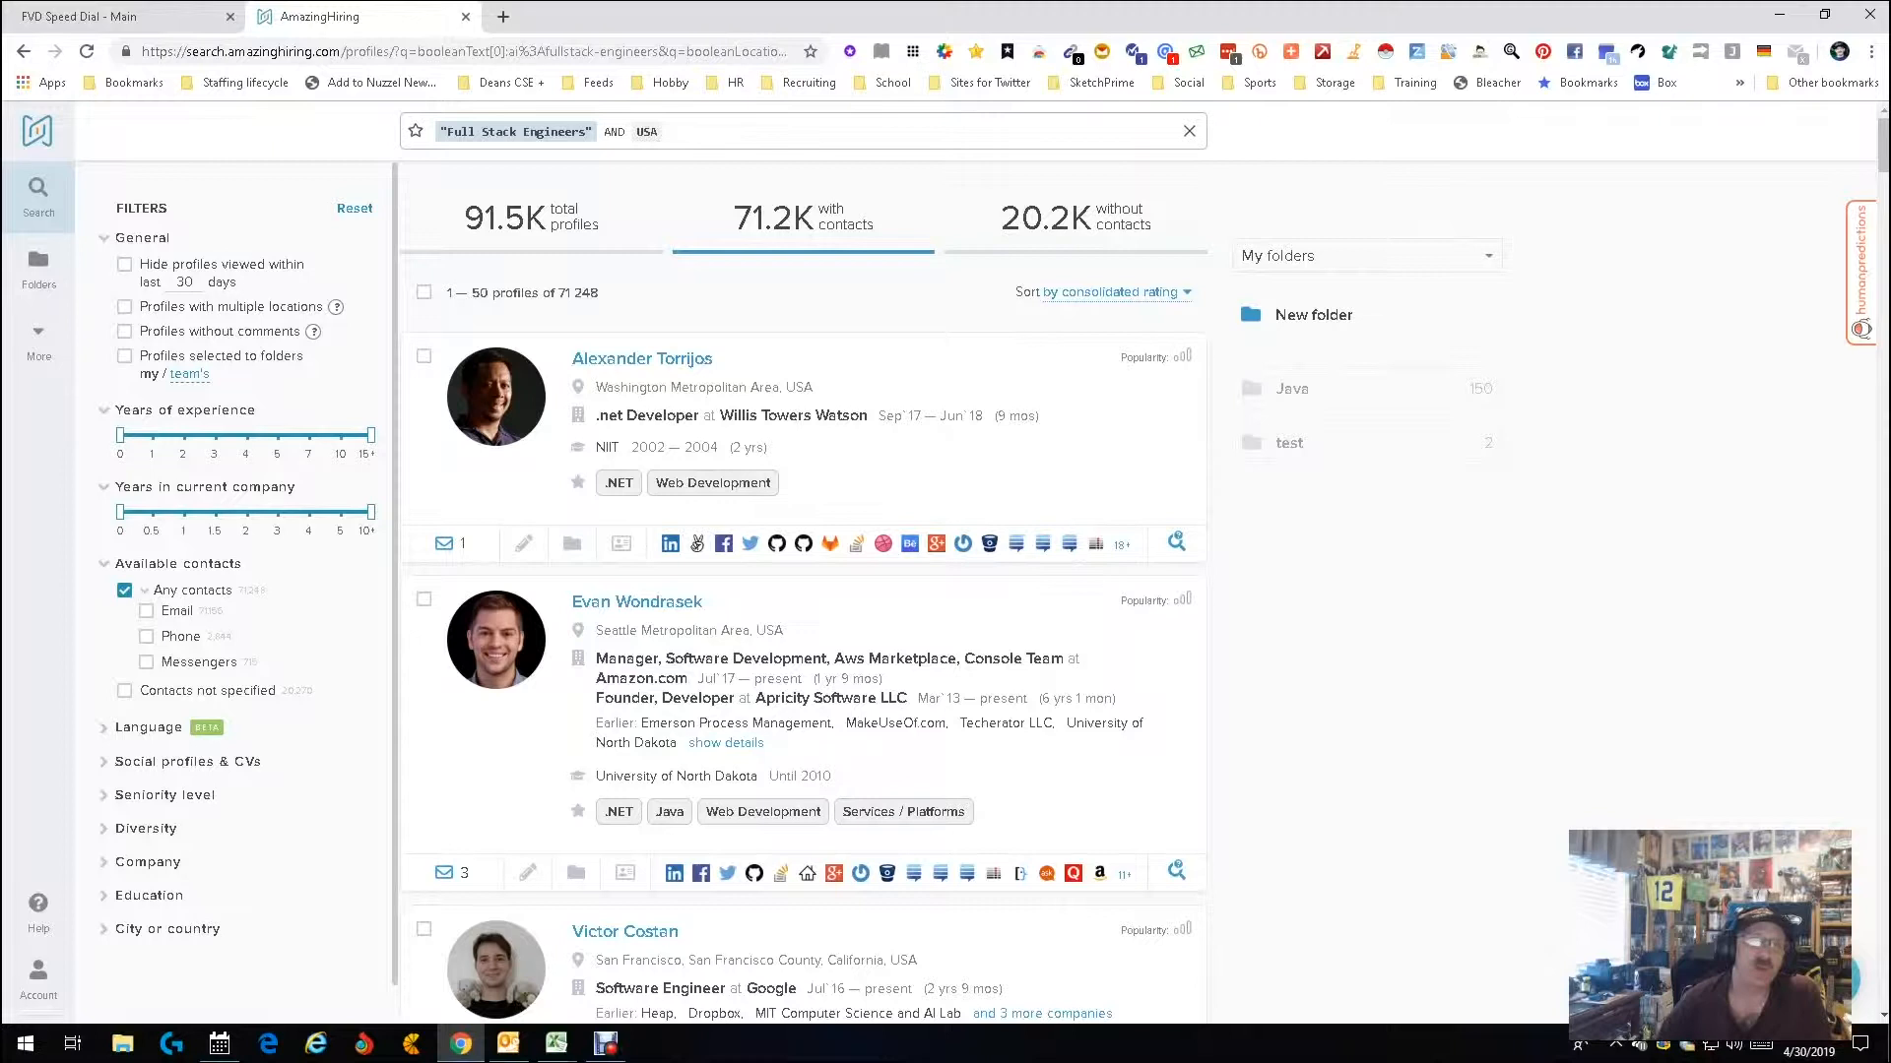
Save the Willis Towers Watson .net developer to the 'test' folder, then expand and collapse Language filter.
{"action": "left_click", "coordinate": [423, 356]}
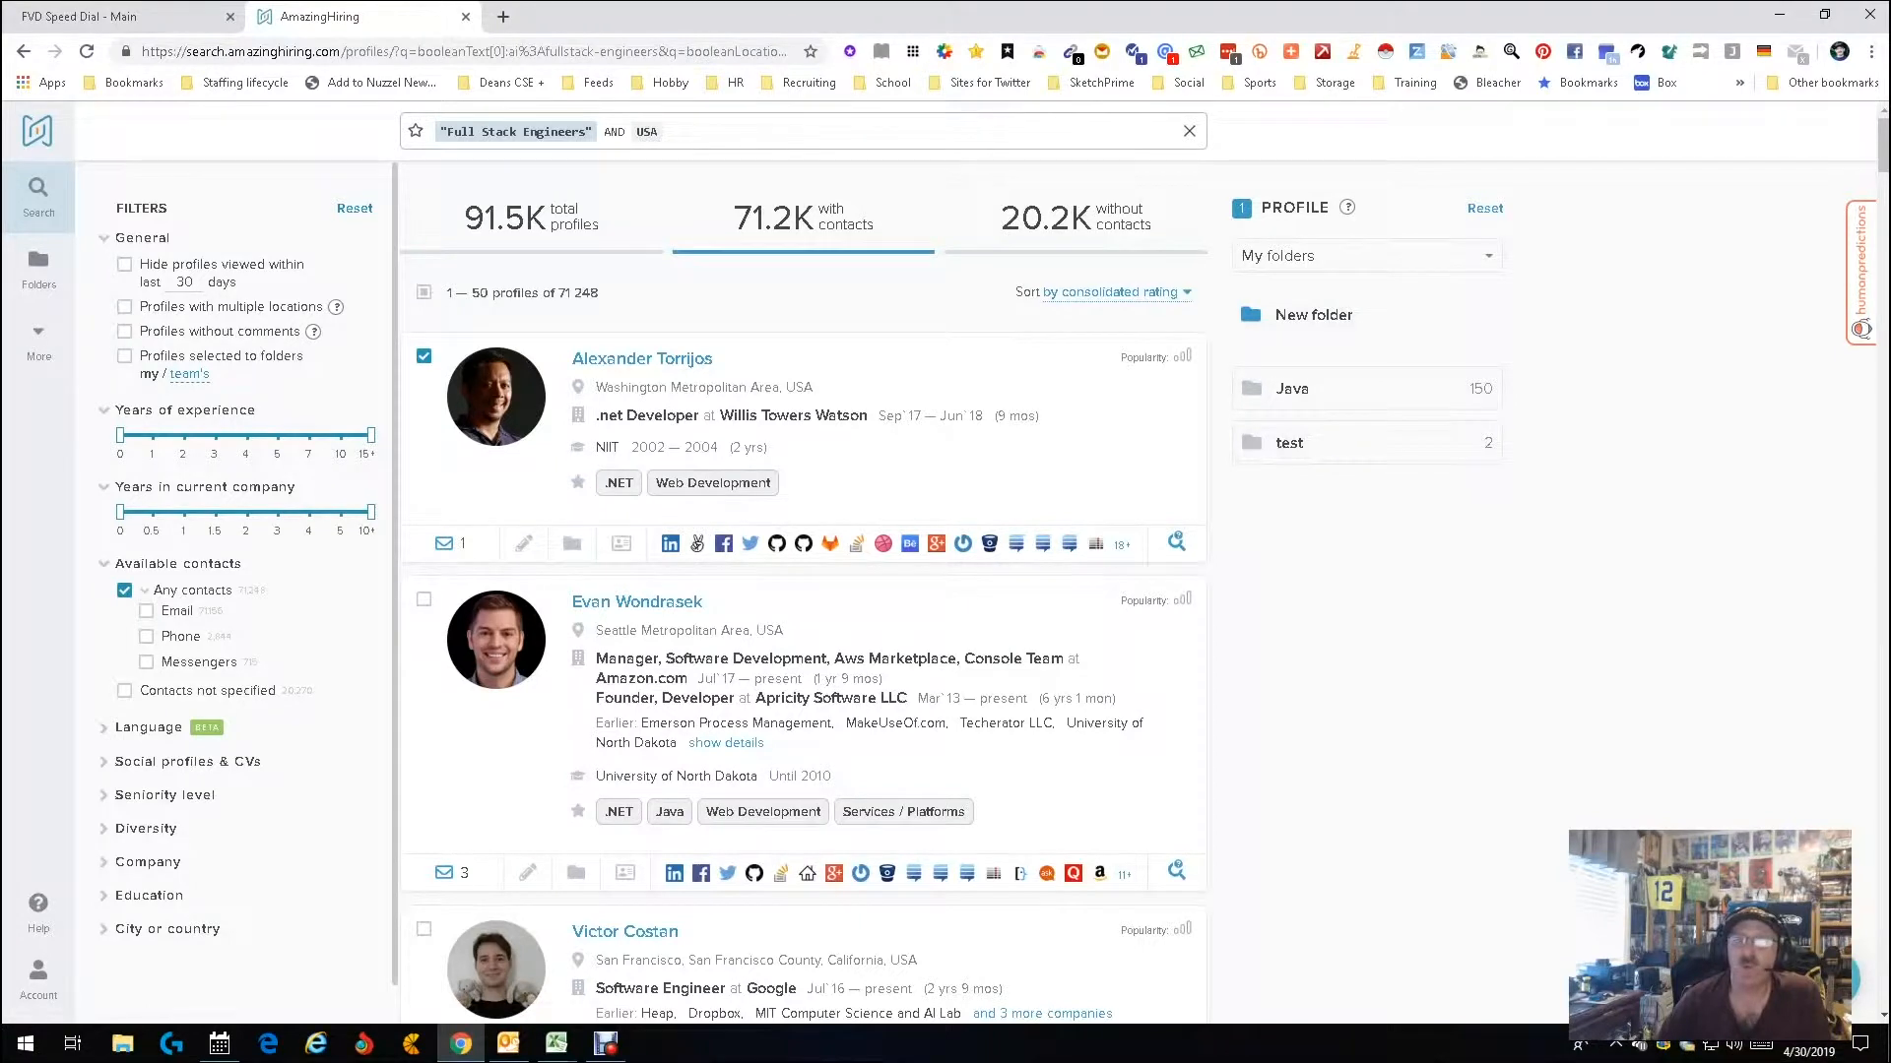
{"action": "left_click", "coordinate": [1365, 256]}
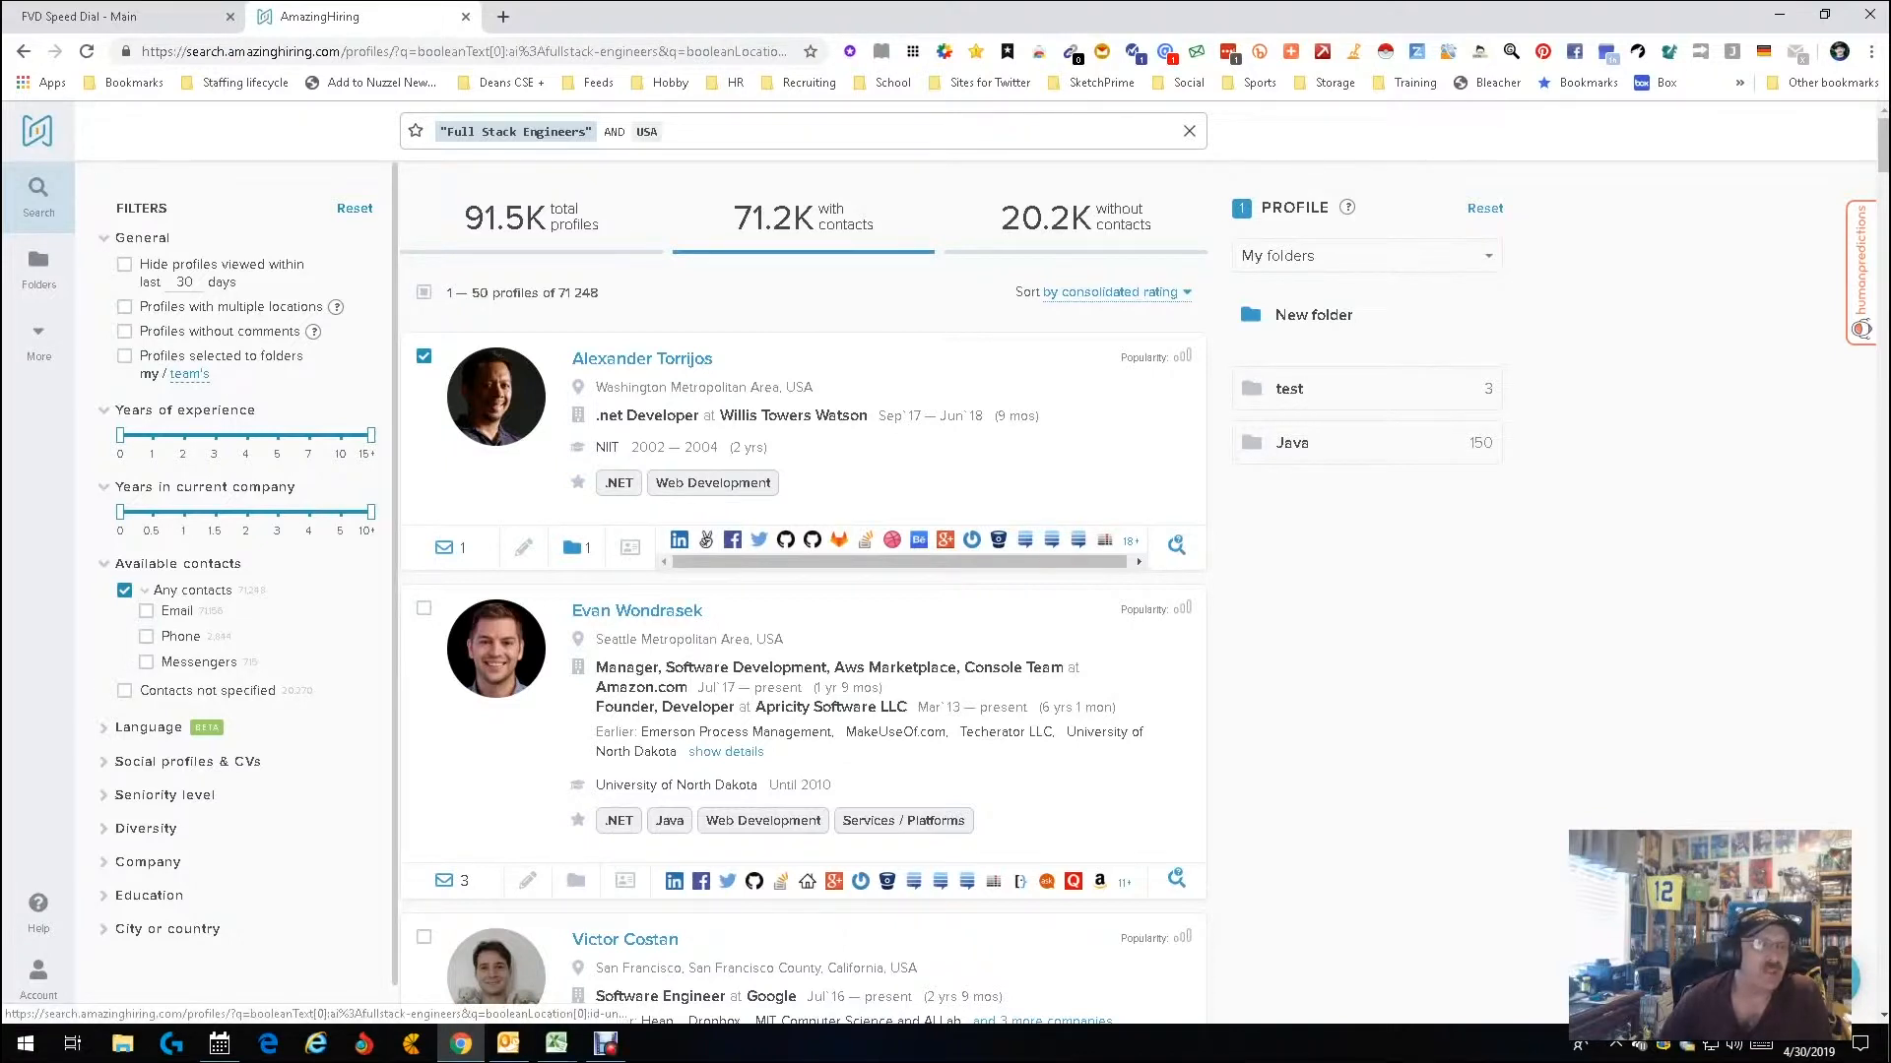
{"action": "left_click", "coordinate": [148, 728]}
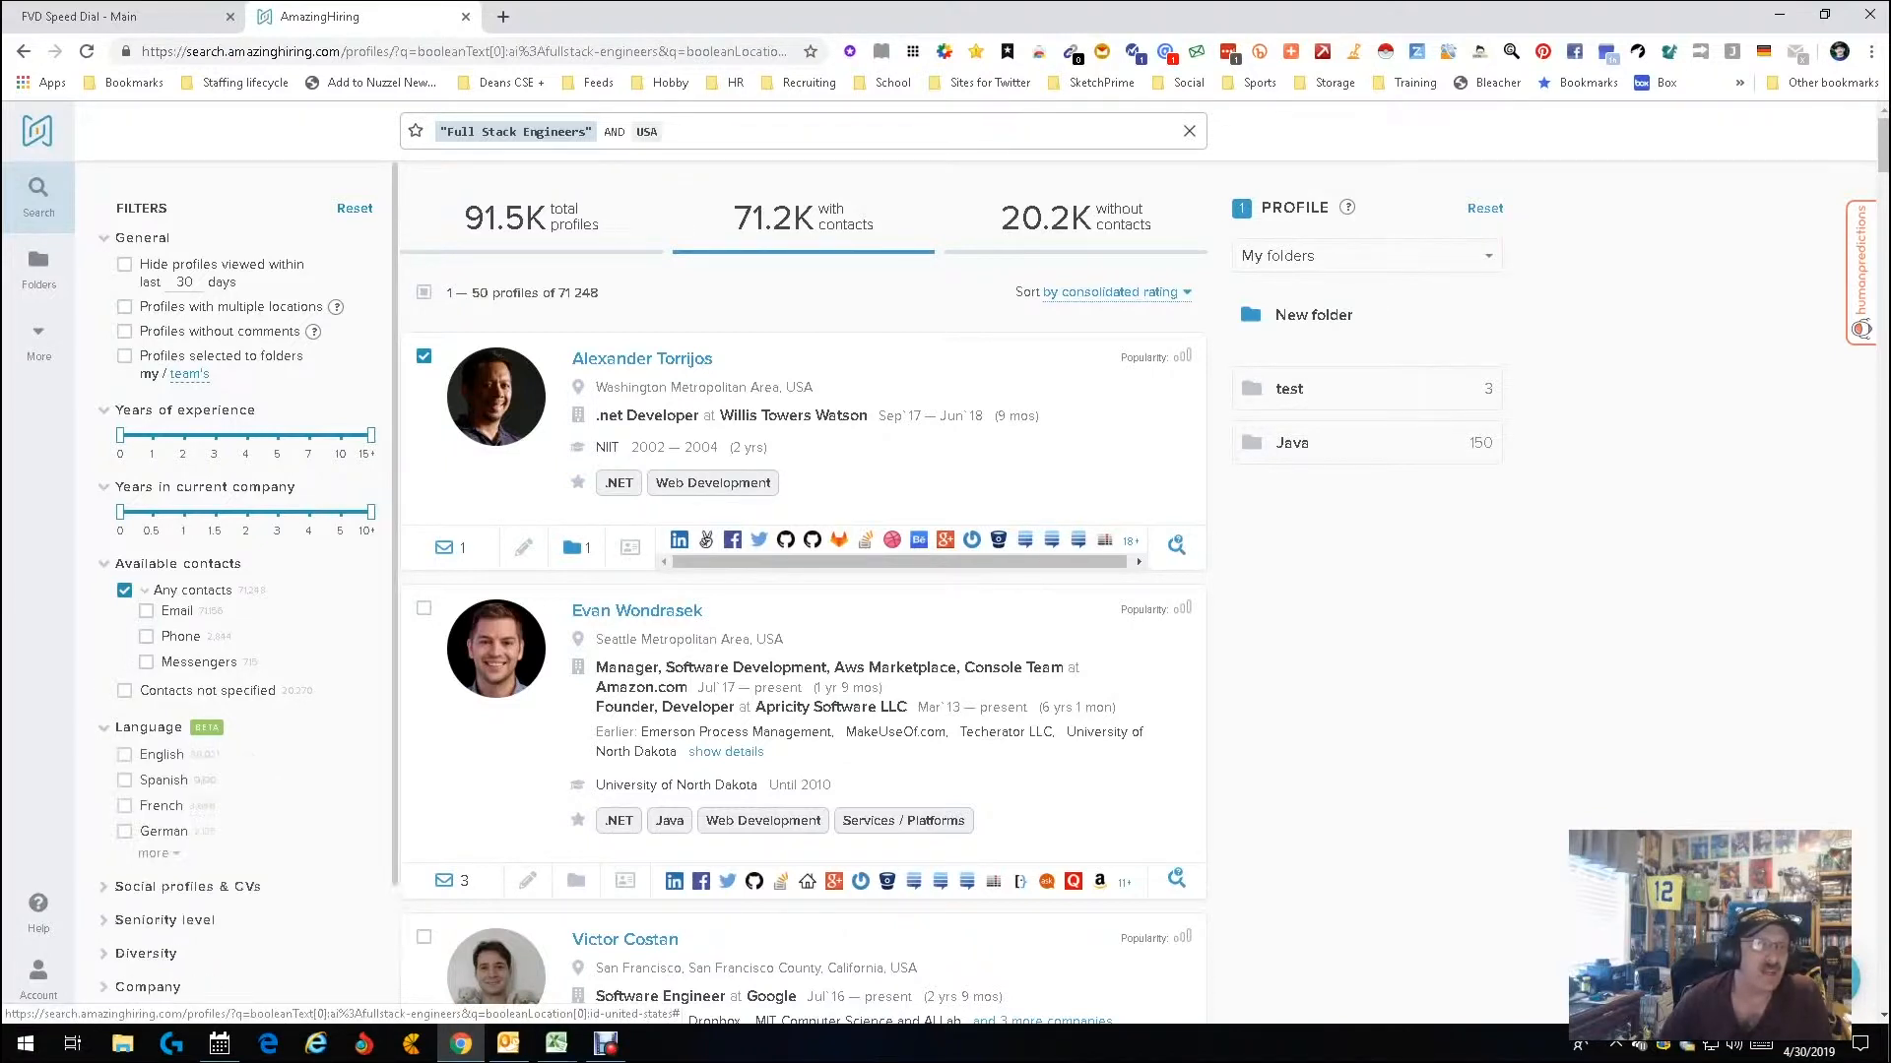
{"action": "left_click", "coordinate": [104, 728]}
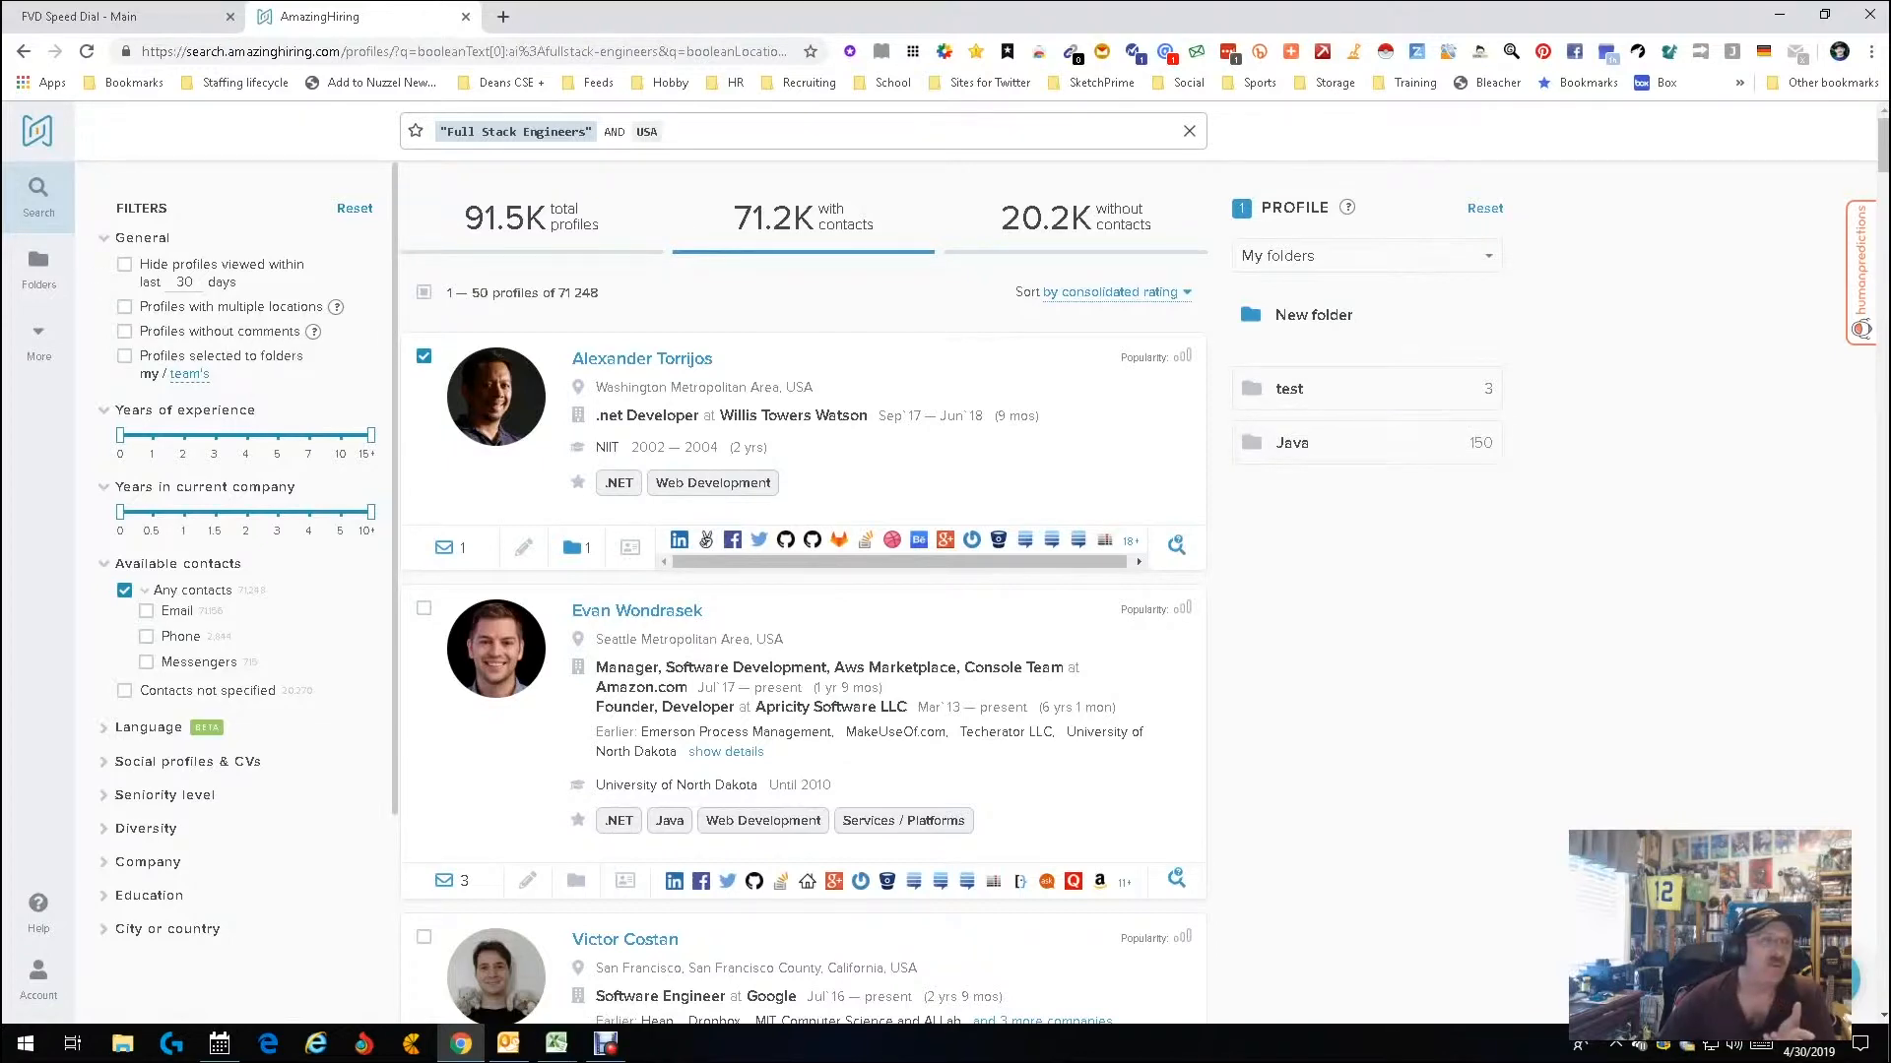
Open the 'test' folder, select all three profiles, and reveal the second candidate's phone and emails.
{"action": "left_click", "coordinate": [1289, 389]}
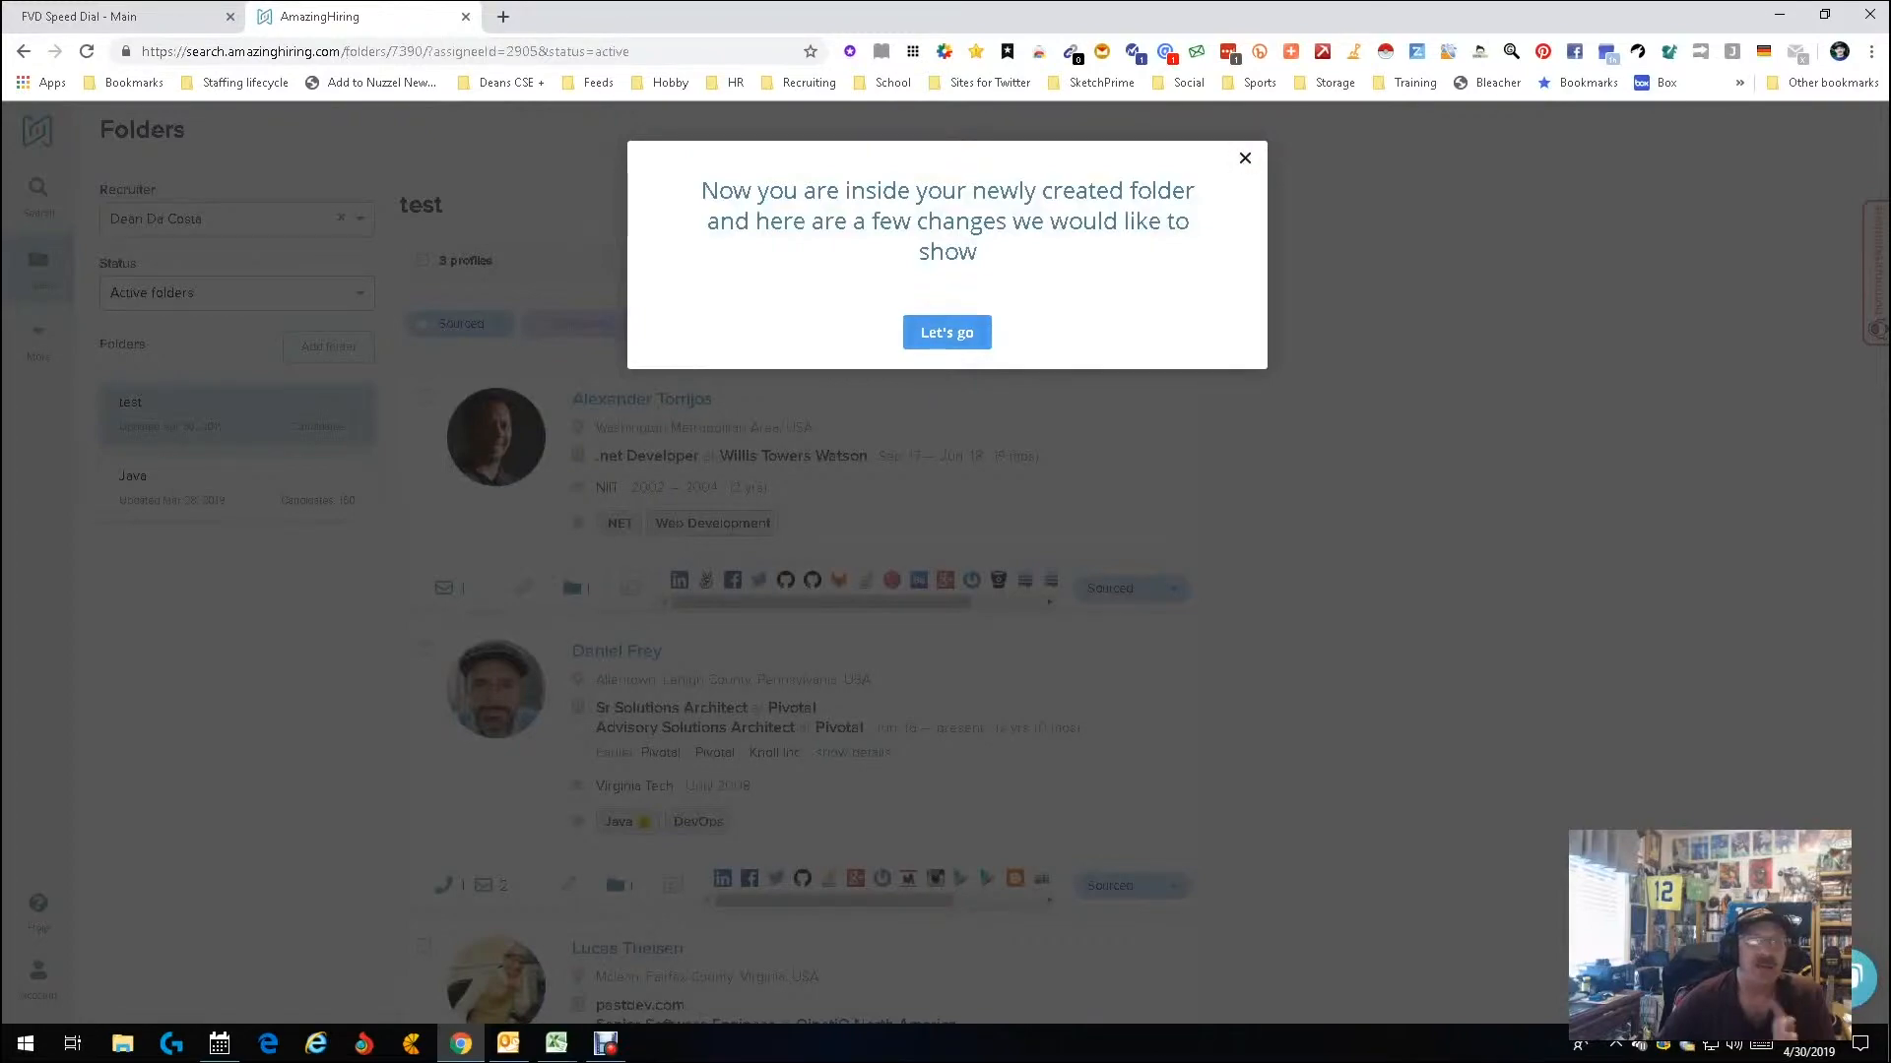
{"action": "left_click", "coordinate": [946, 332]}
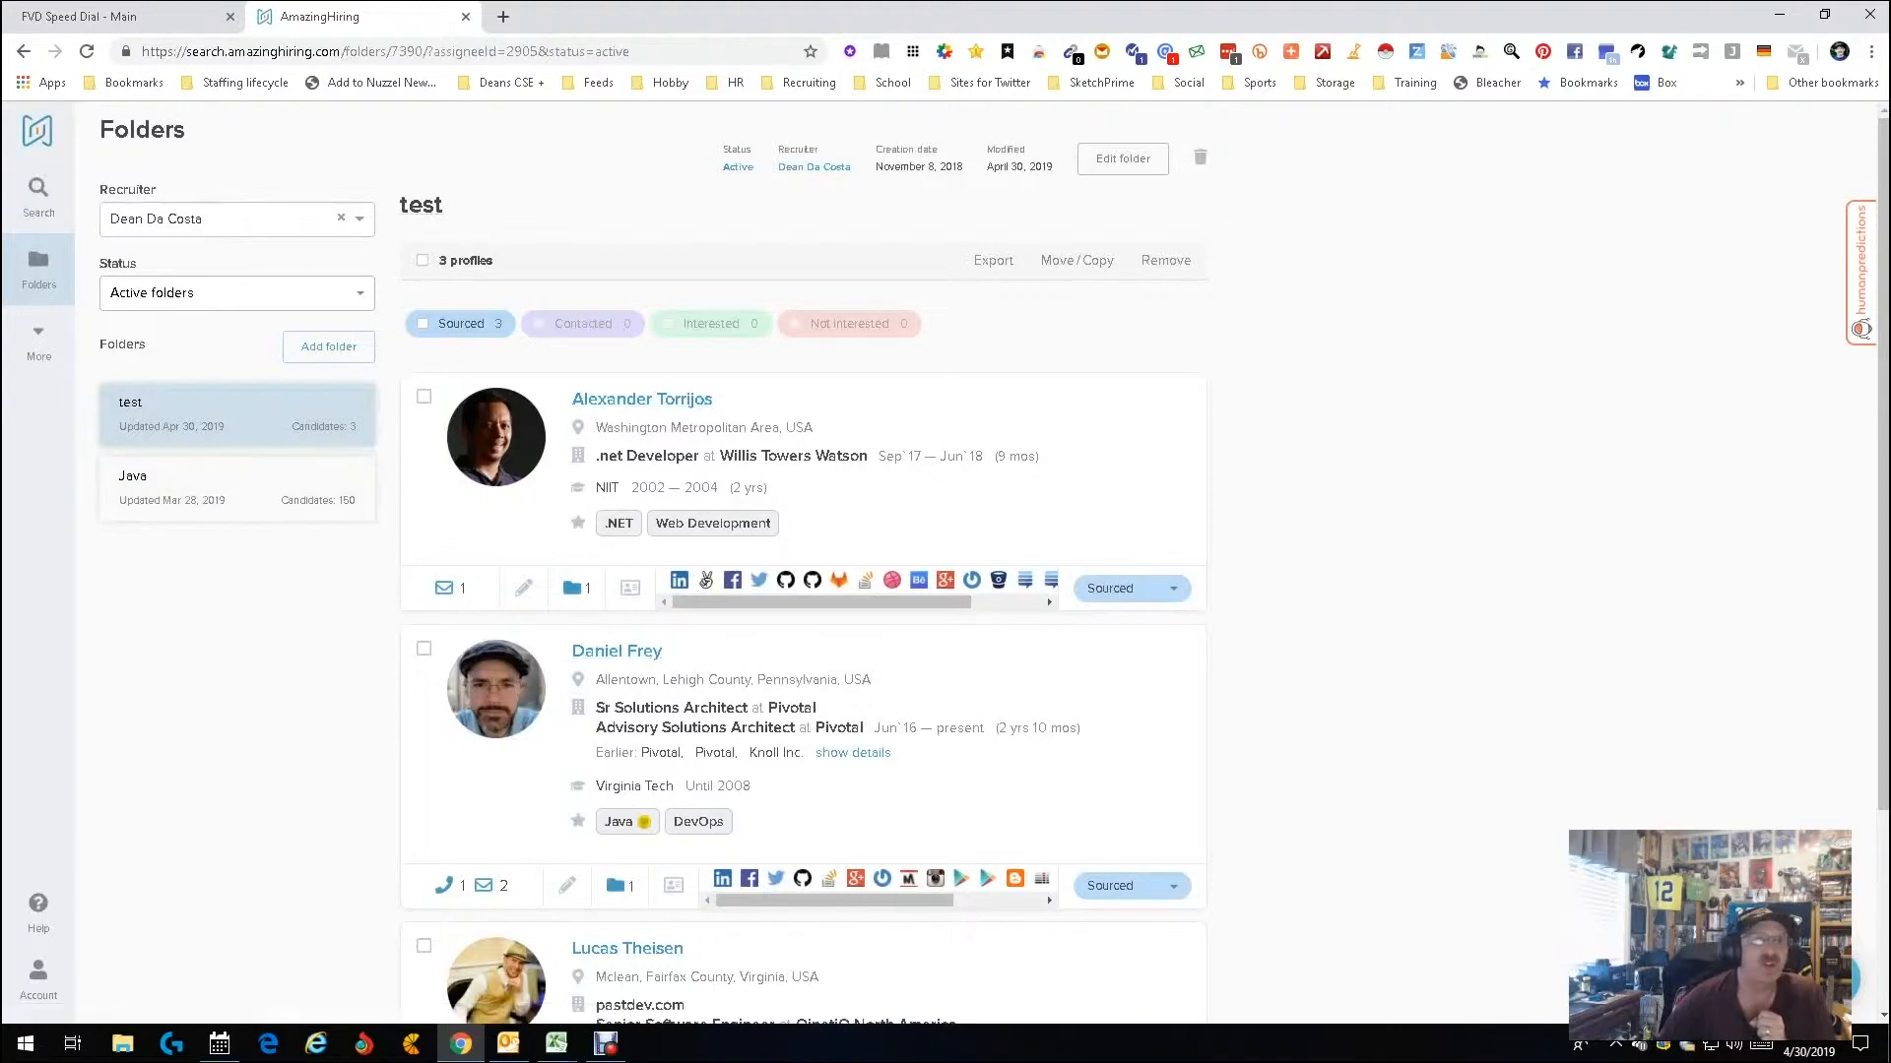
{"action": "left_click", "coordinate": [422, 260]}
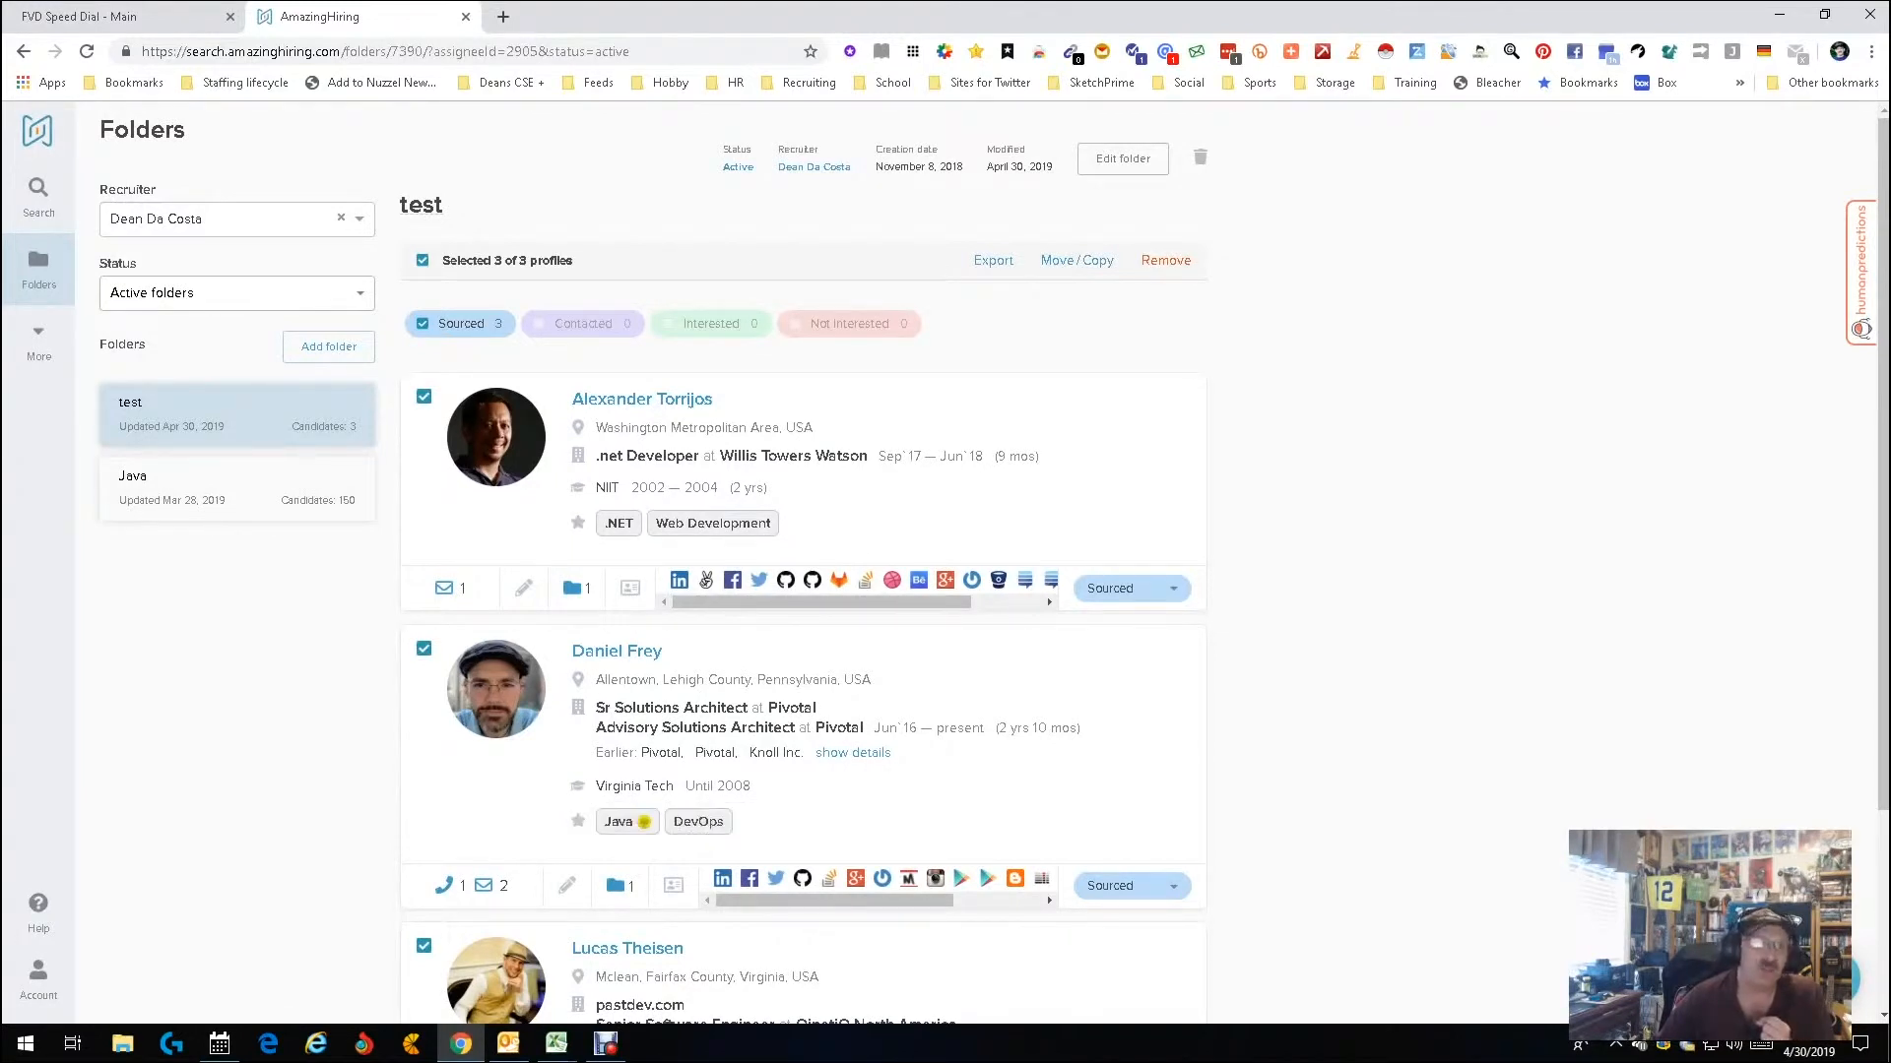
{"action": "mouse_move", "coordinate": [484, 885]}
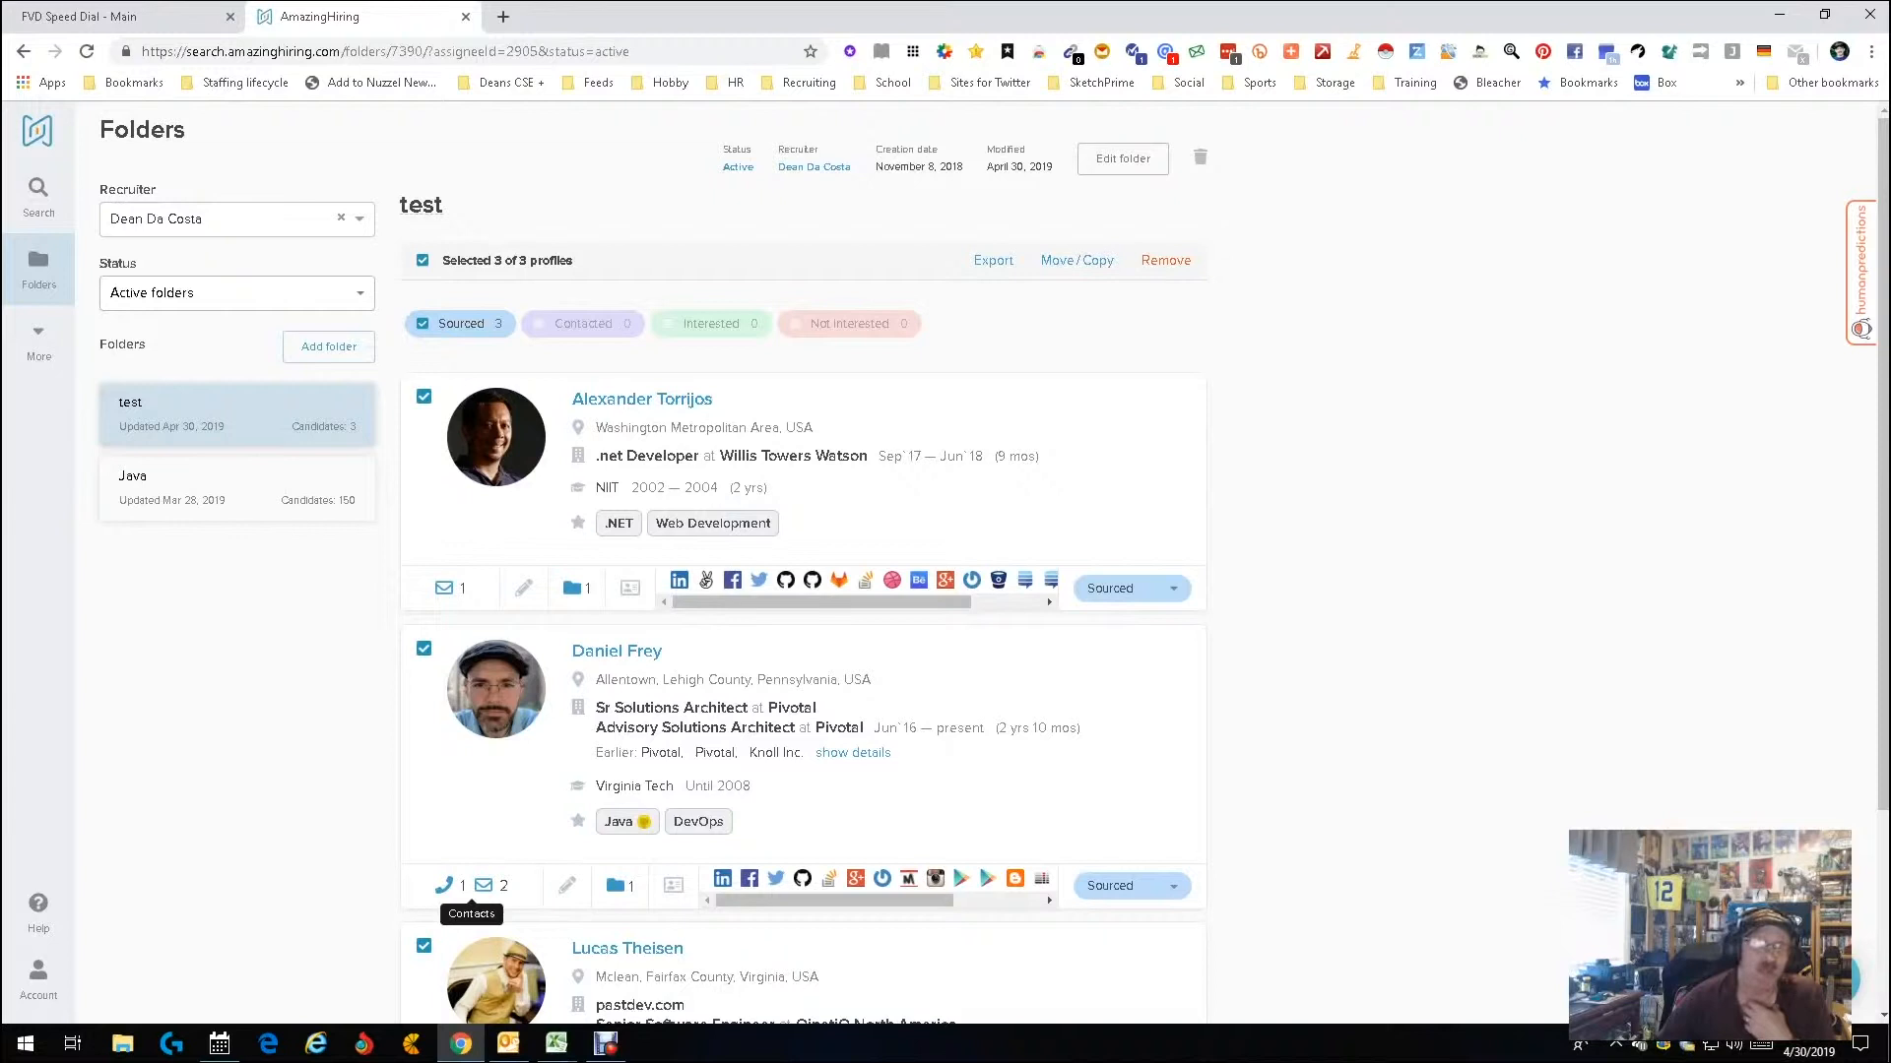
{"action": "left_click", "coordinate": [442, 886]}
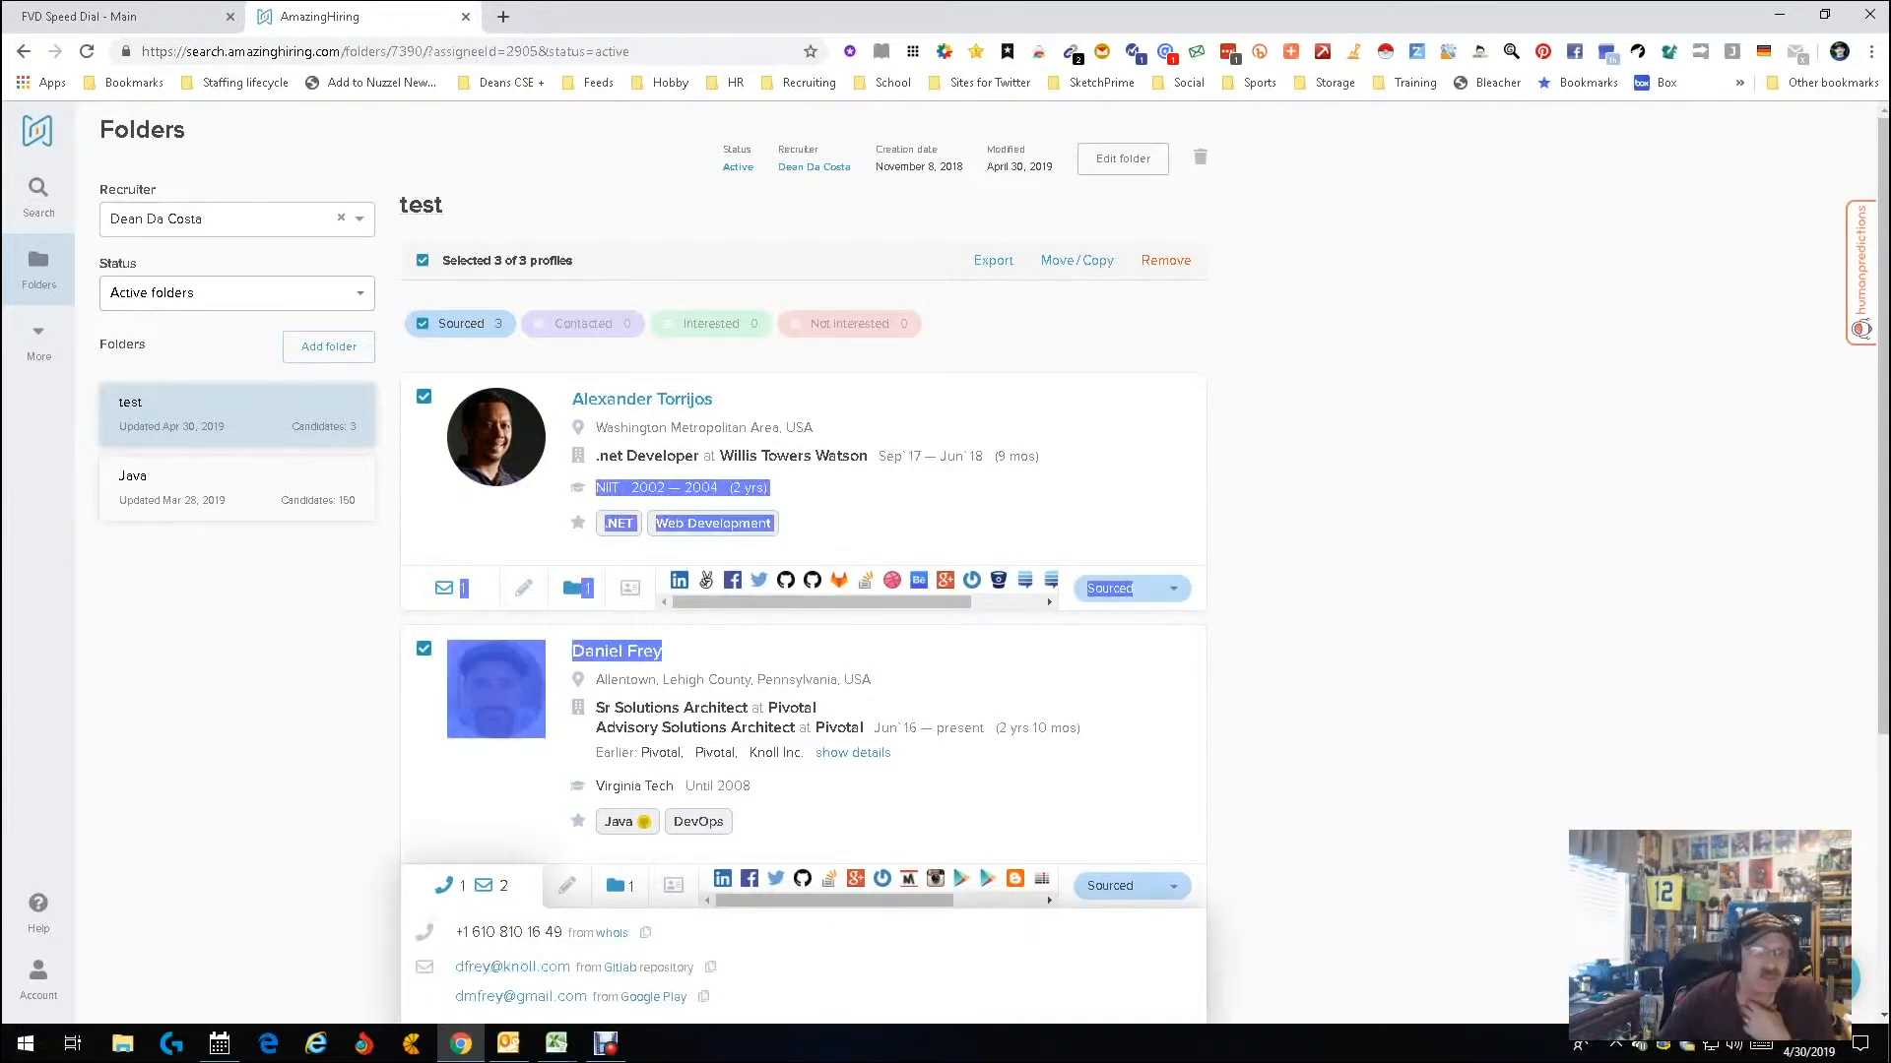
Reveal the first candidate's public email, scroll the other contacts, and open then close a status dropdown.
{"action": "scroll", "scroll_direction": "down", "scroll_amount": 3}
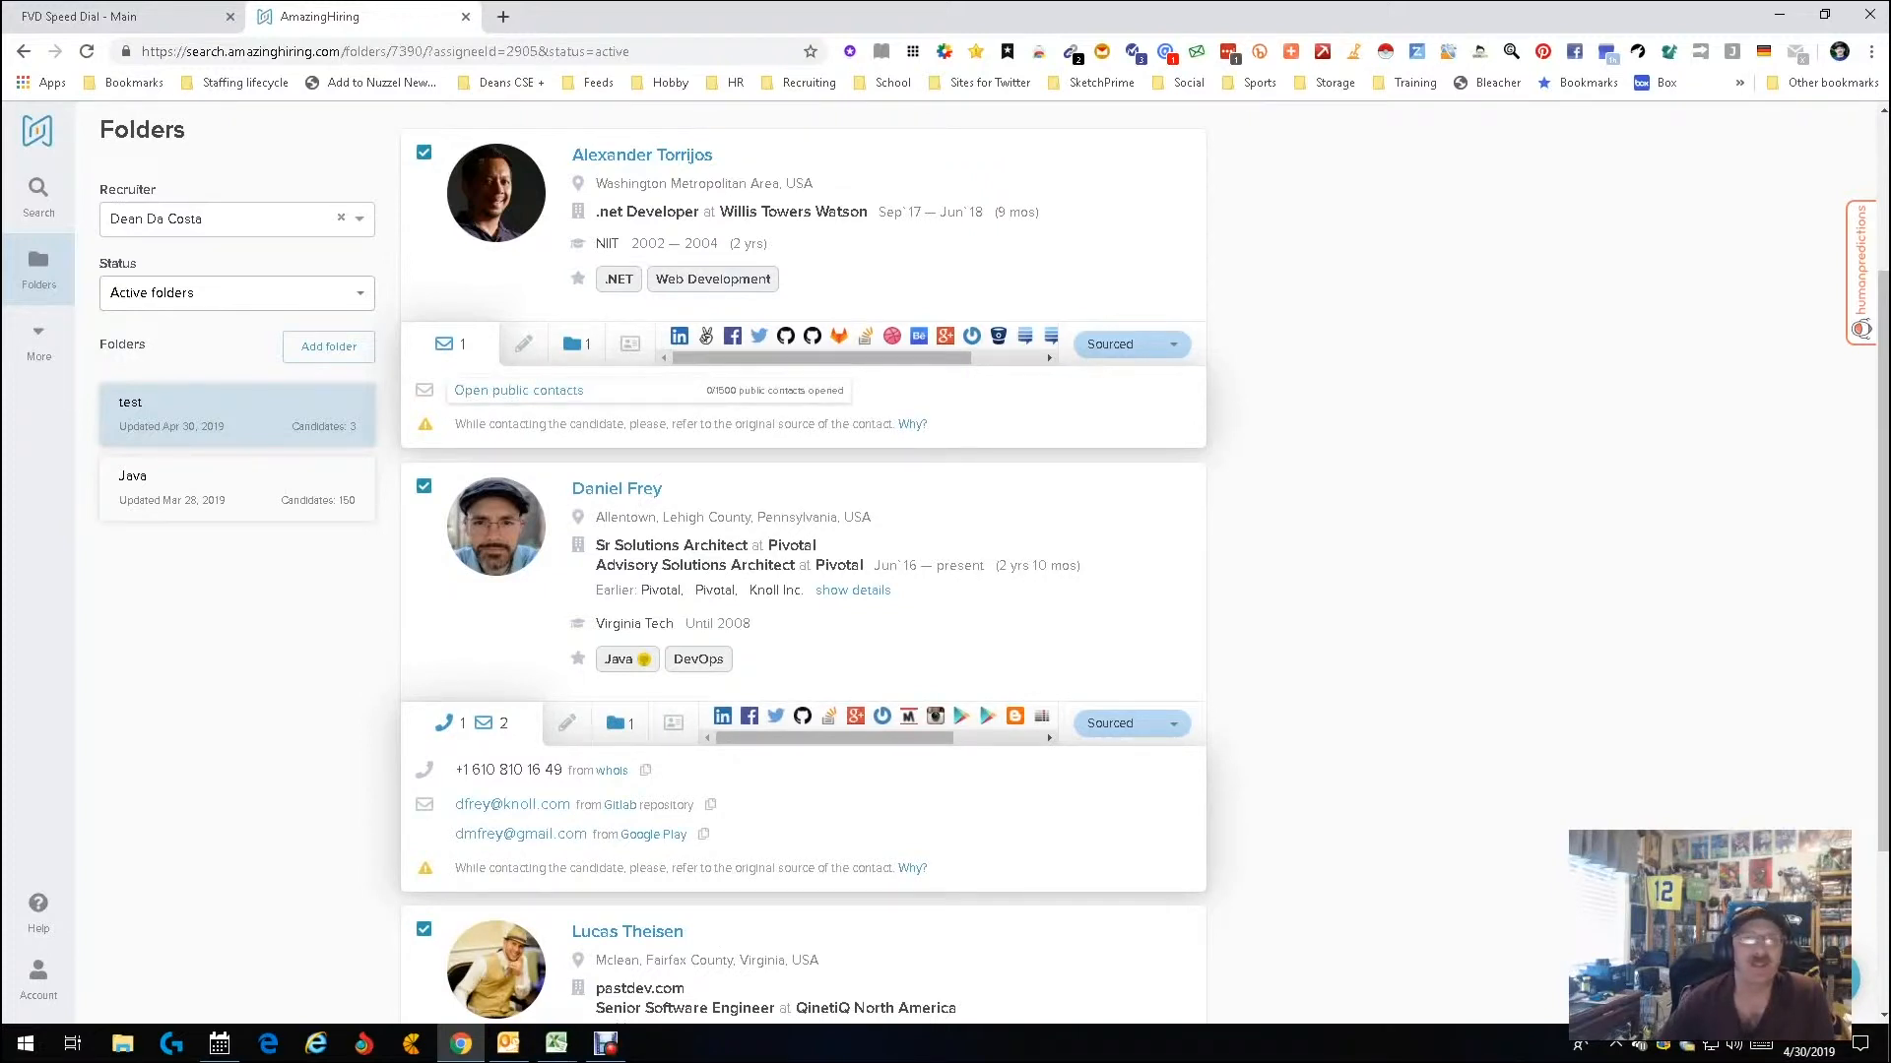
{"action": "left_click", "coordinate": [517, 390]}
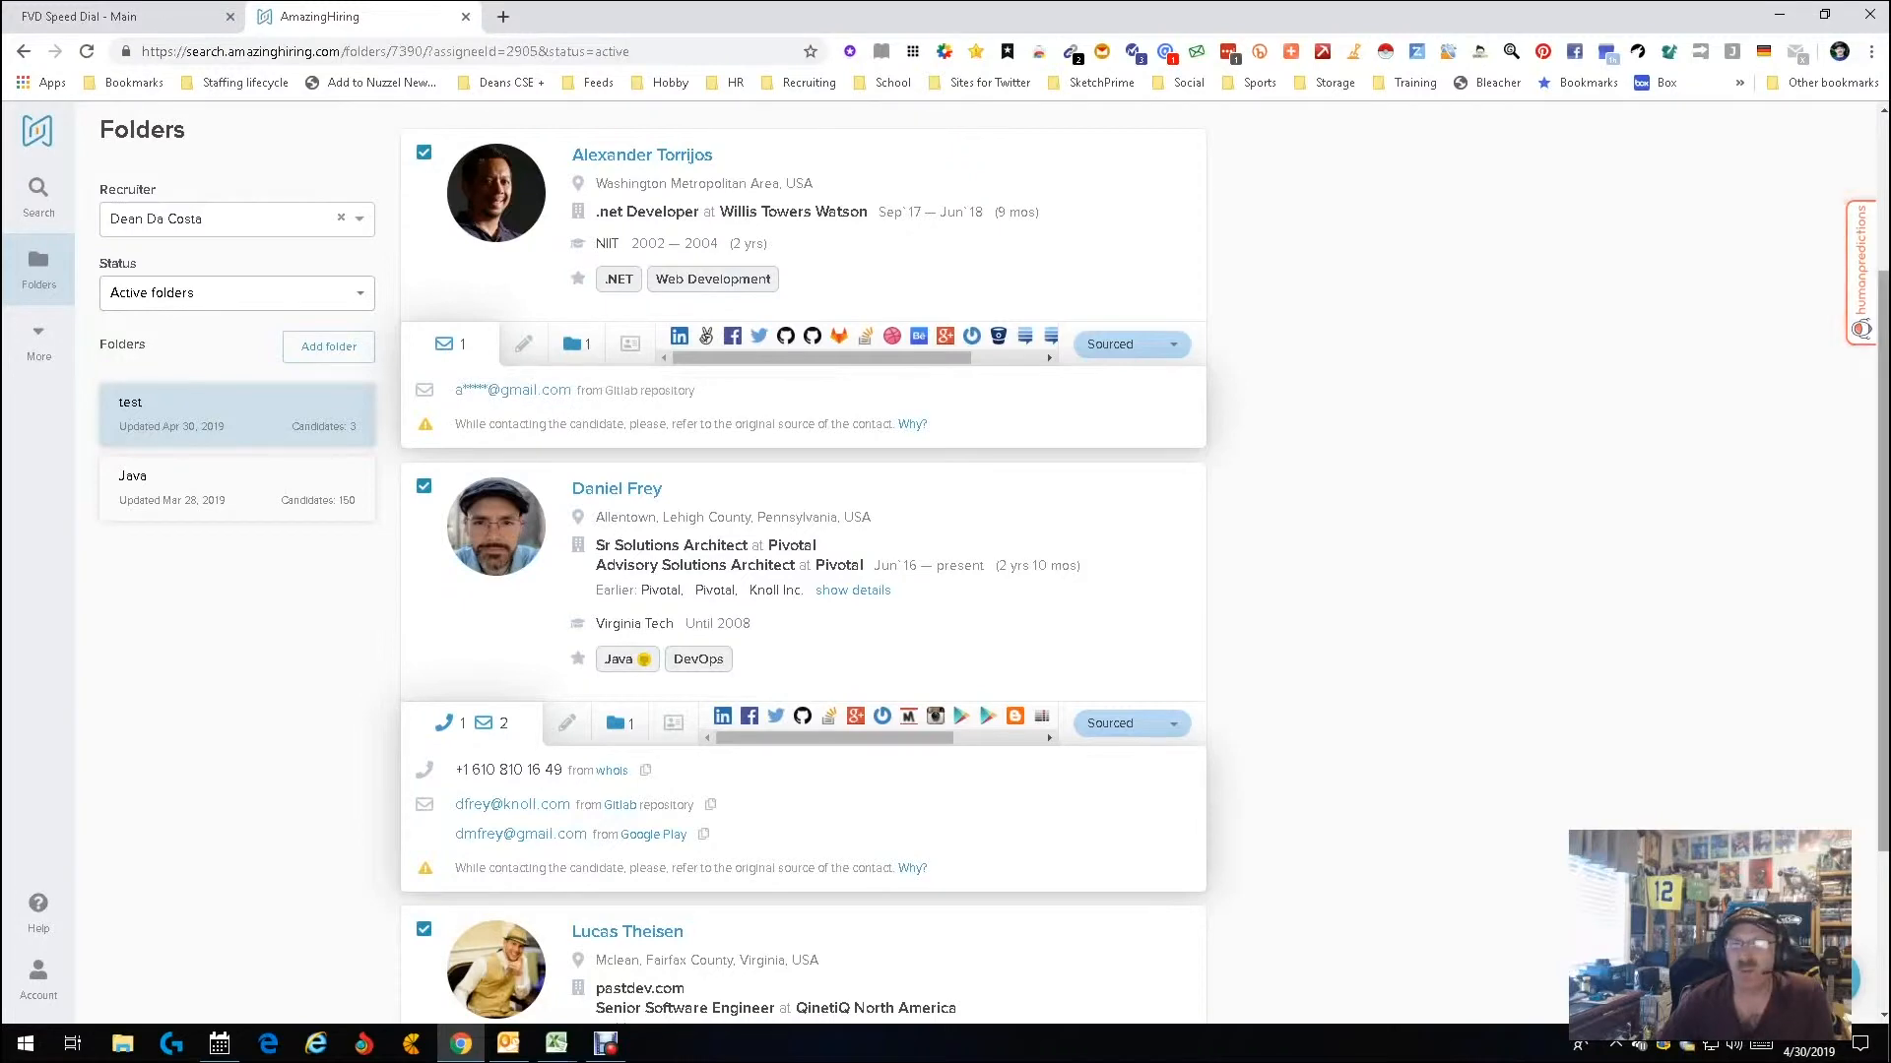
{"action": "scroll", "scroll_direction": "down", "scroll_amount": 3}
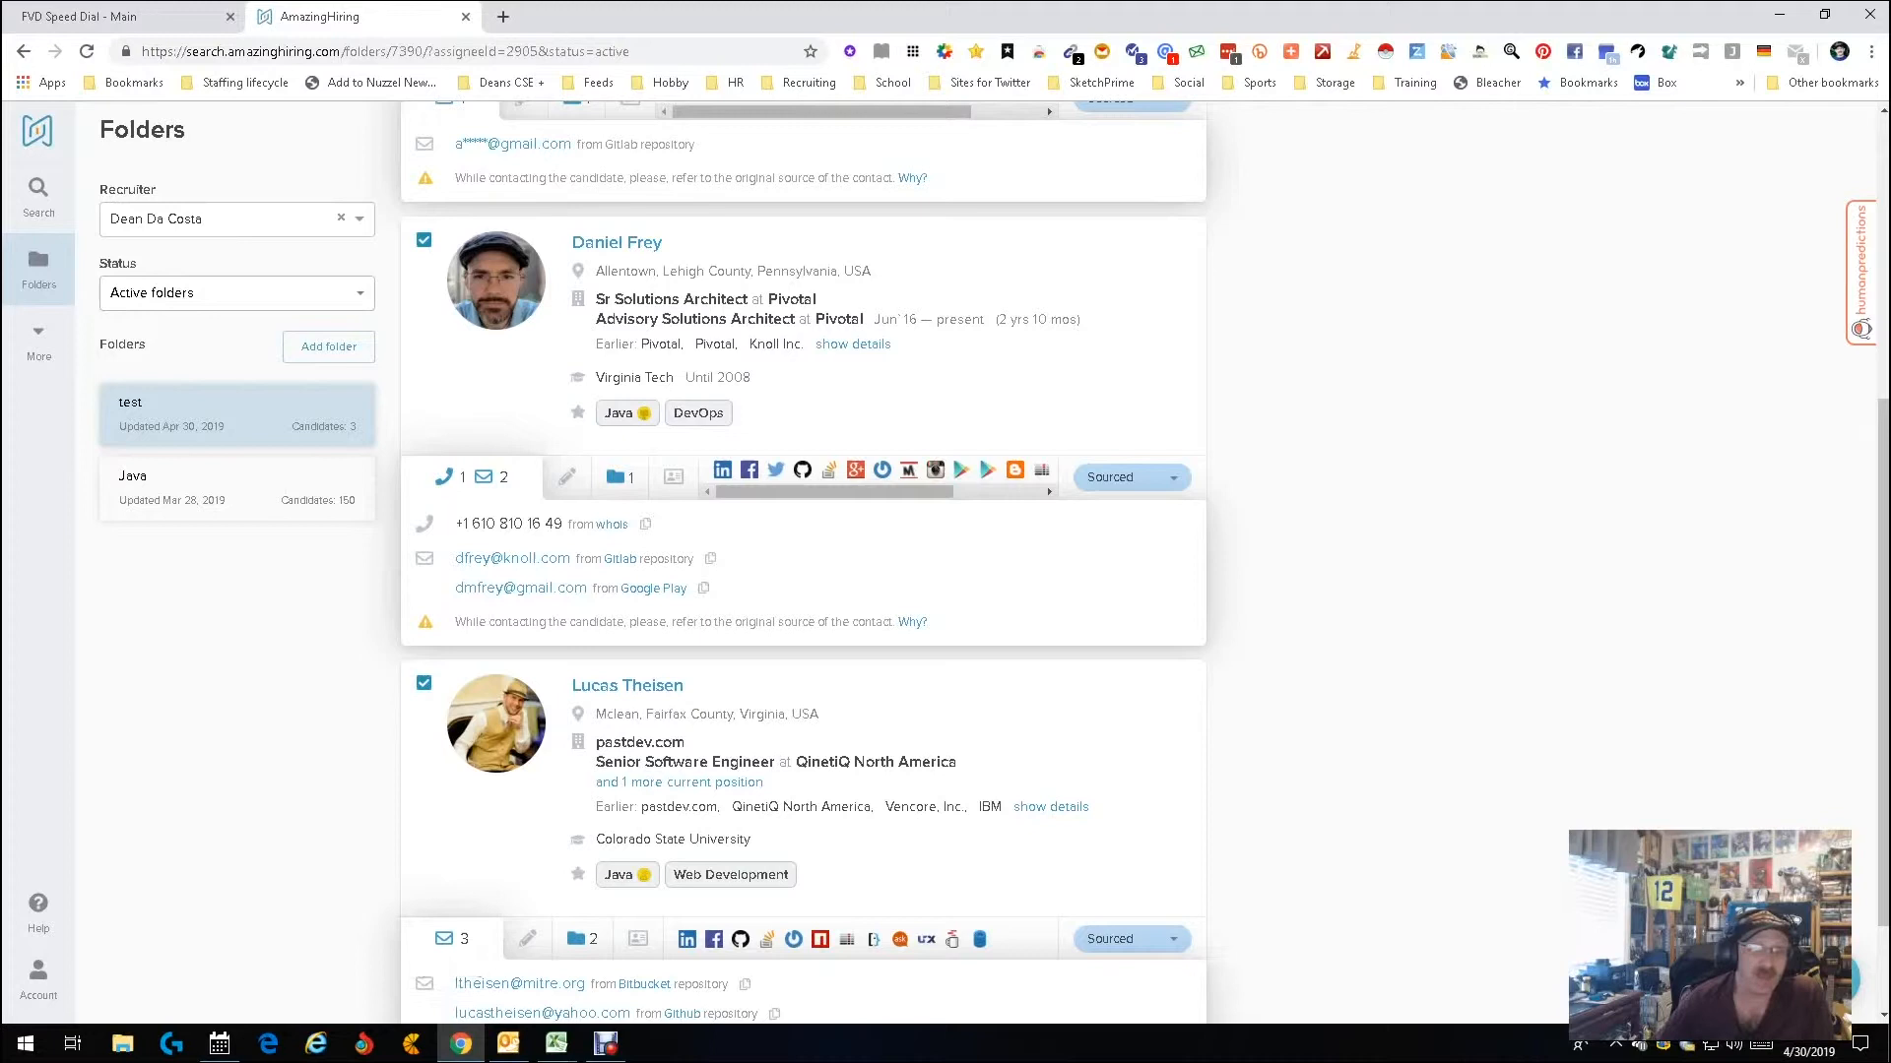
{"action": "scroll", "scroll_direction": "down", "scroll_amount": 3}
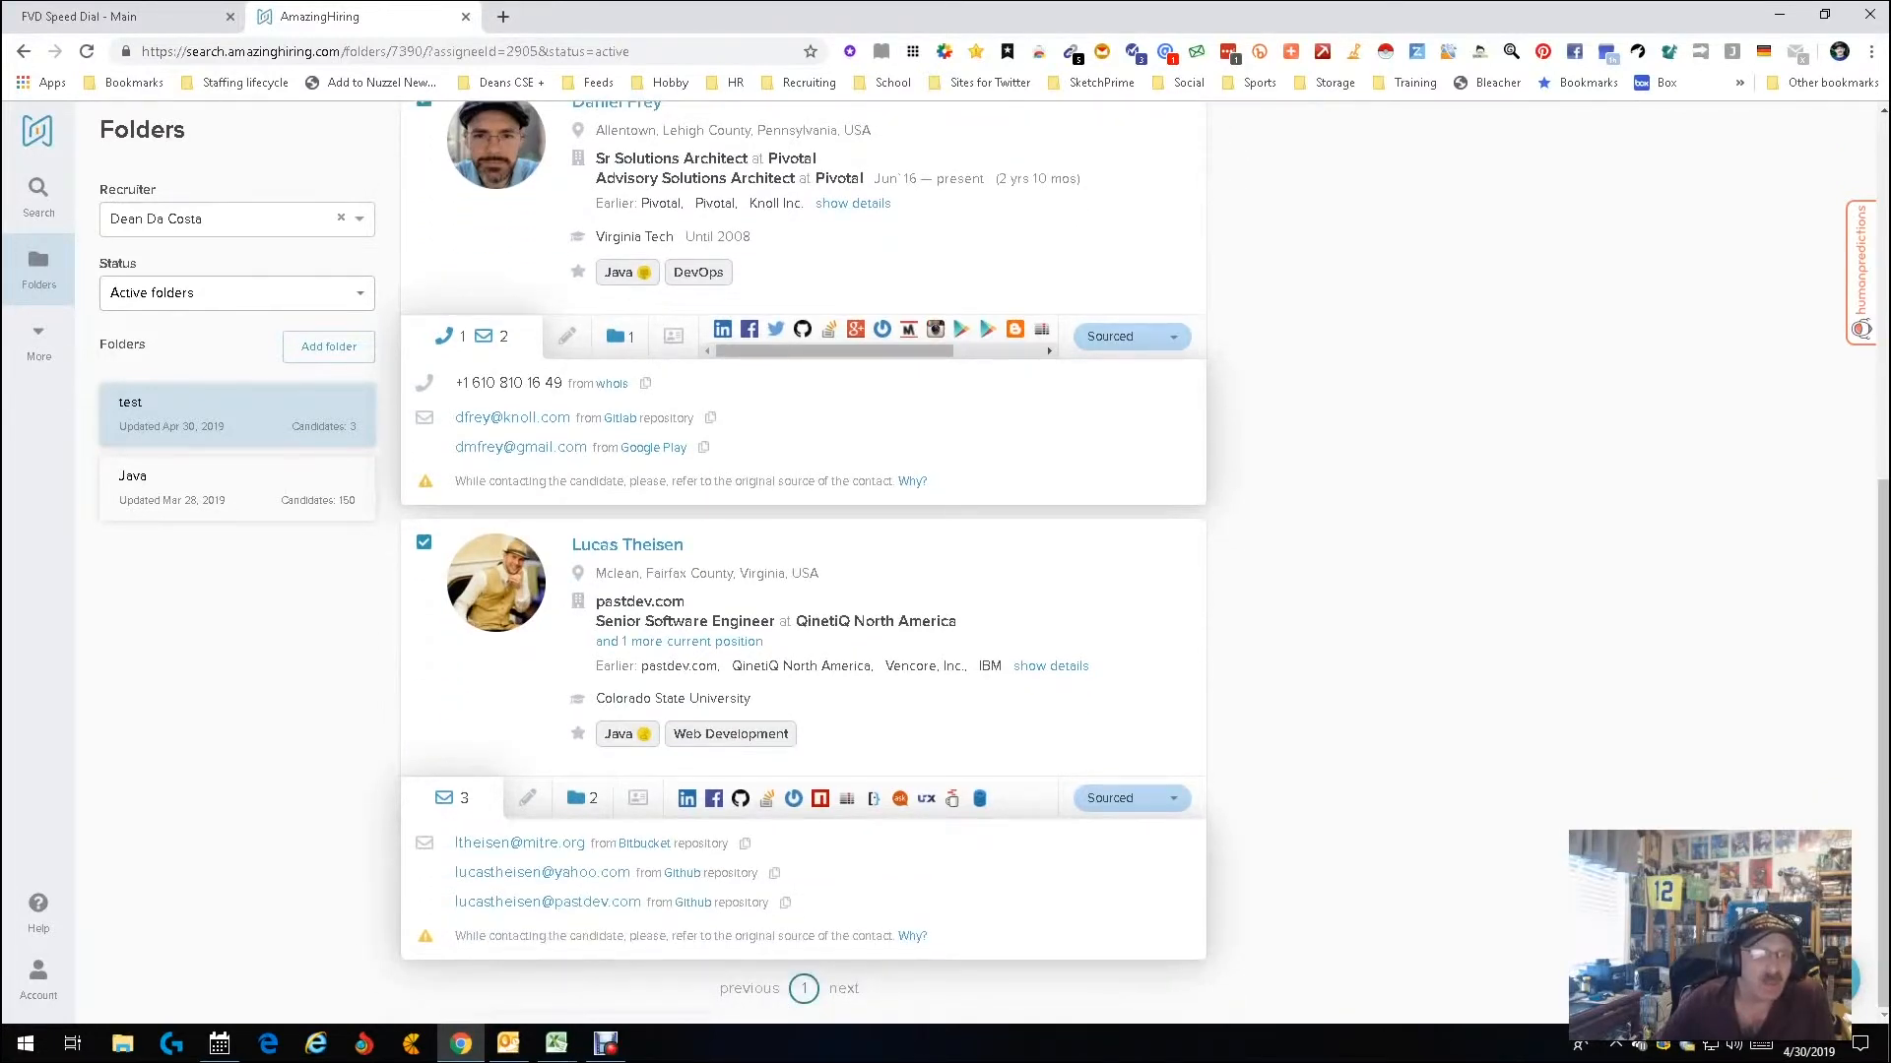
{"action": "mouse_move", "coordinate": [530, 873]}
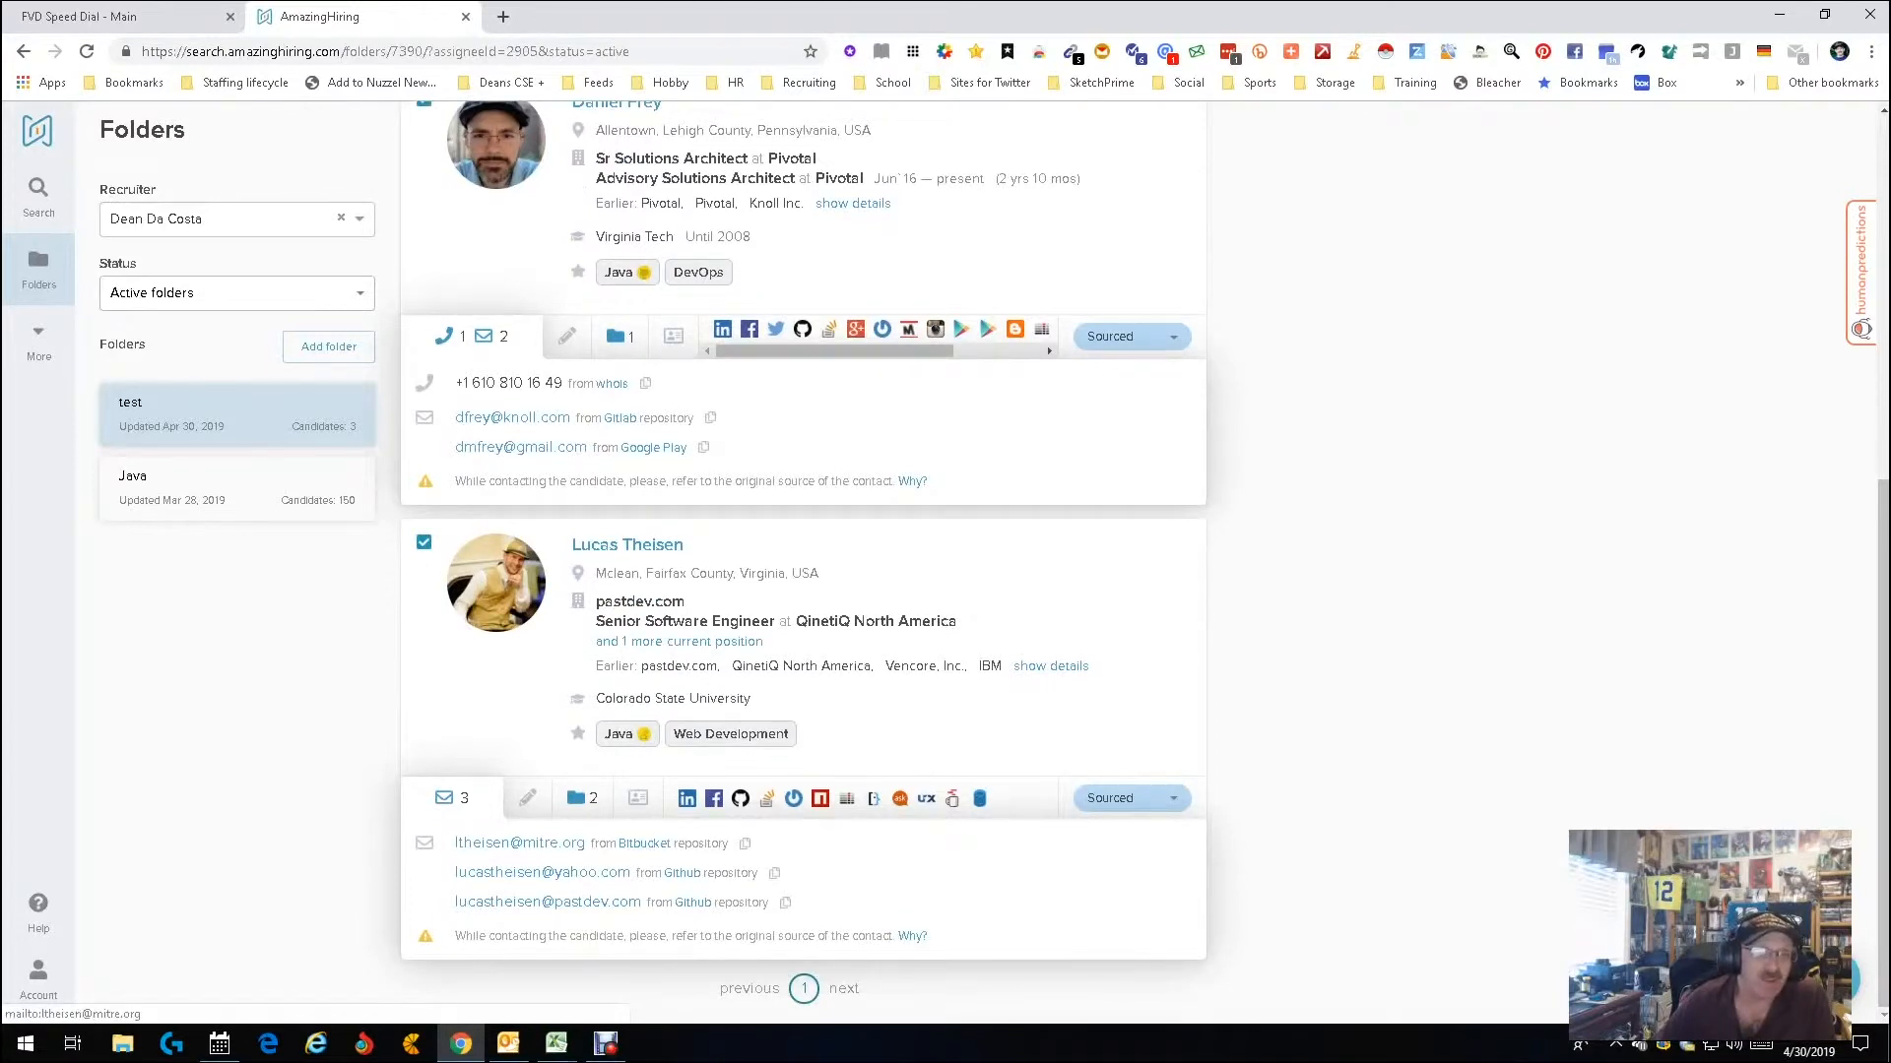
{"action": "mouse_move", "coordinate": [546, 902]}
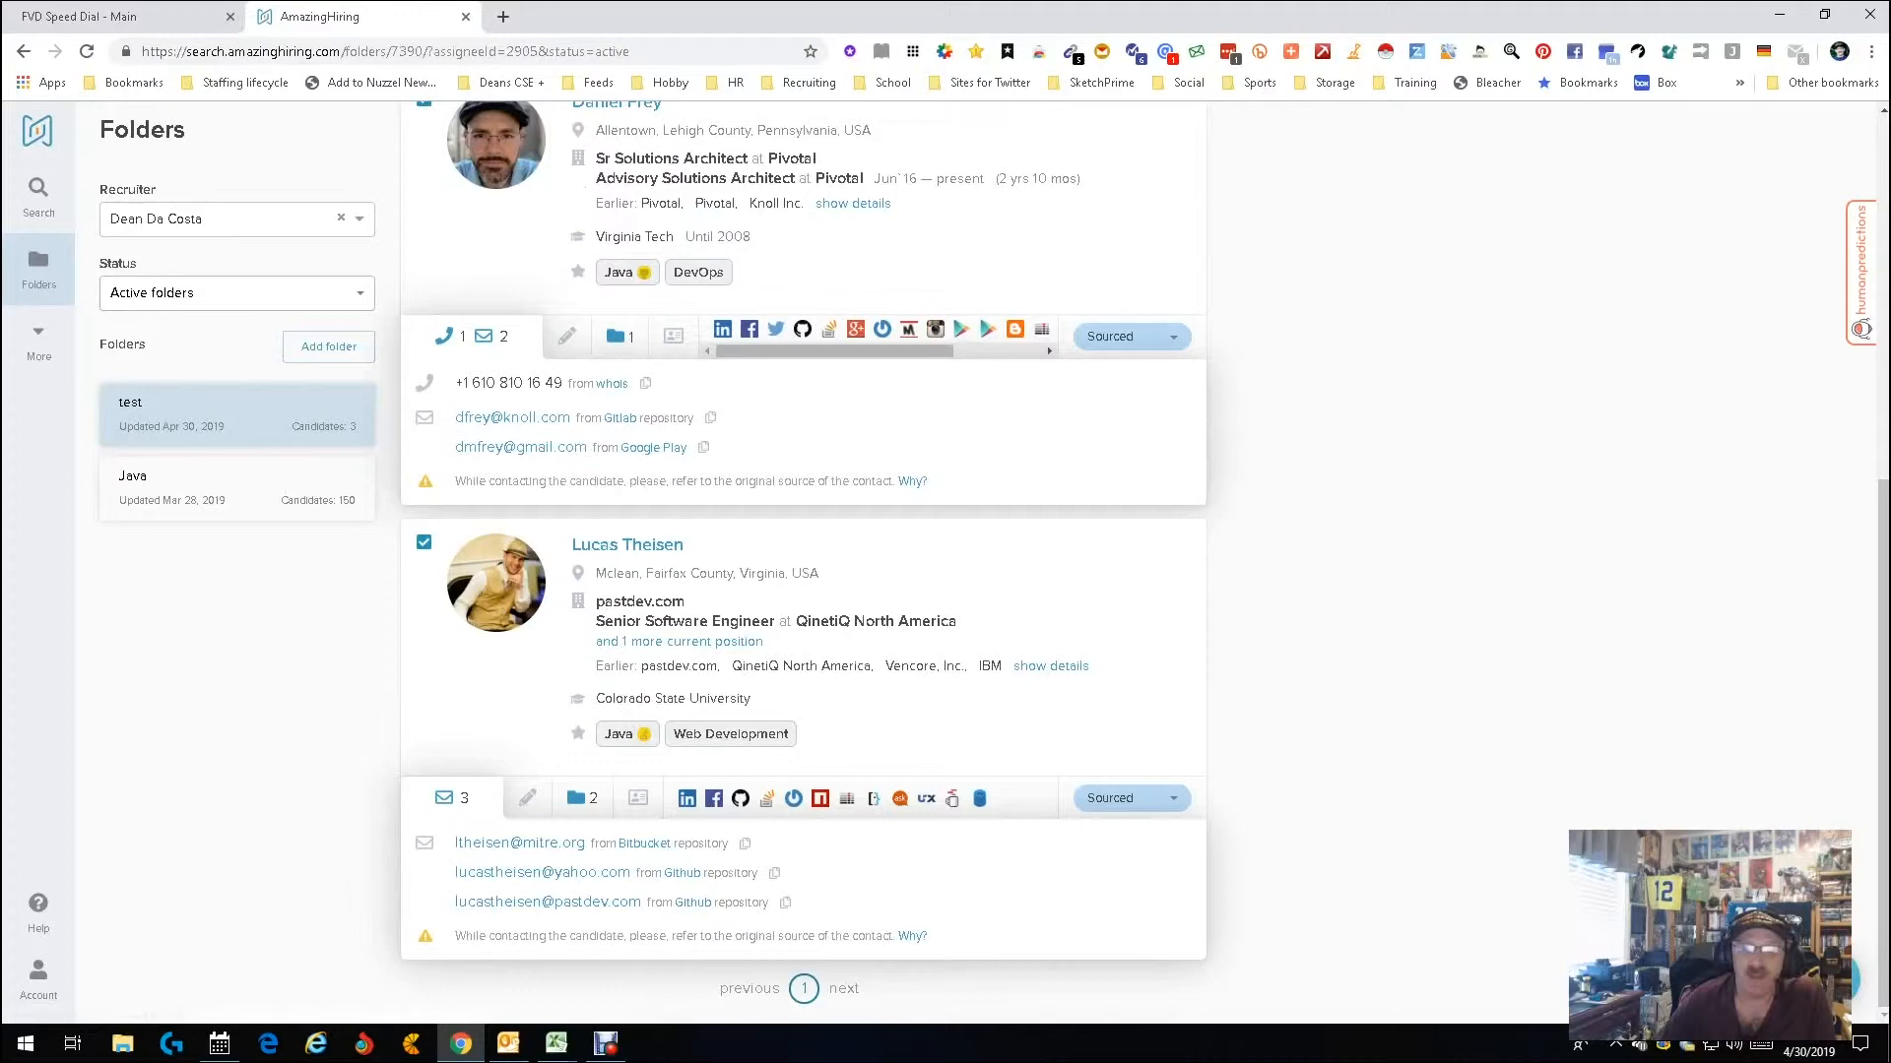
{"action": "left_click", "coordinate": [1130, 337]}
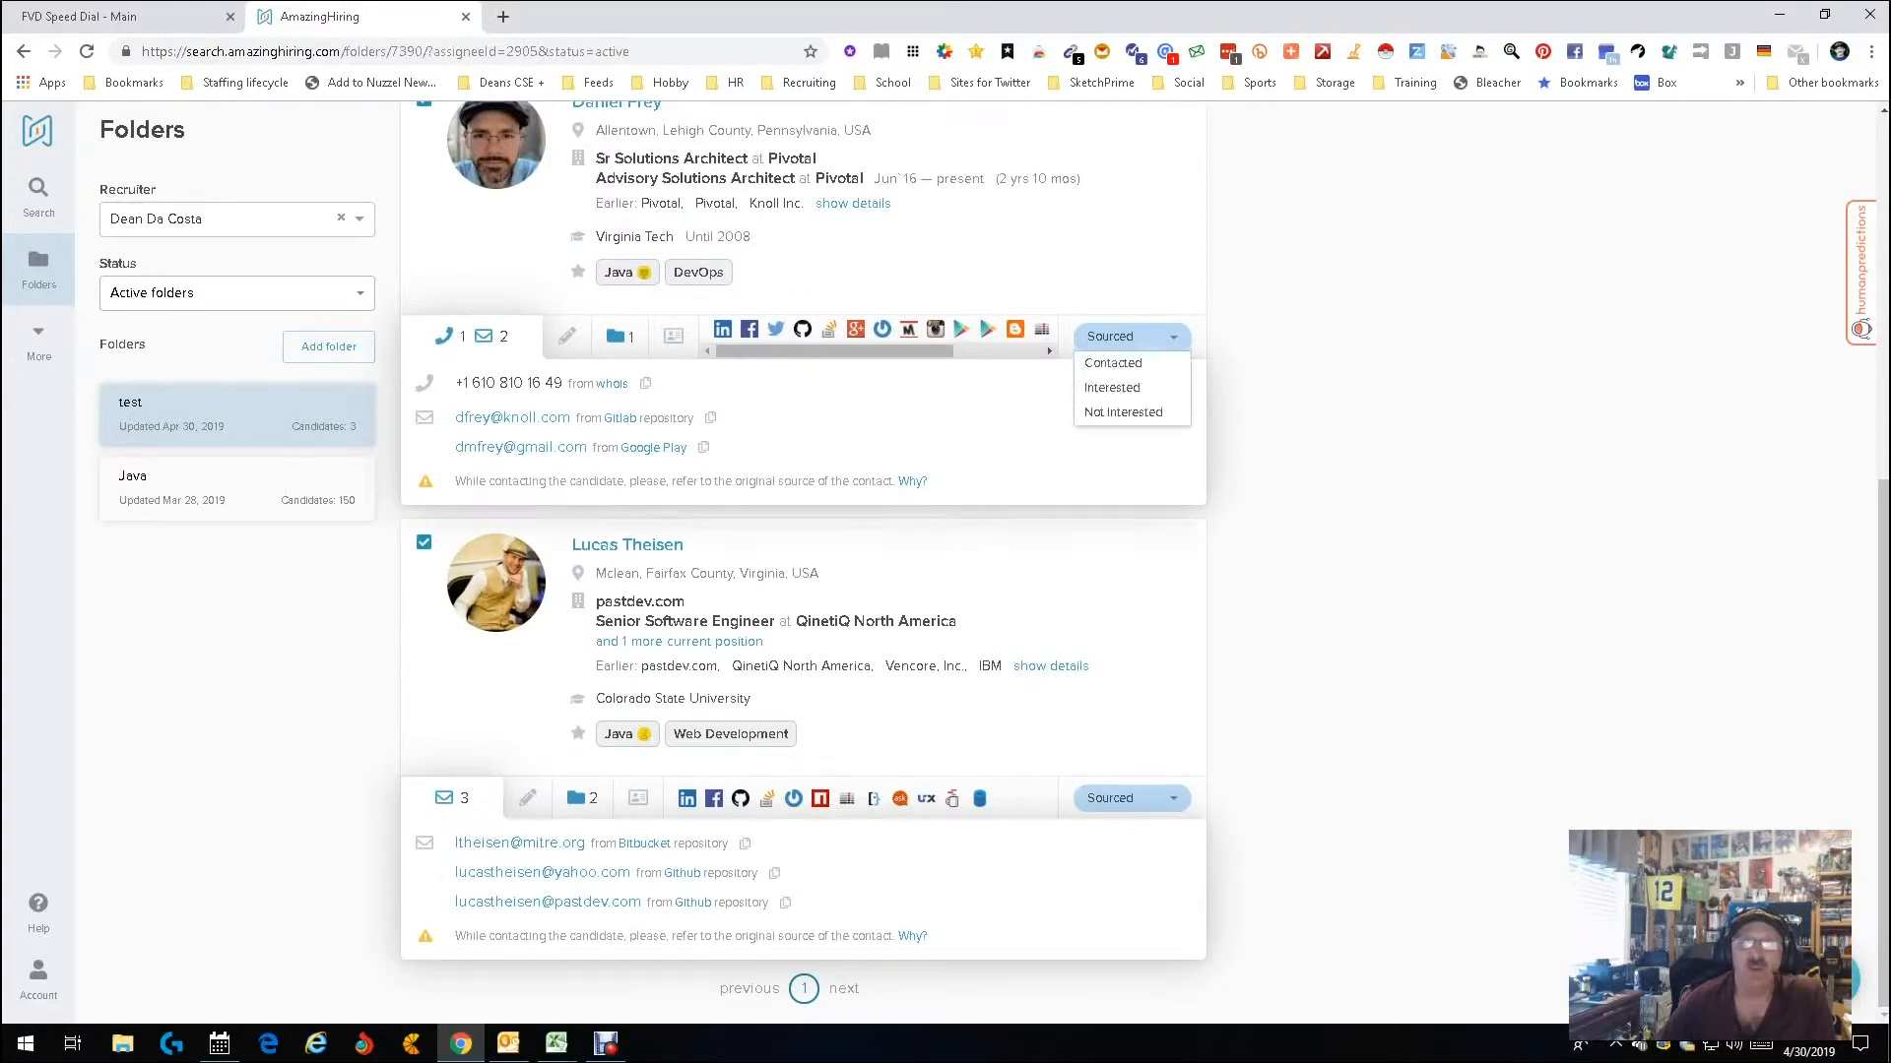
{"action": "left_click", "coordinate": [1130, 336]}
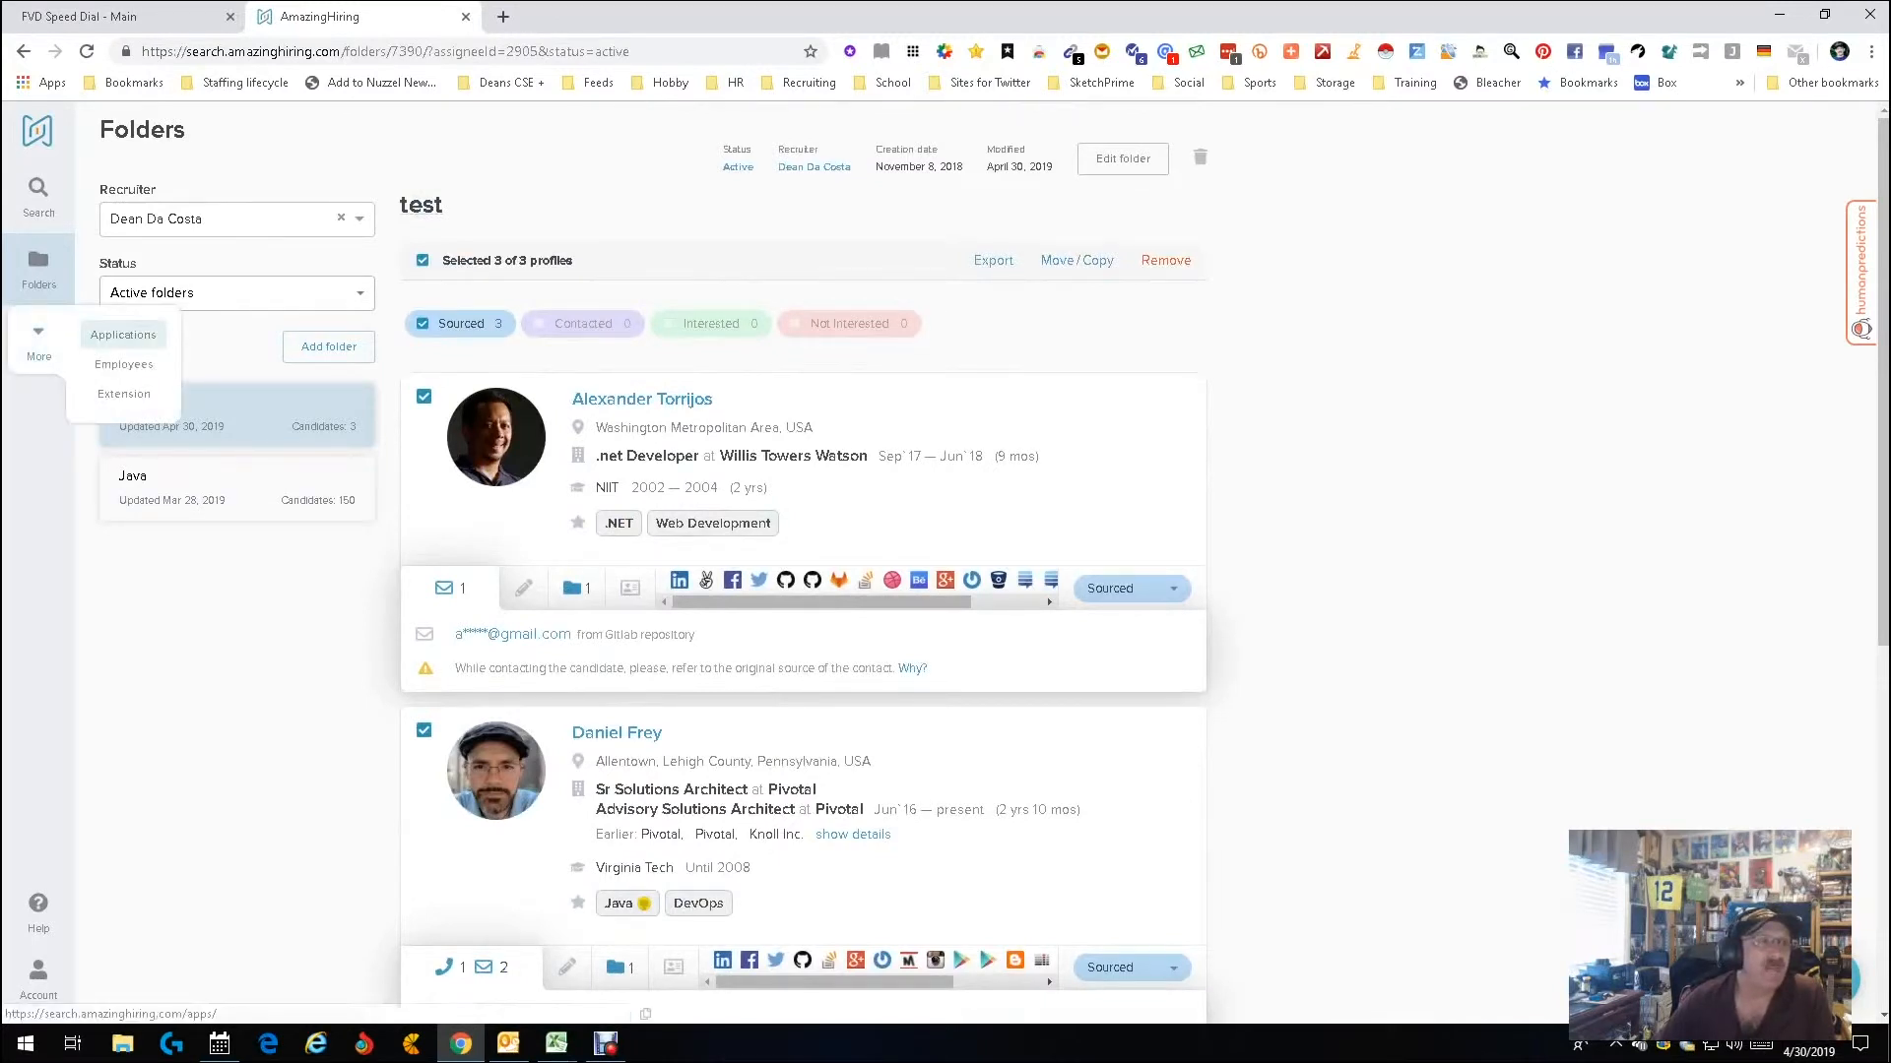
Open More > Applications showing Greenhouse, SmartRecruiters and Mixmax integrations, then reopen the More menu.
{"action": "left_click", "coordinate": [122, 334]}
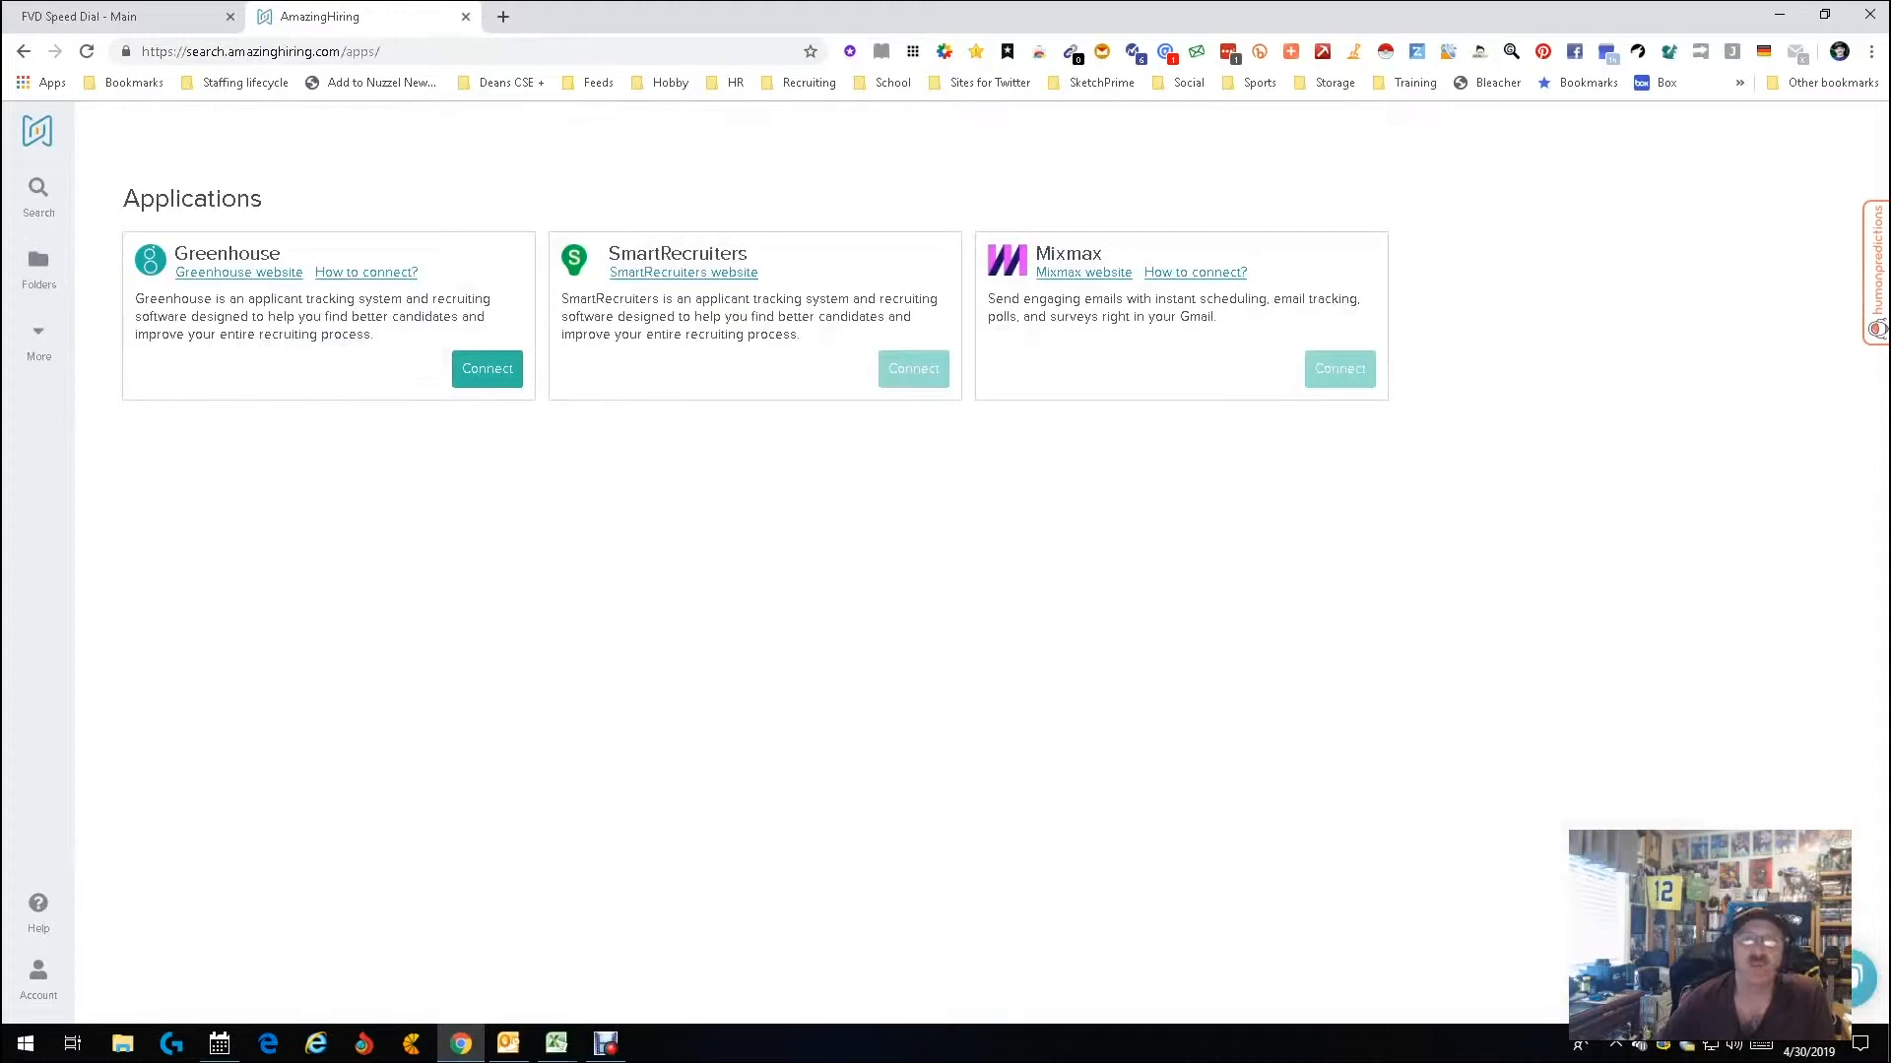
{"action": "left_click", "coordinate": [38, 335]}
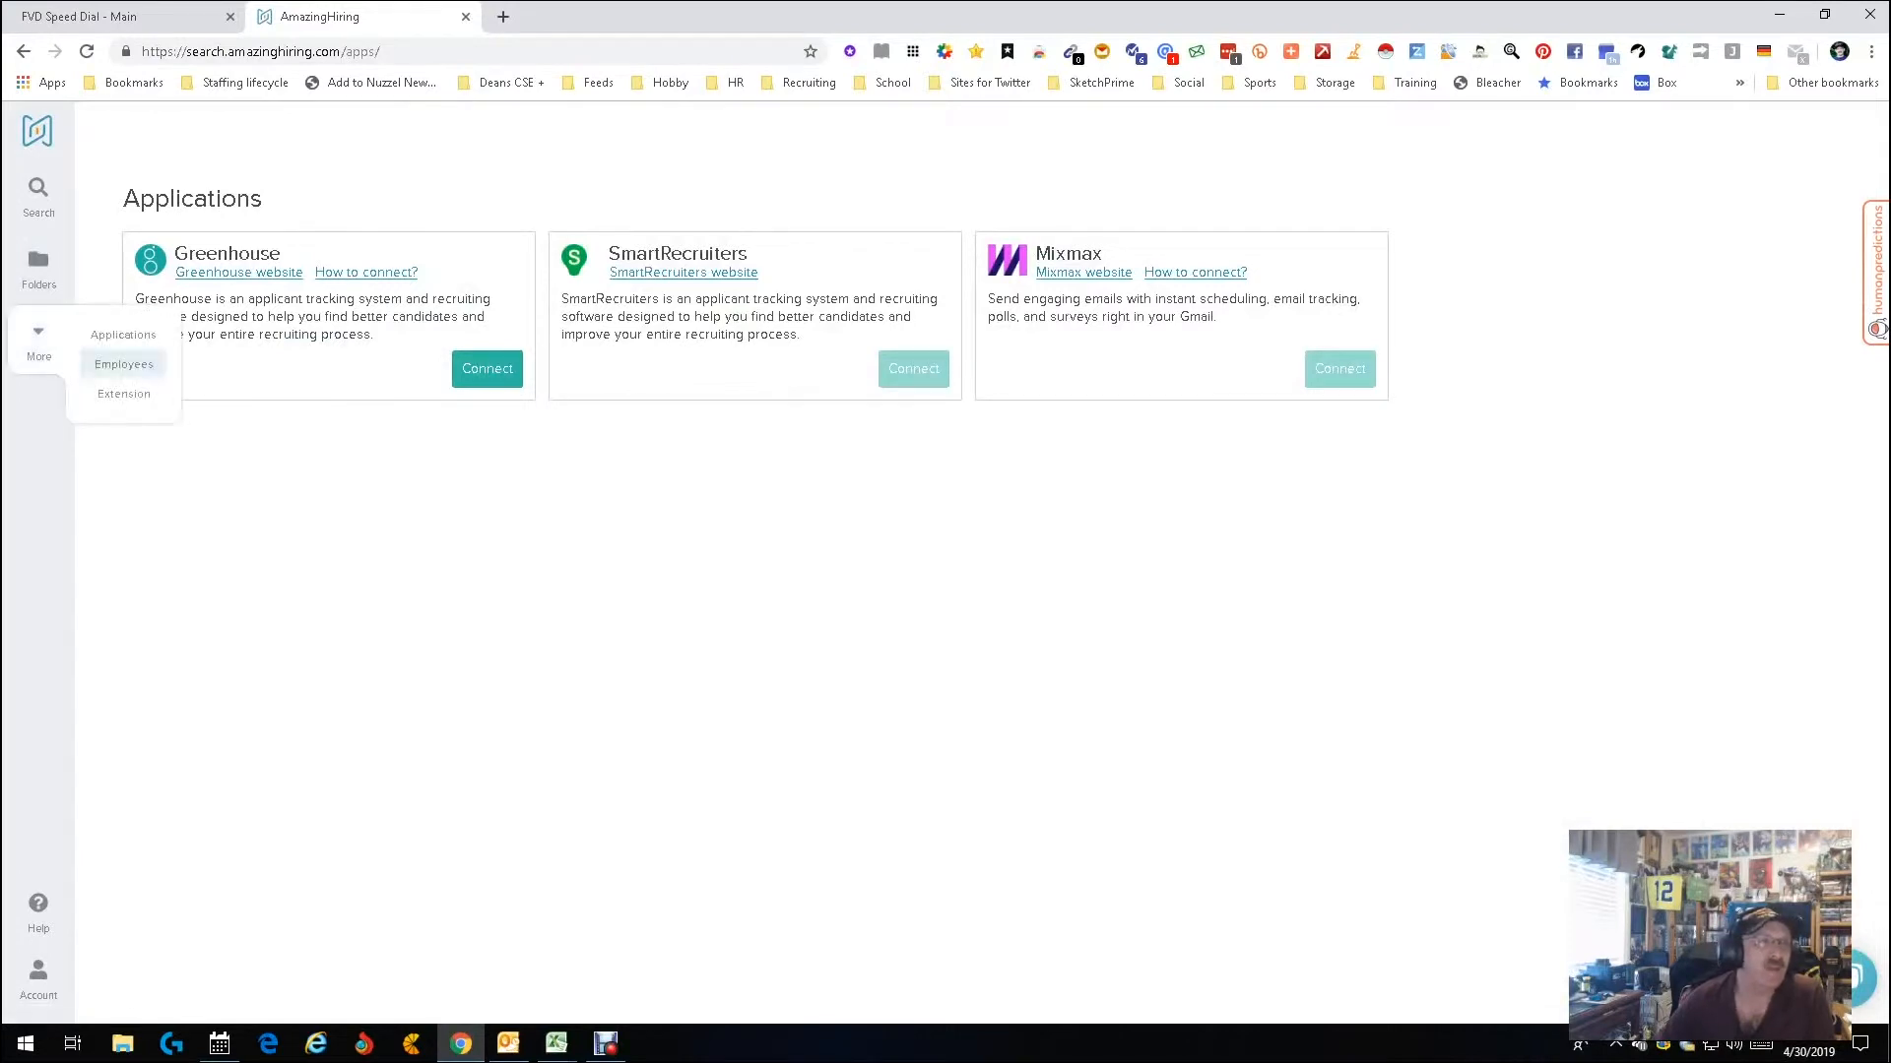
{"action": "left_click", "coordinate": [123, 364]}
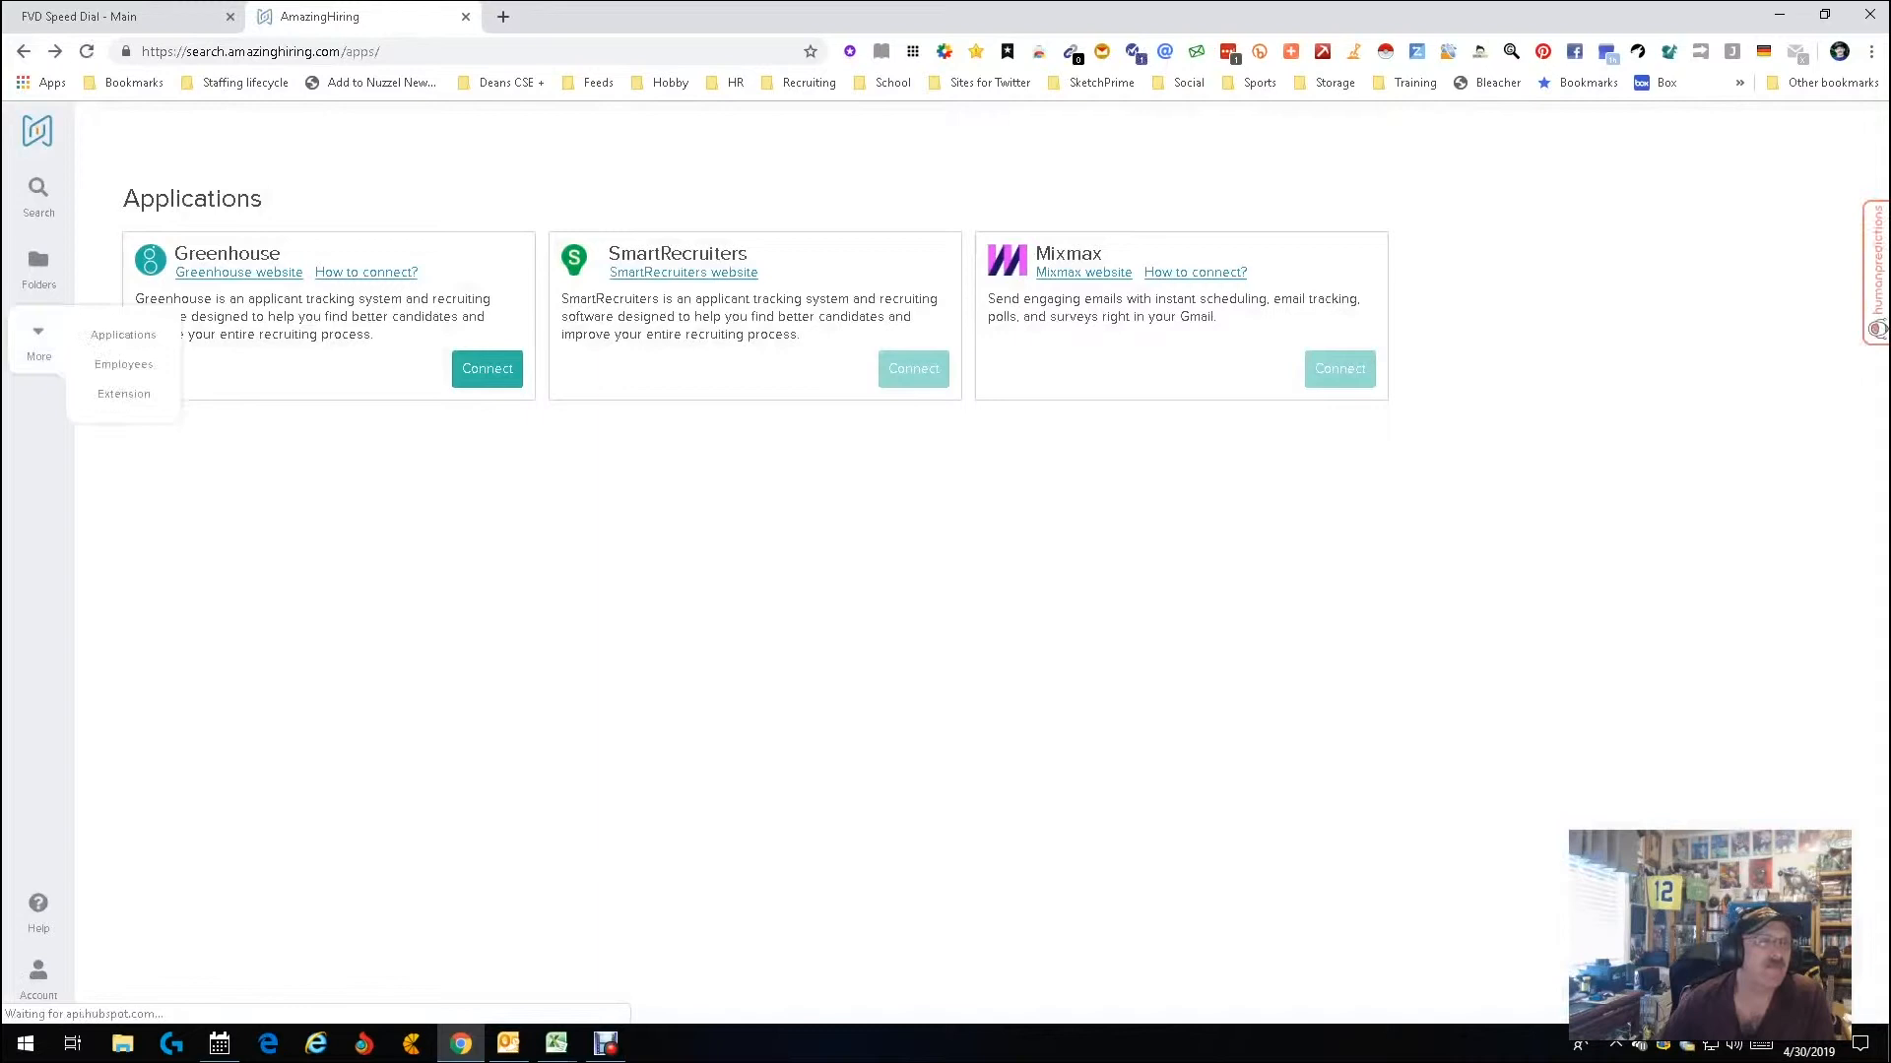
{"action": "mouse_move", "coordinate": [123, 394]}
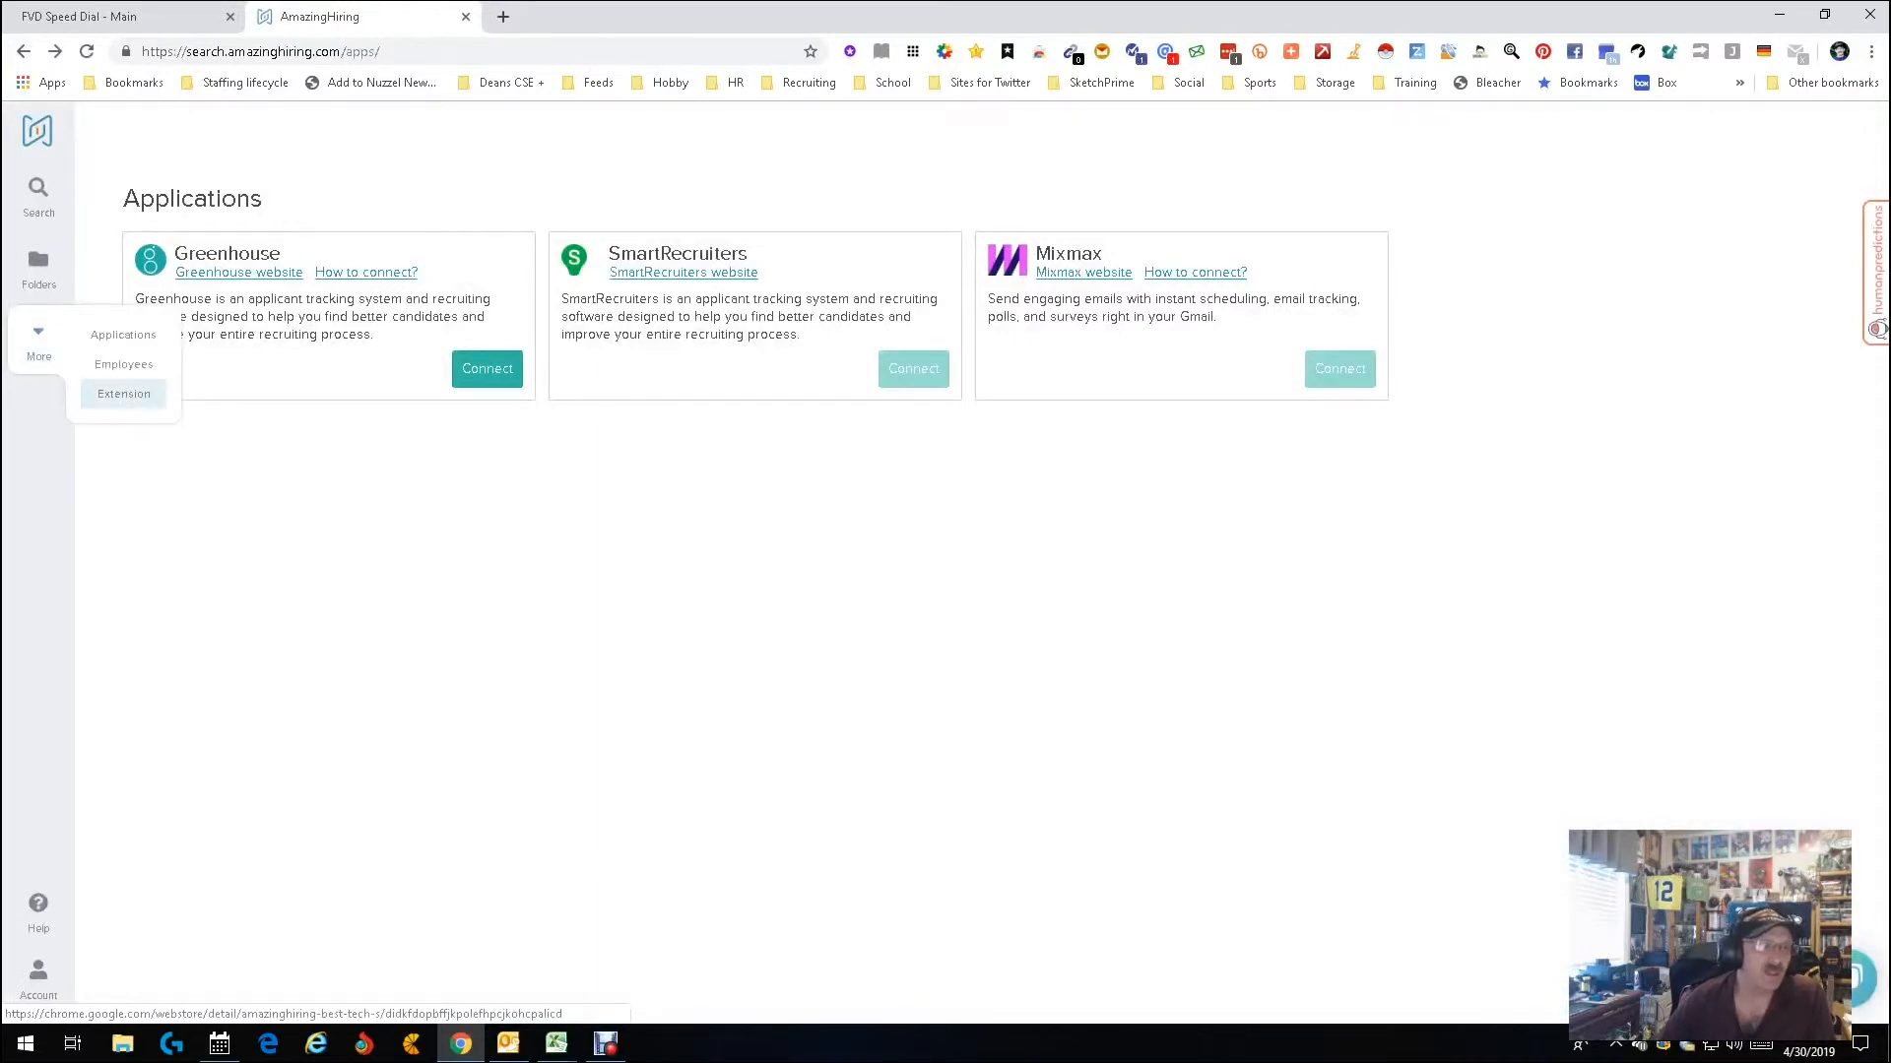
Read the AmazingHiring extension's Chrome Web Store overview, then close the store tab.
{"action": "left_click", "coordinate": [123, 394]}
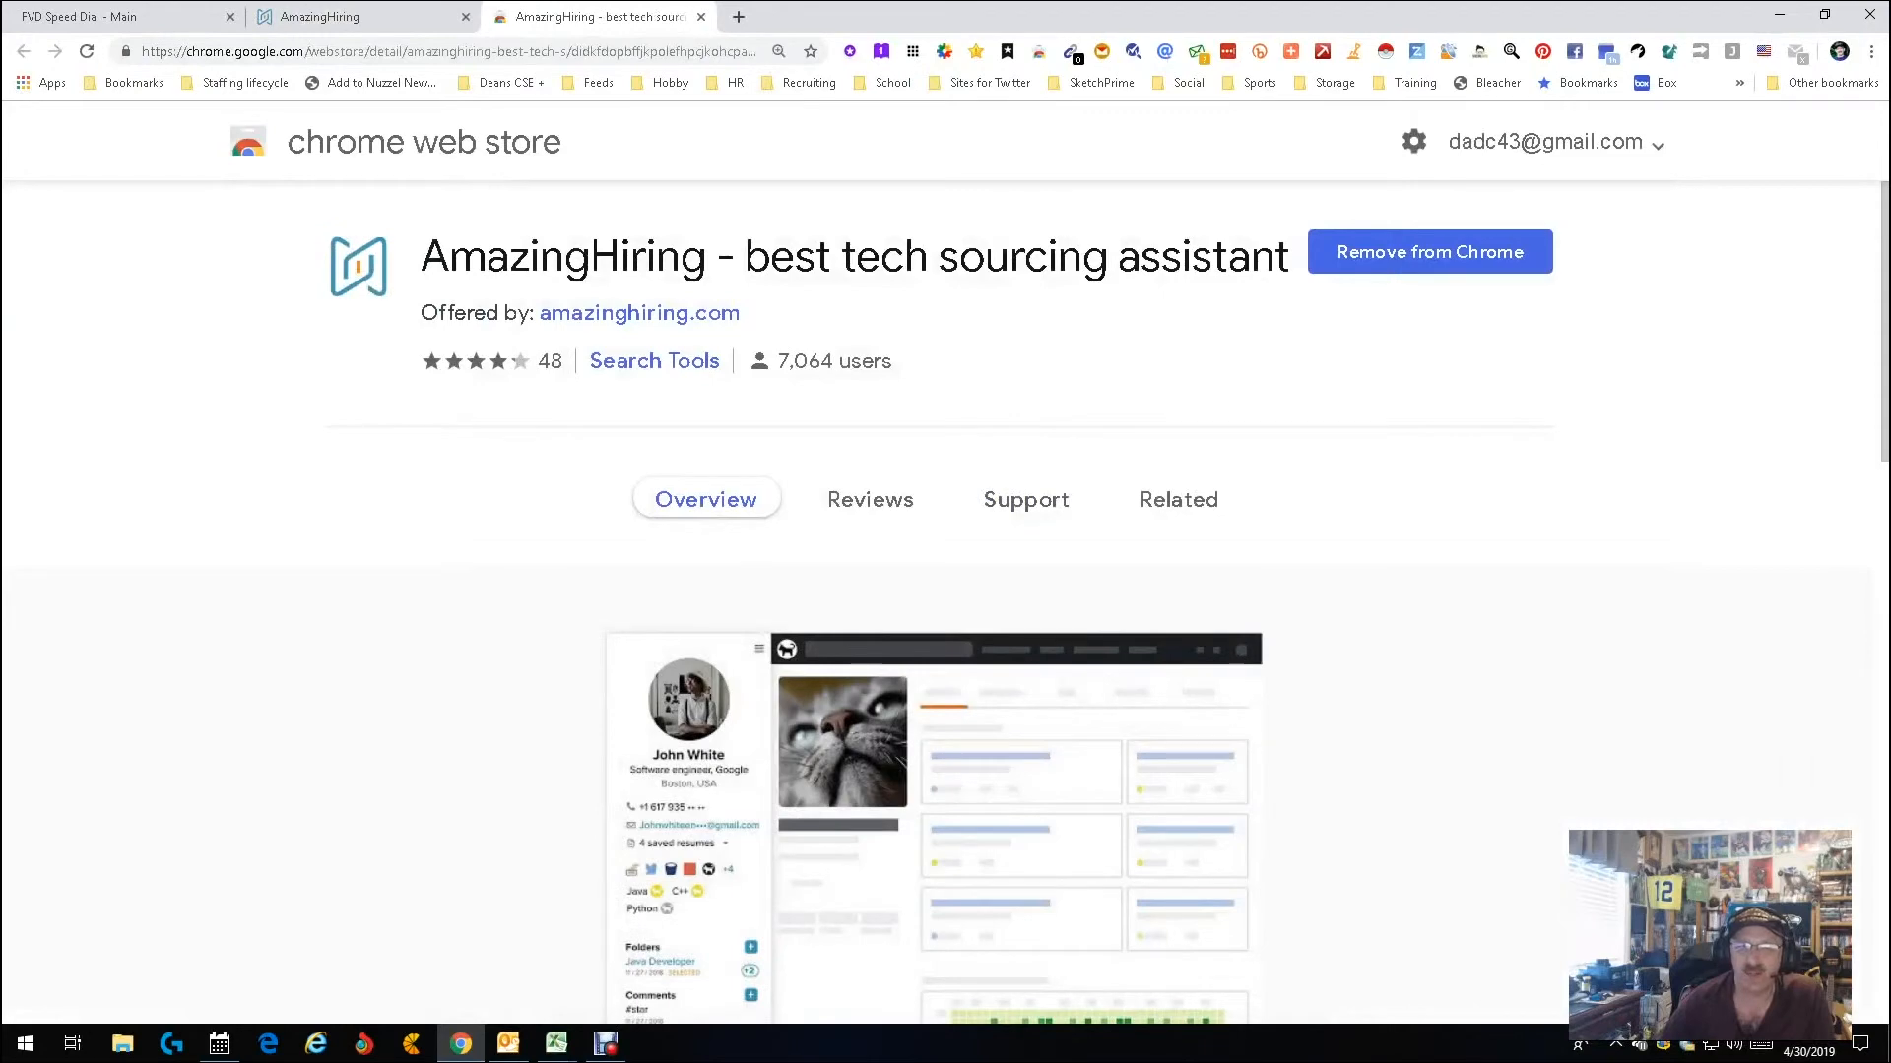
{"action": "scroll", "scroll_direction": "down", "scroll_amount": 3}
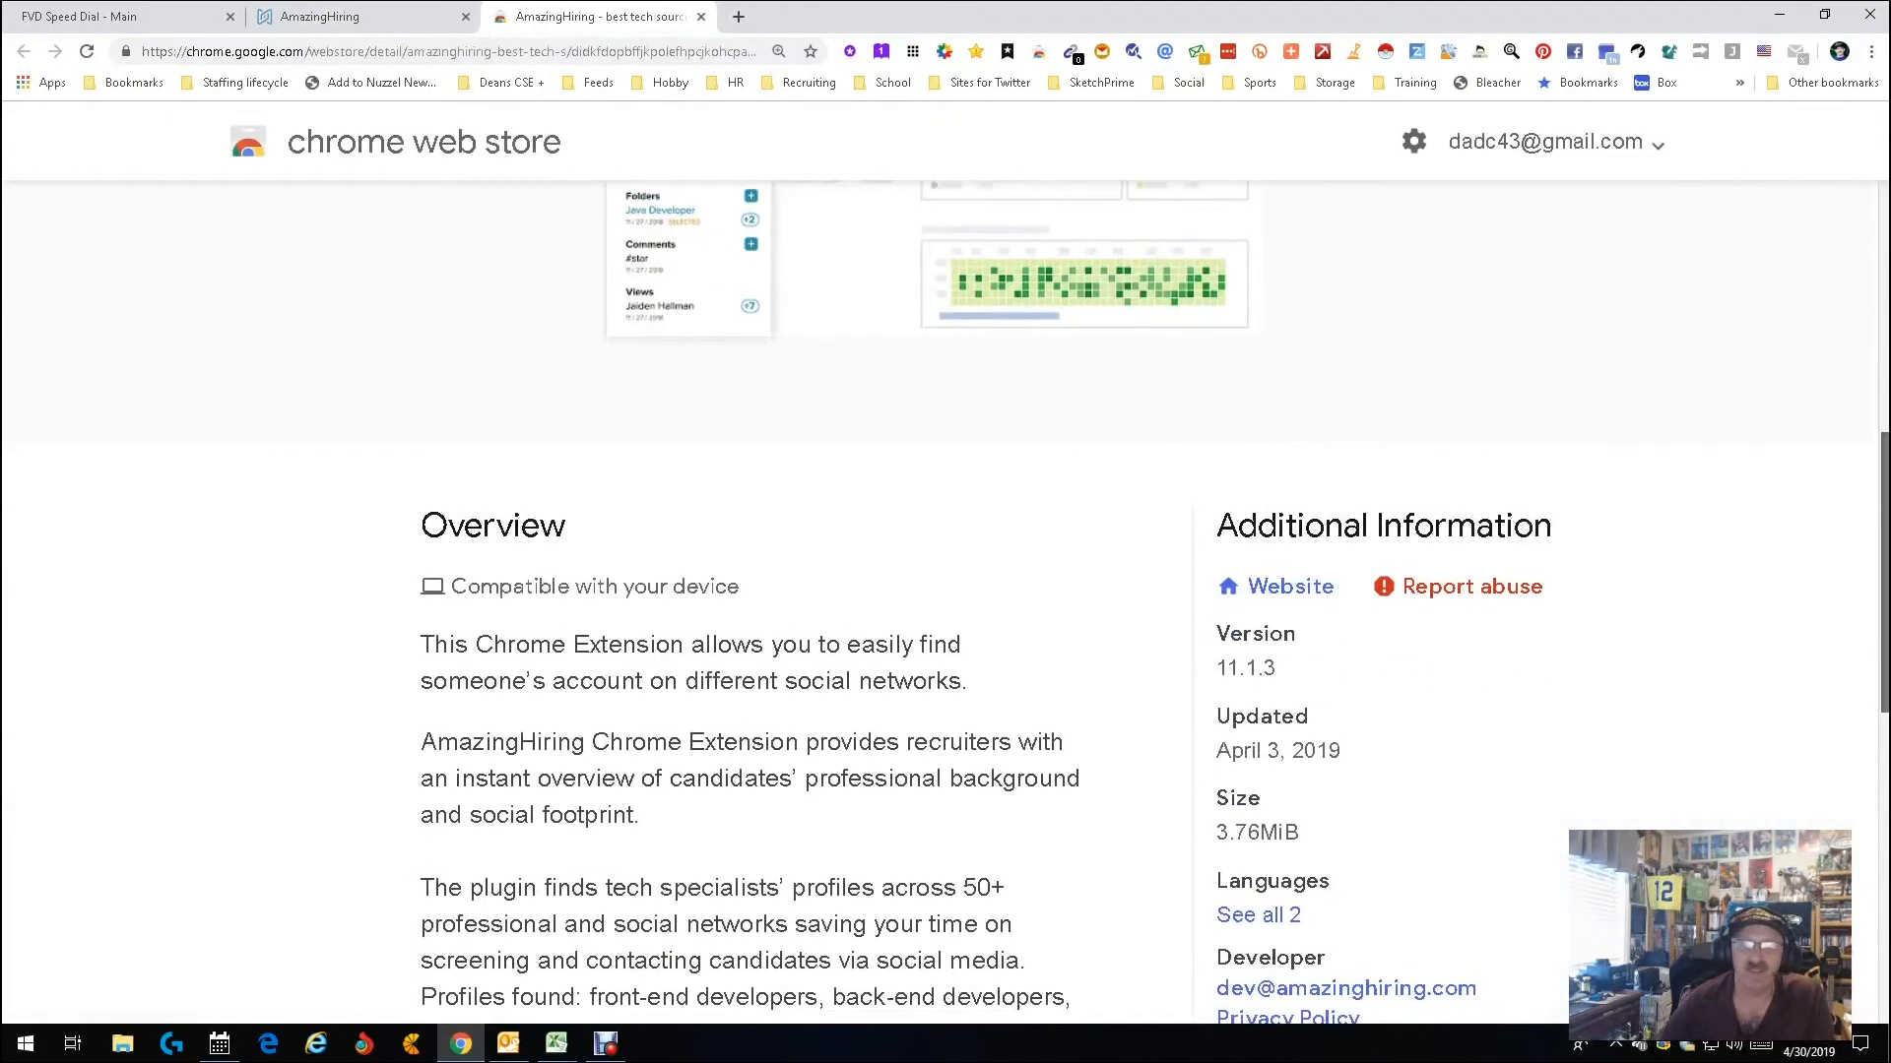
{"action": "scroll", "scroll_direction": "down", "scroll_amount": 3}
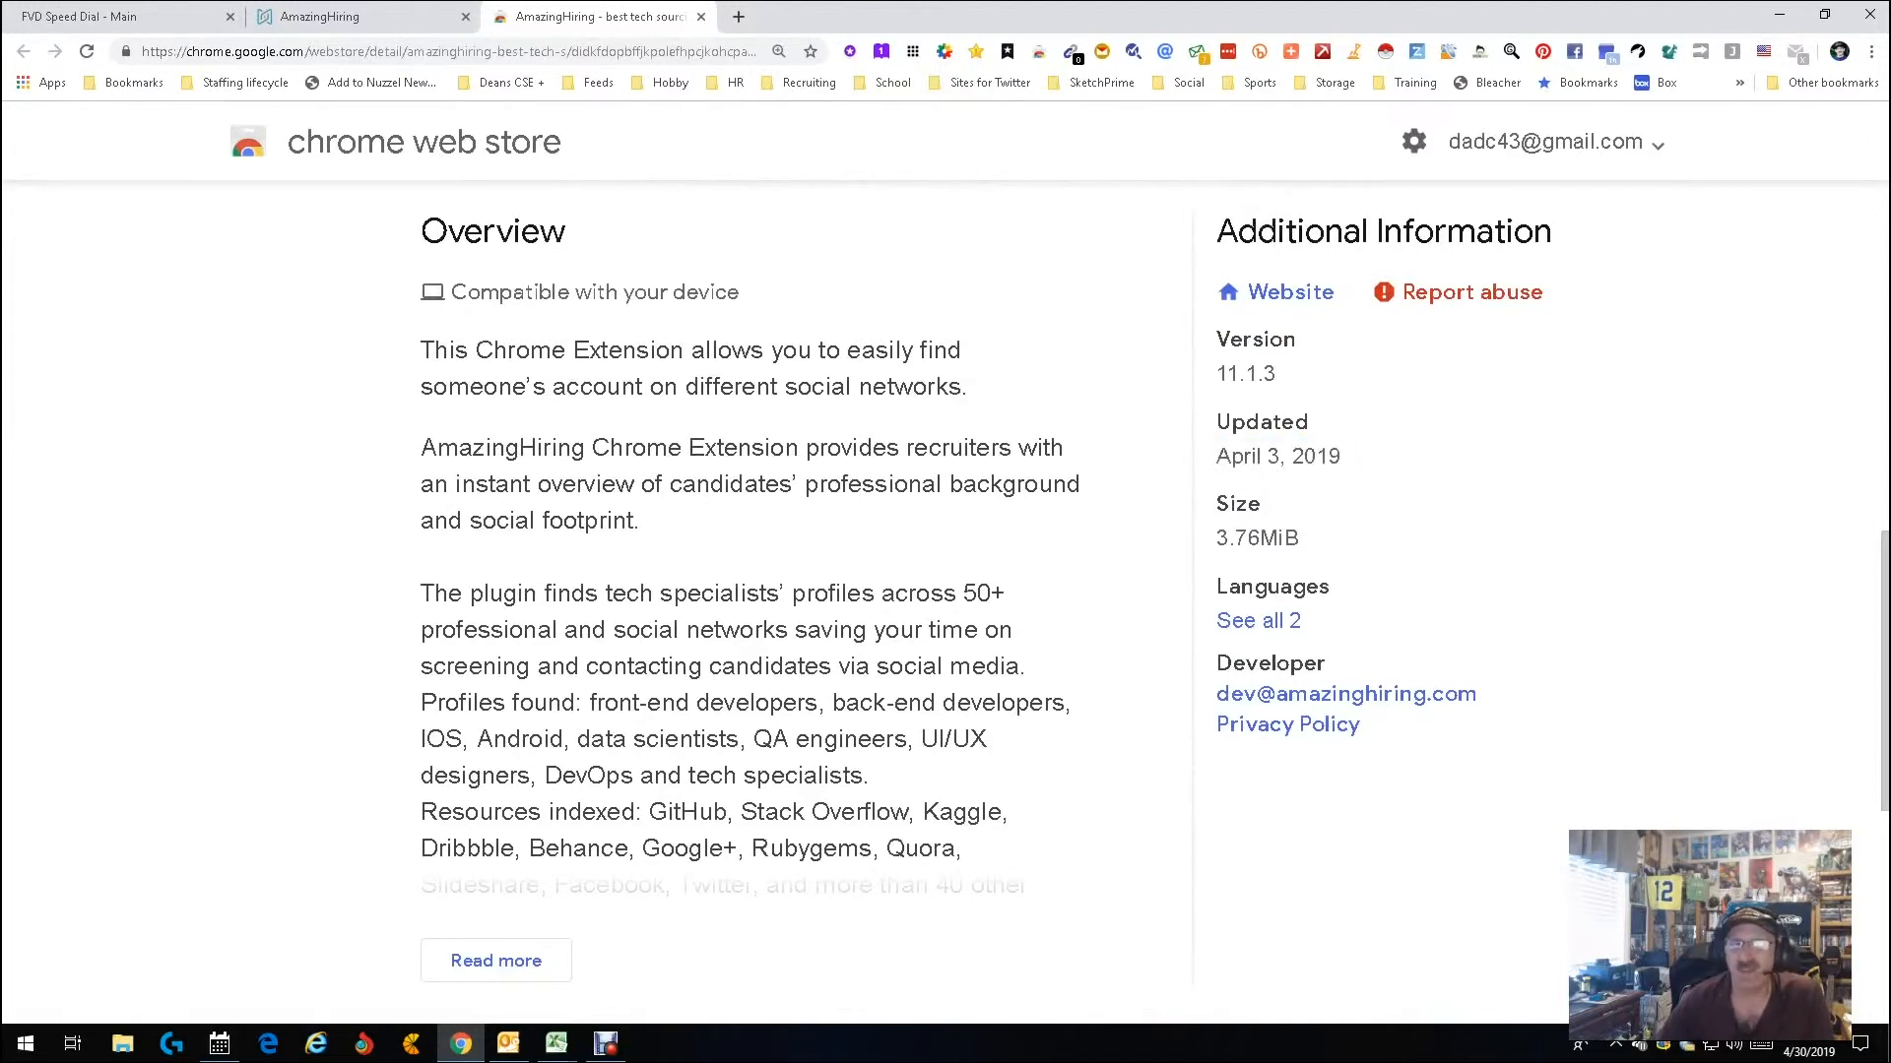
{"action": "left_click", "coordinate": [702, 17]}
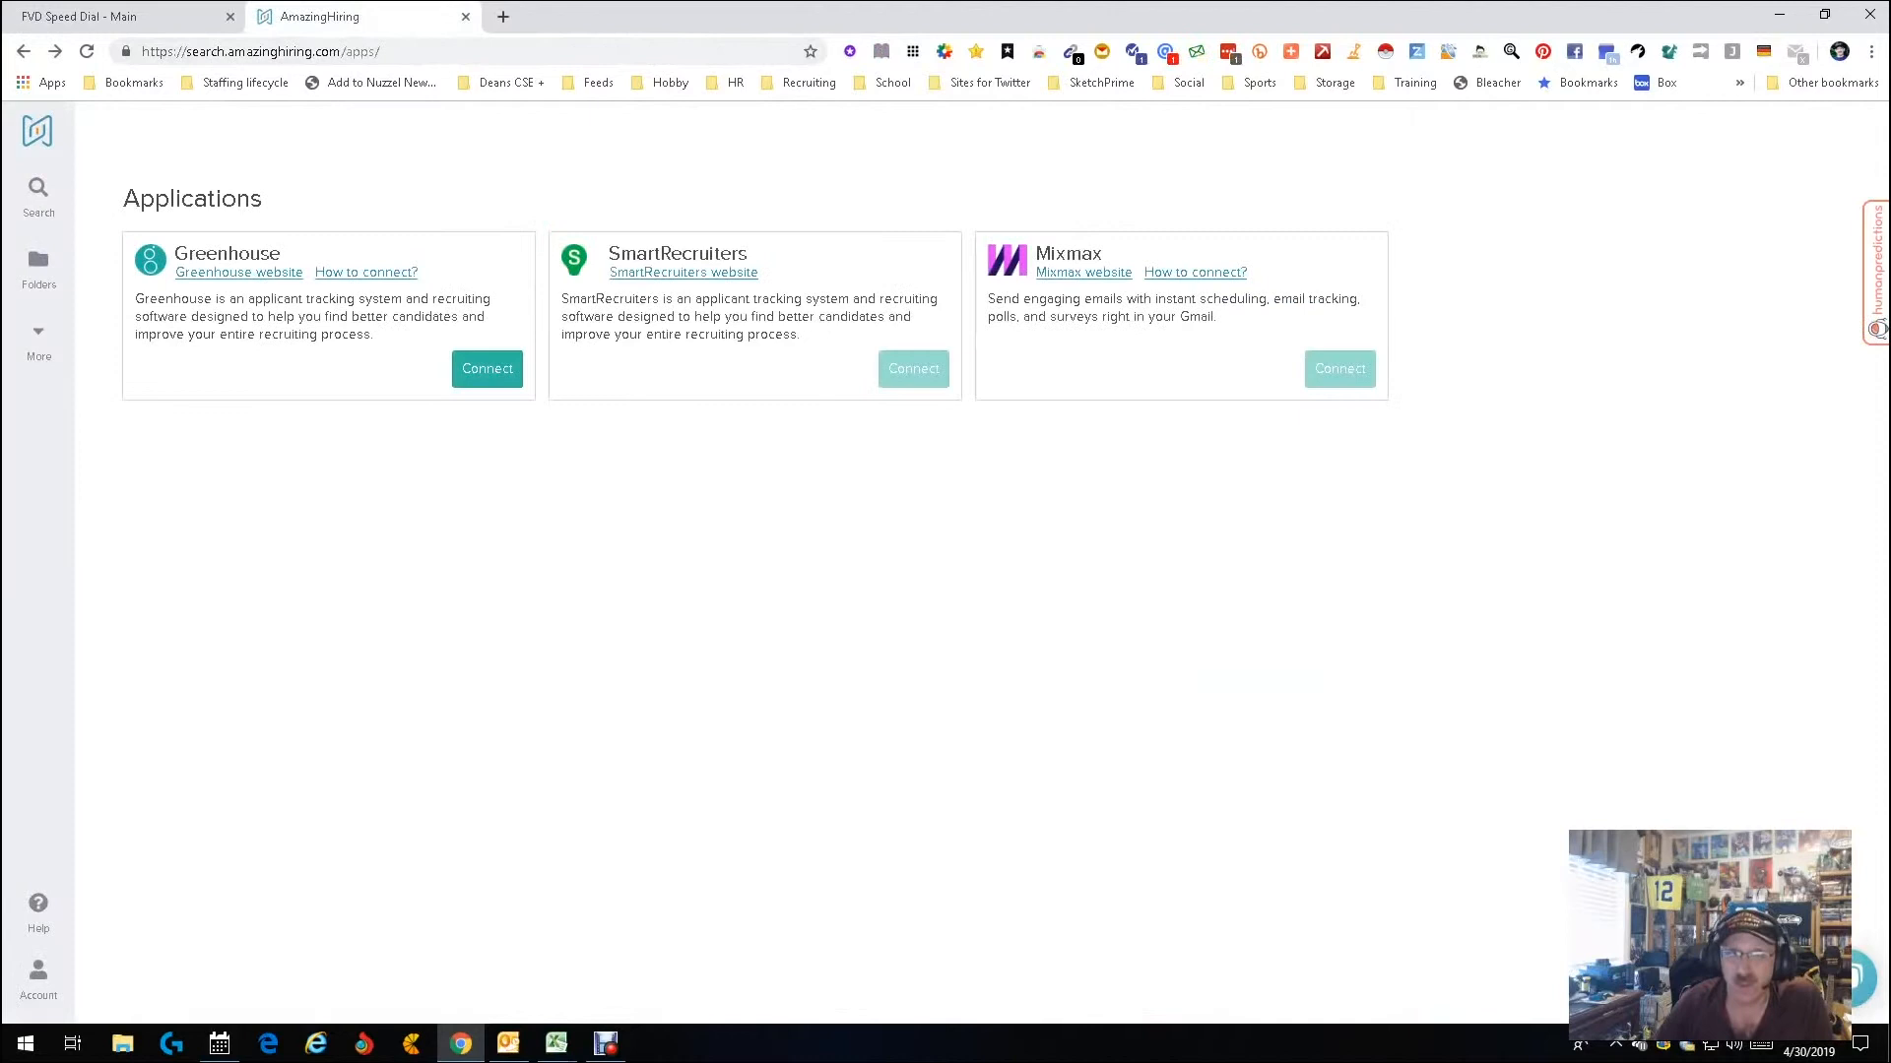
Go to Search > AI sourcing to show the specialization categories again.
{"action": "left_click", "coordinate": [38, 192]}
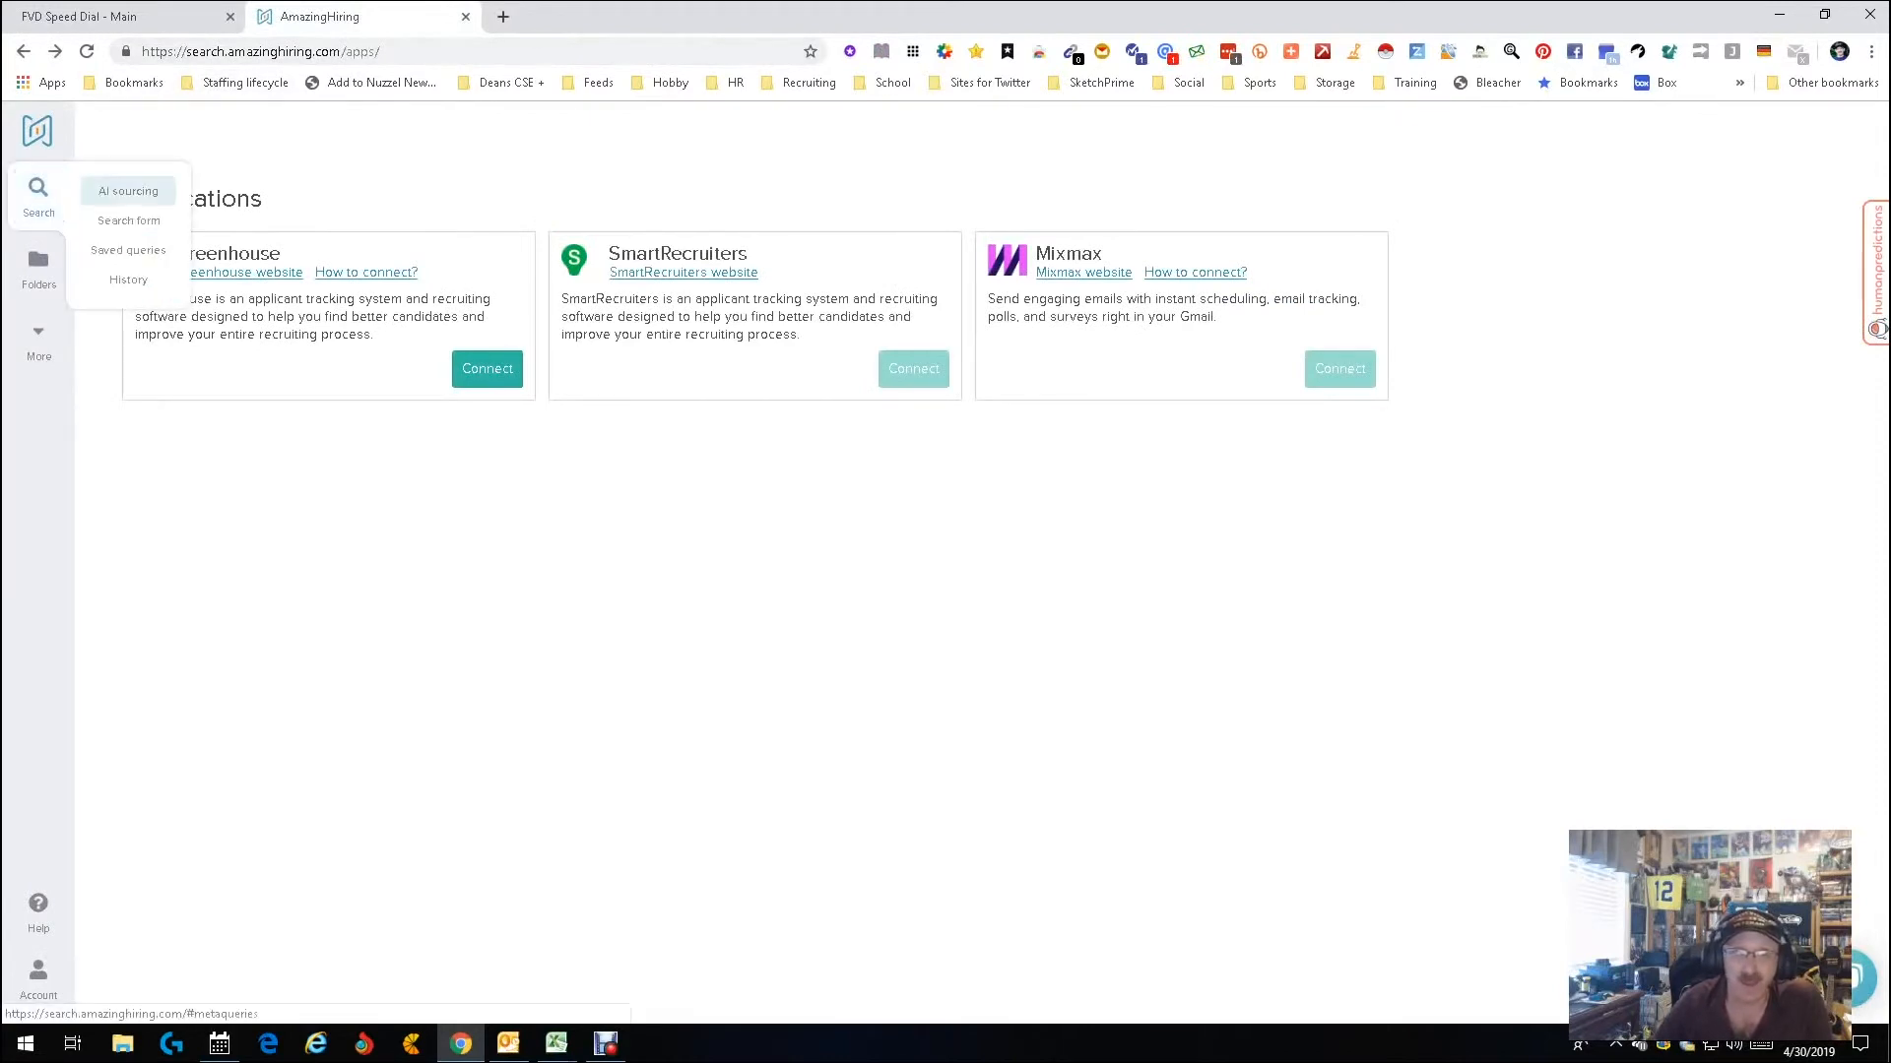
{"action": "left_click", "coordinate": [129, 191]}
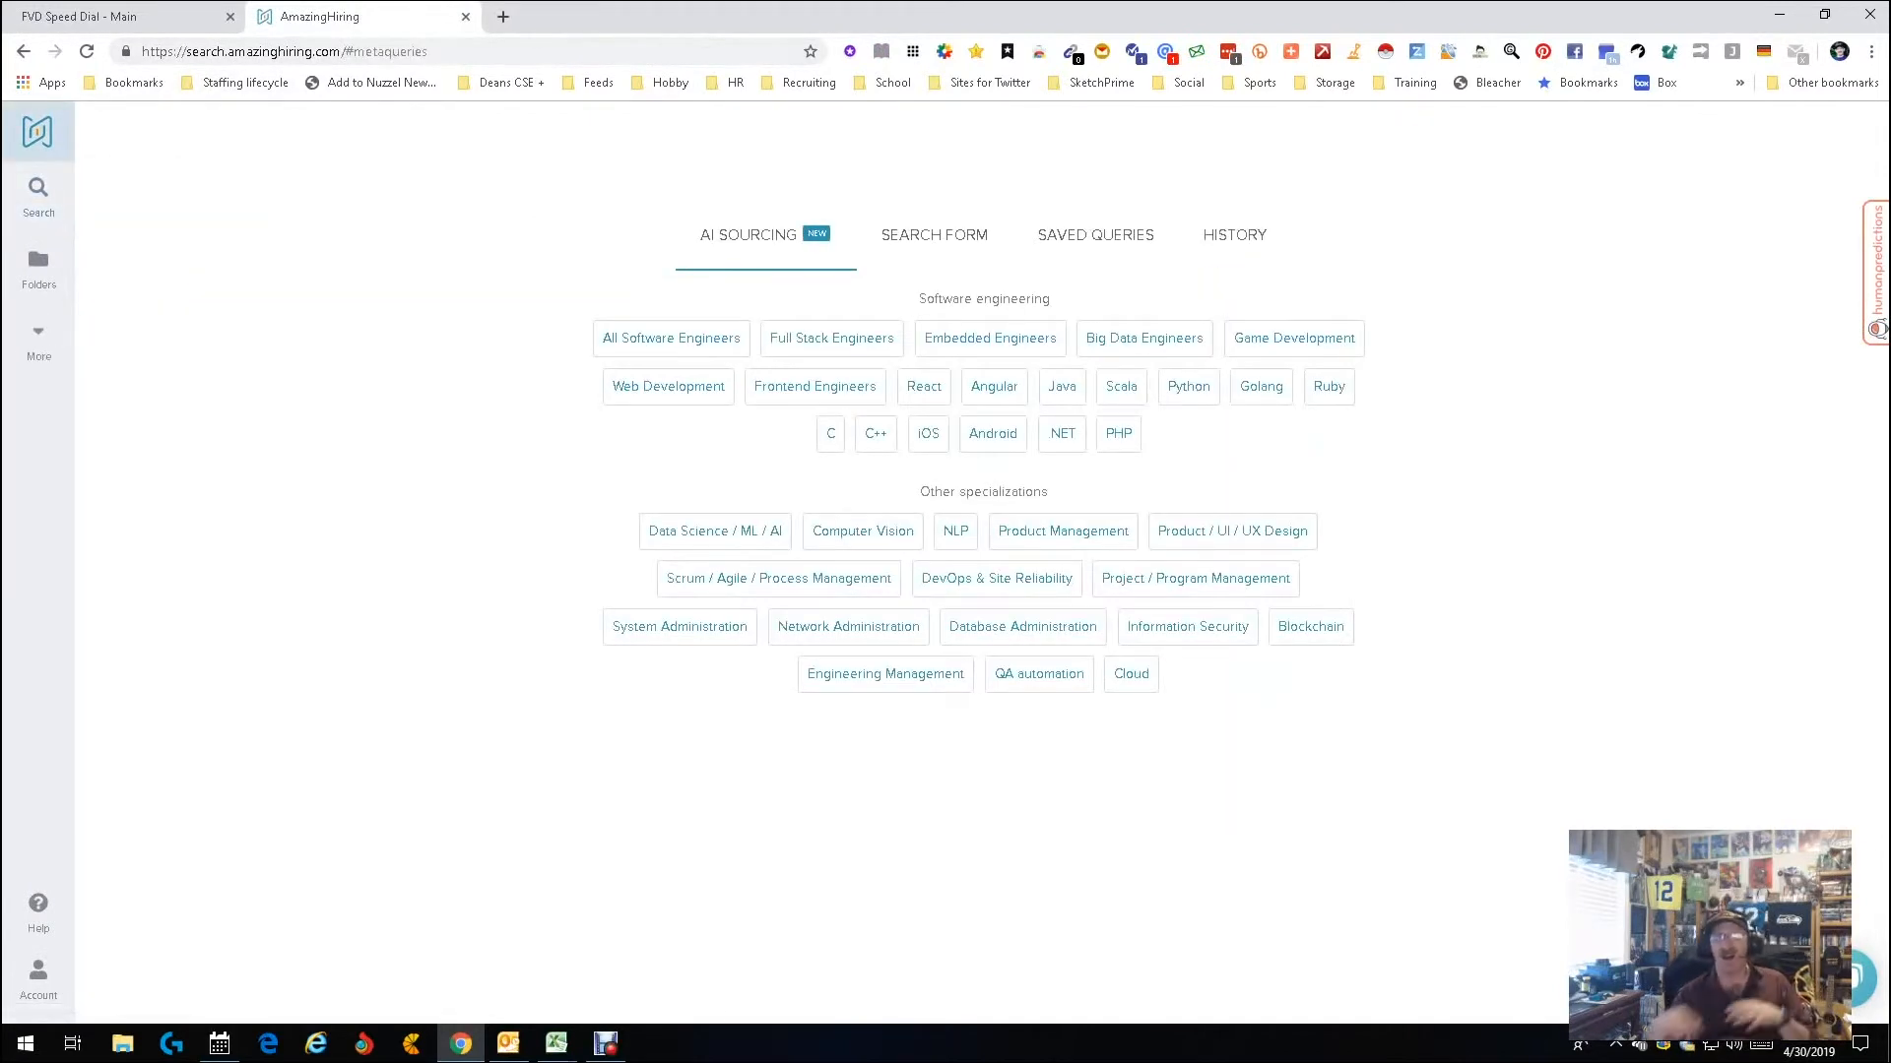